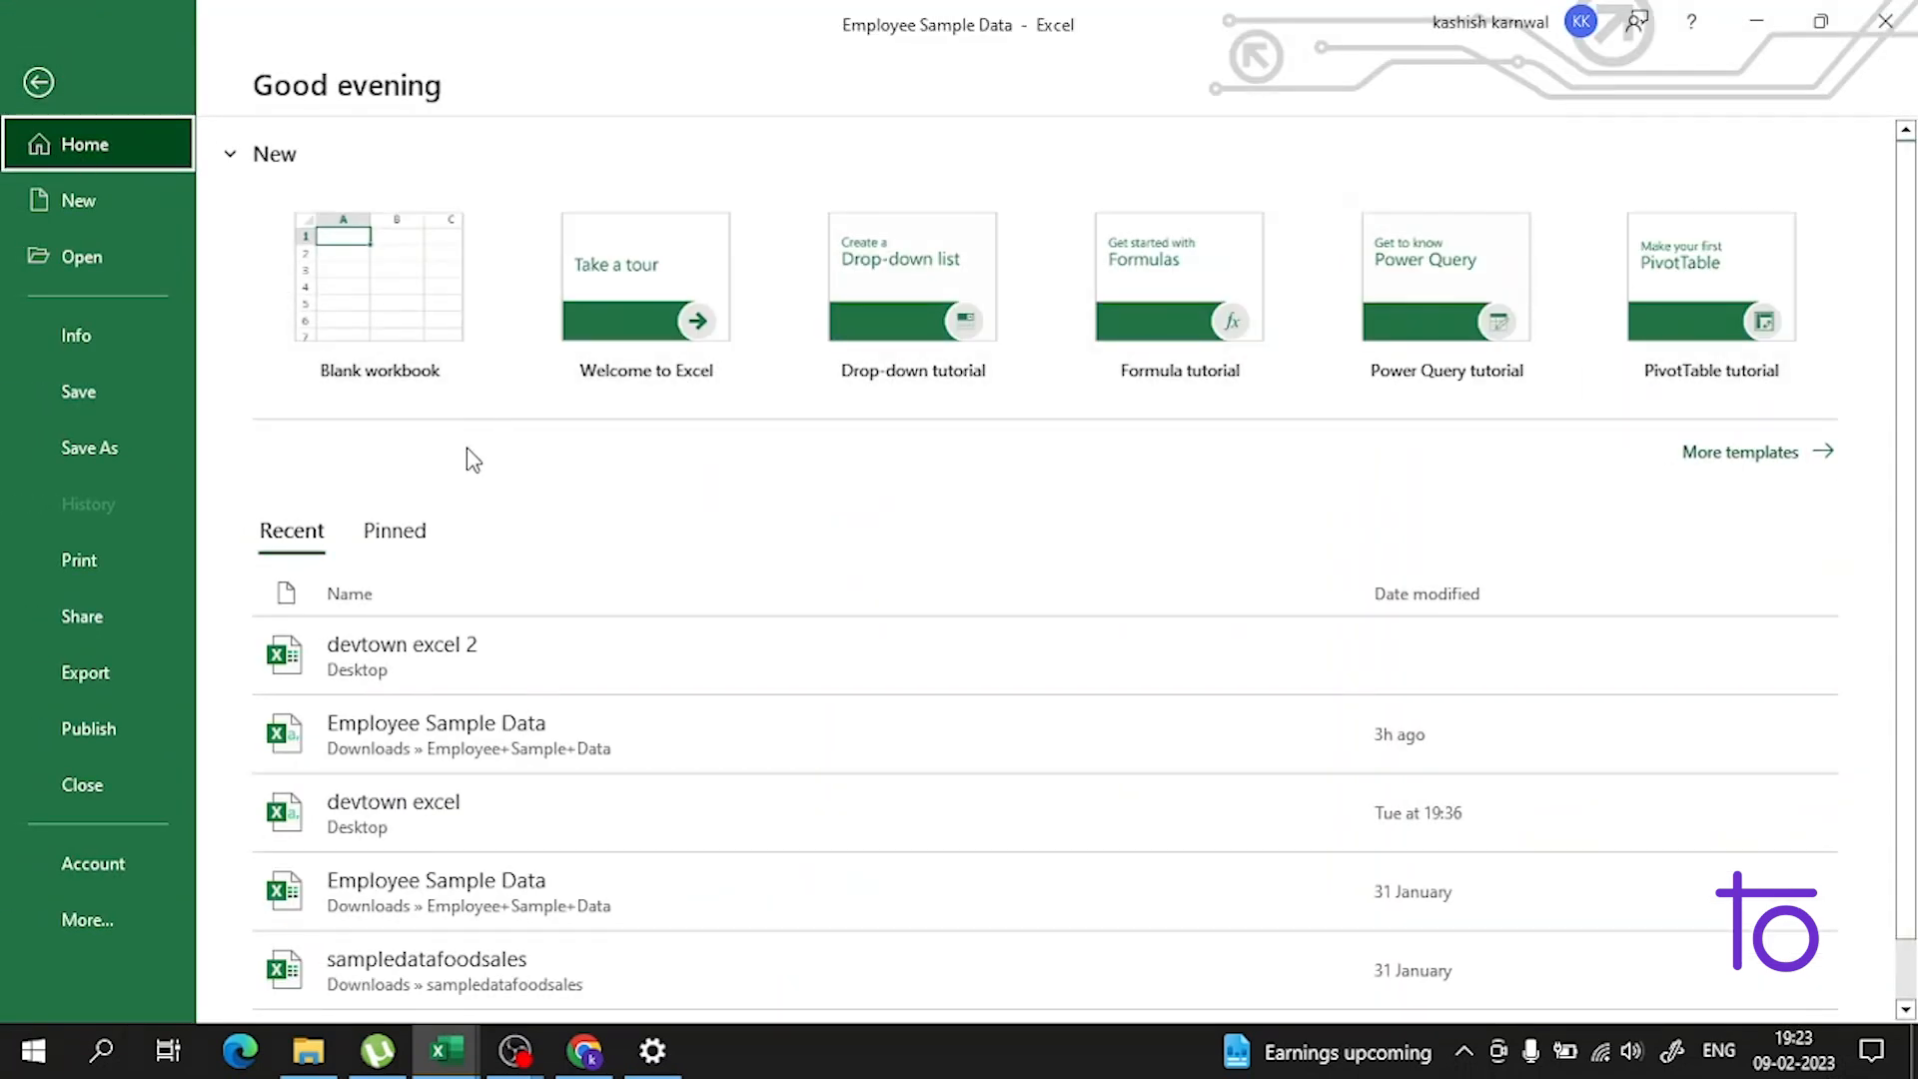
pyautogui.moveTo(693, 356)
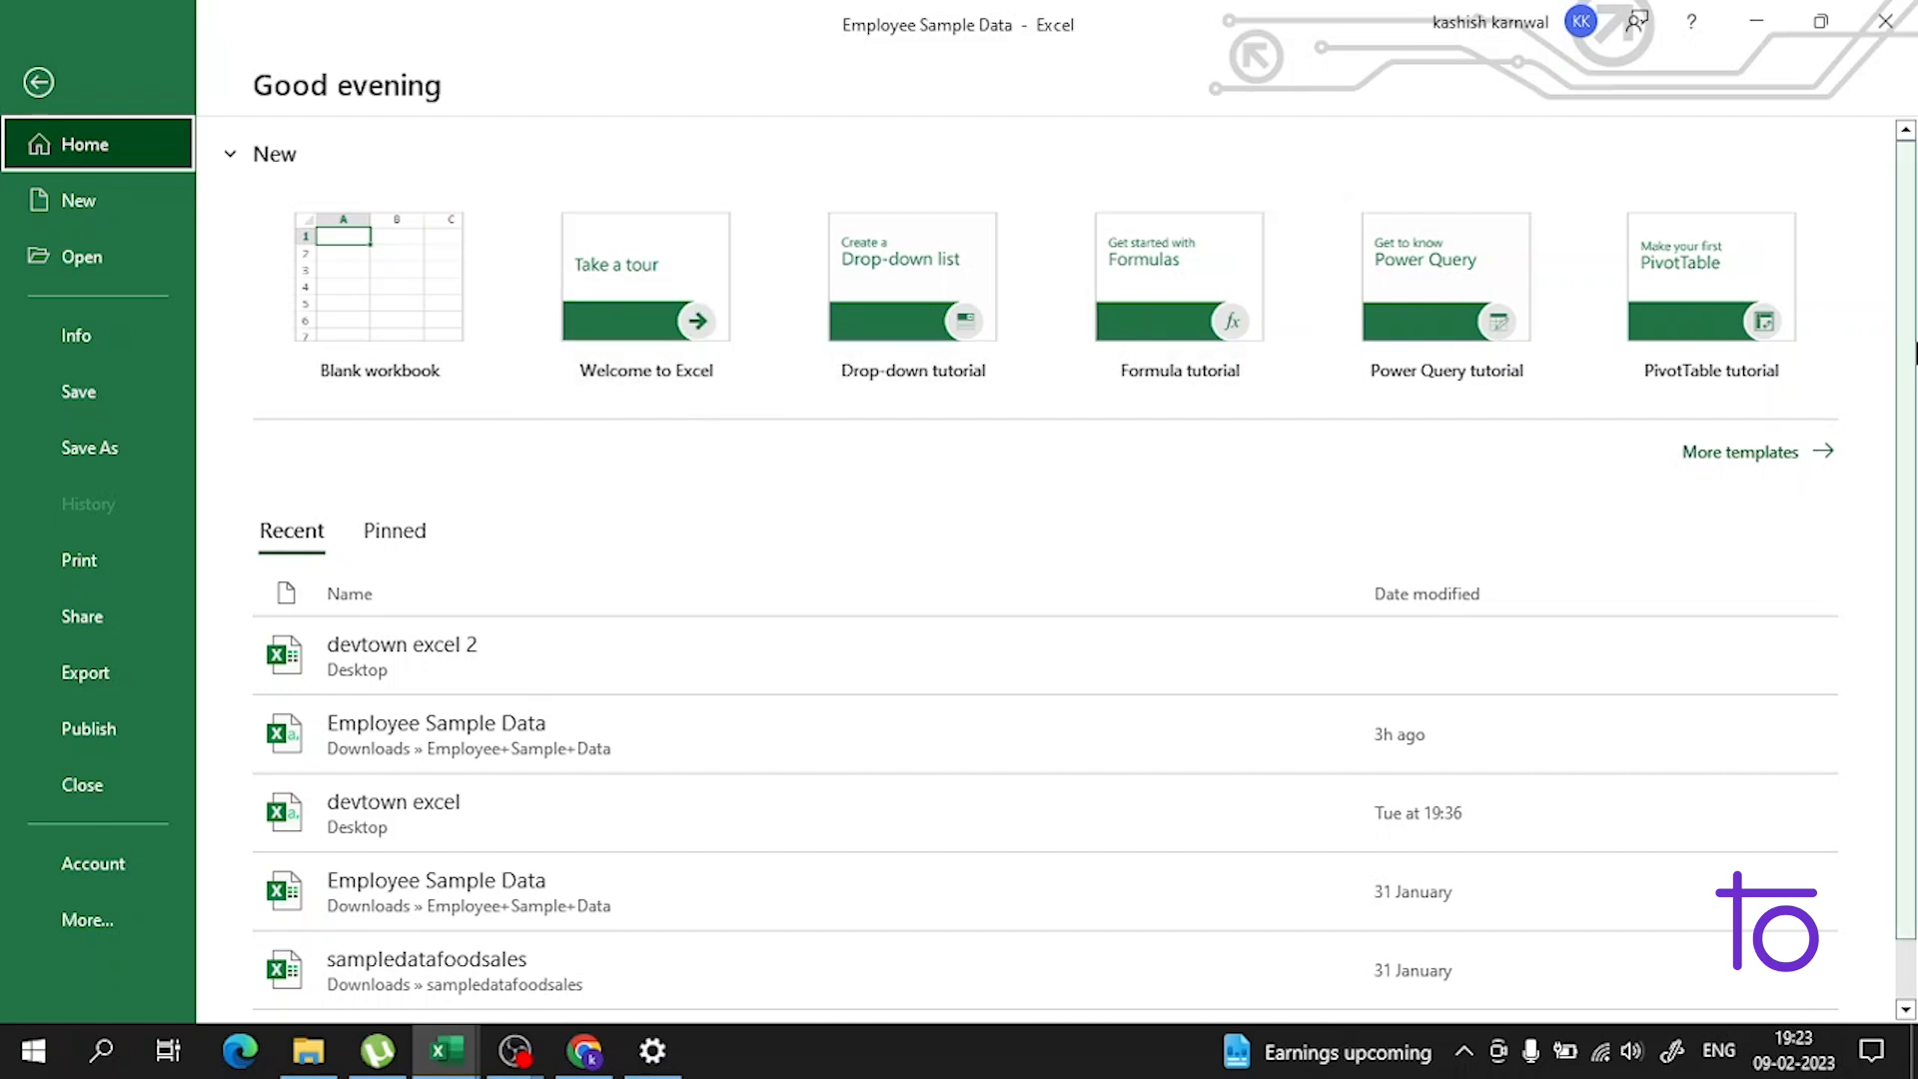
pyautogui.moveTo(234, 373)
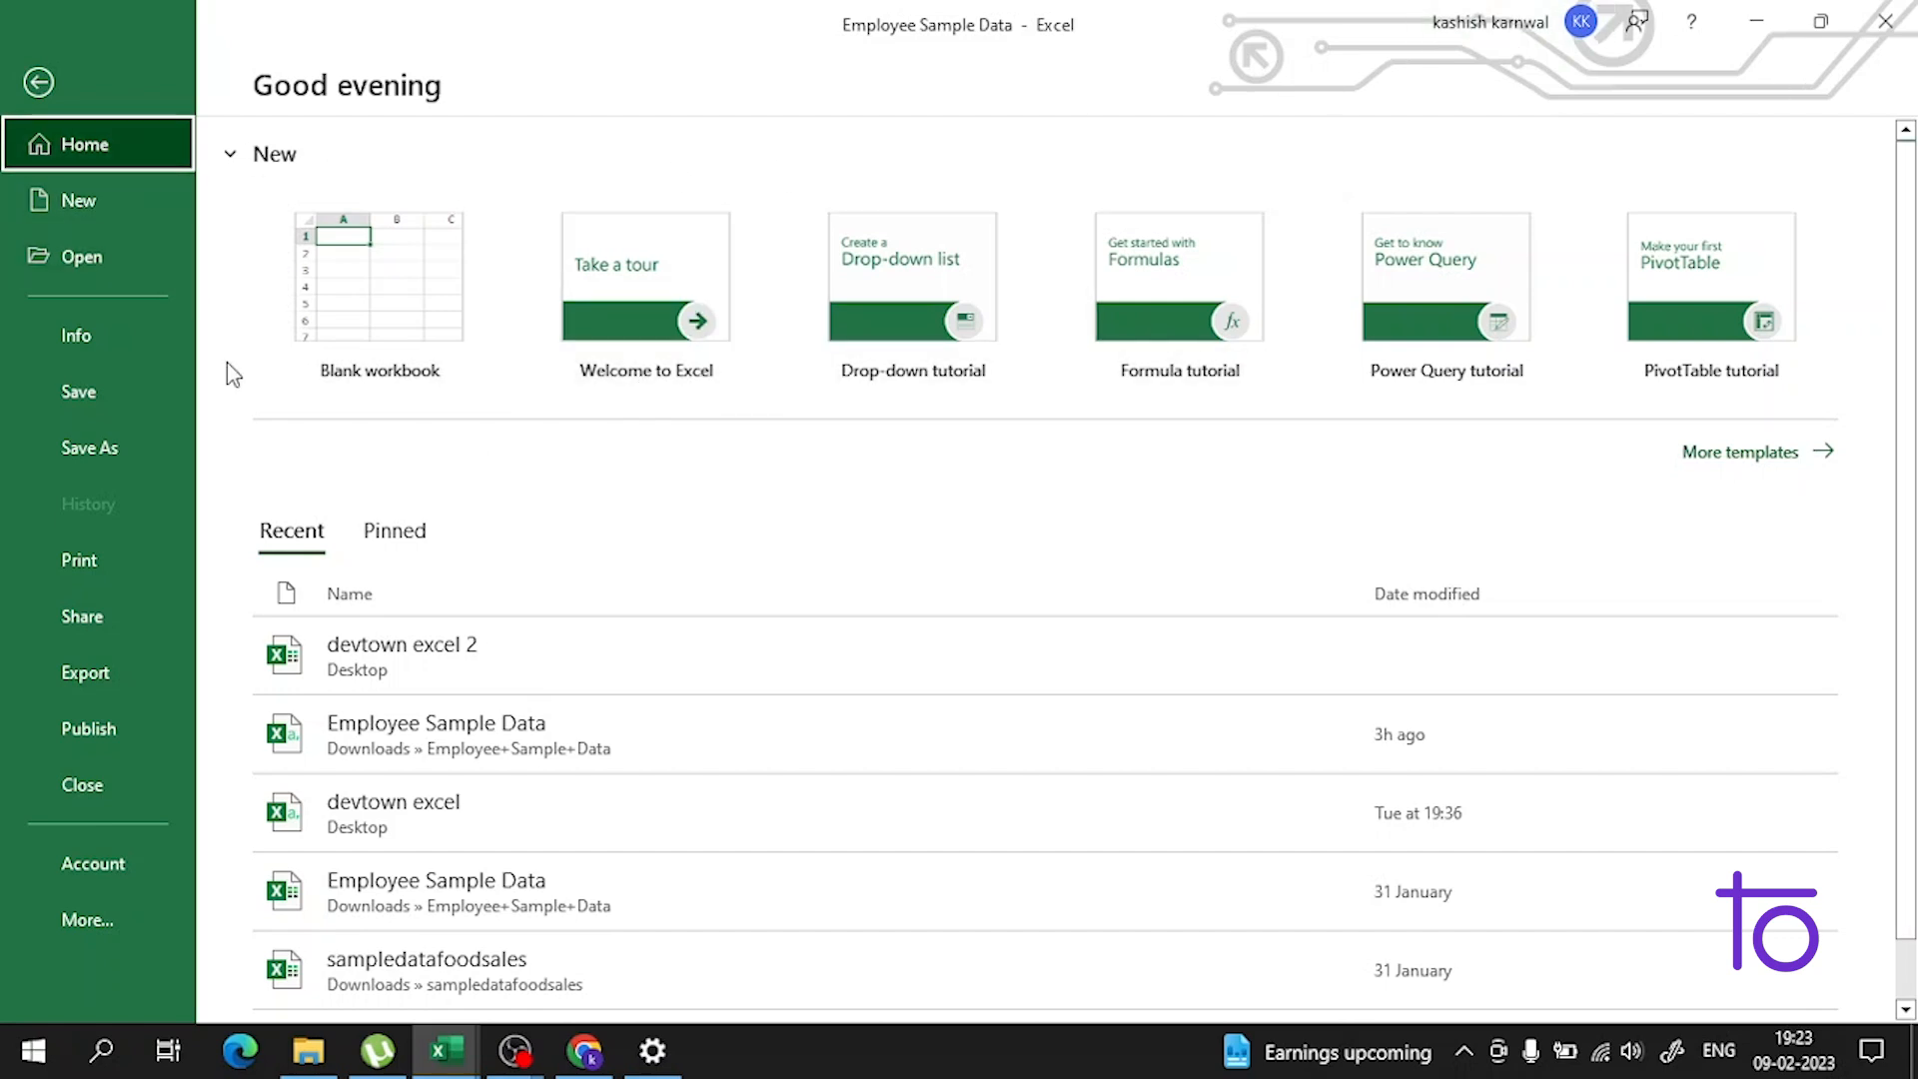
pyautogui.moveTo(443, 1049)
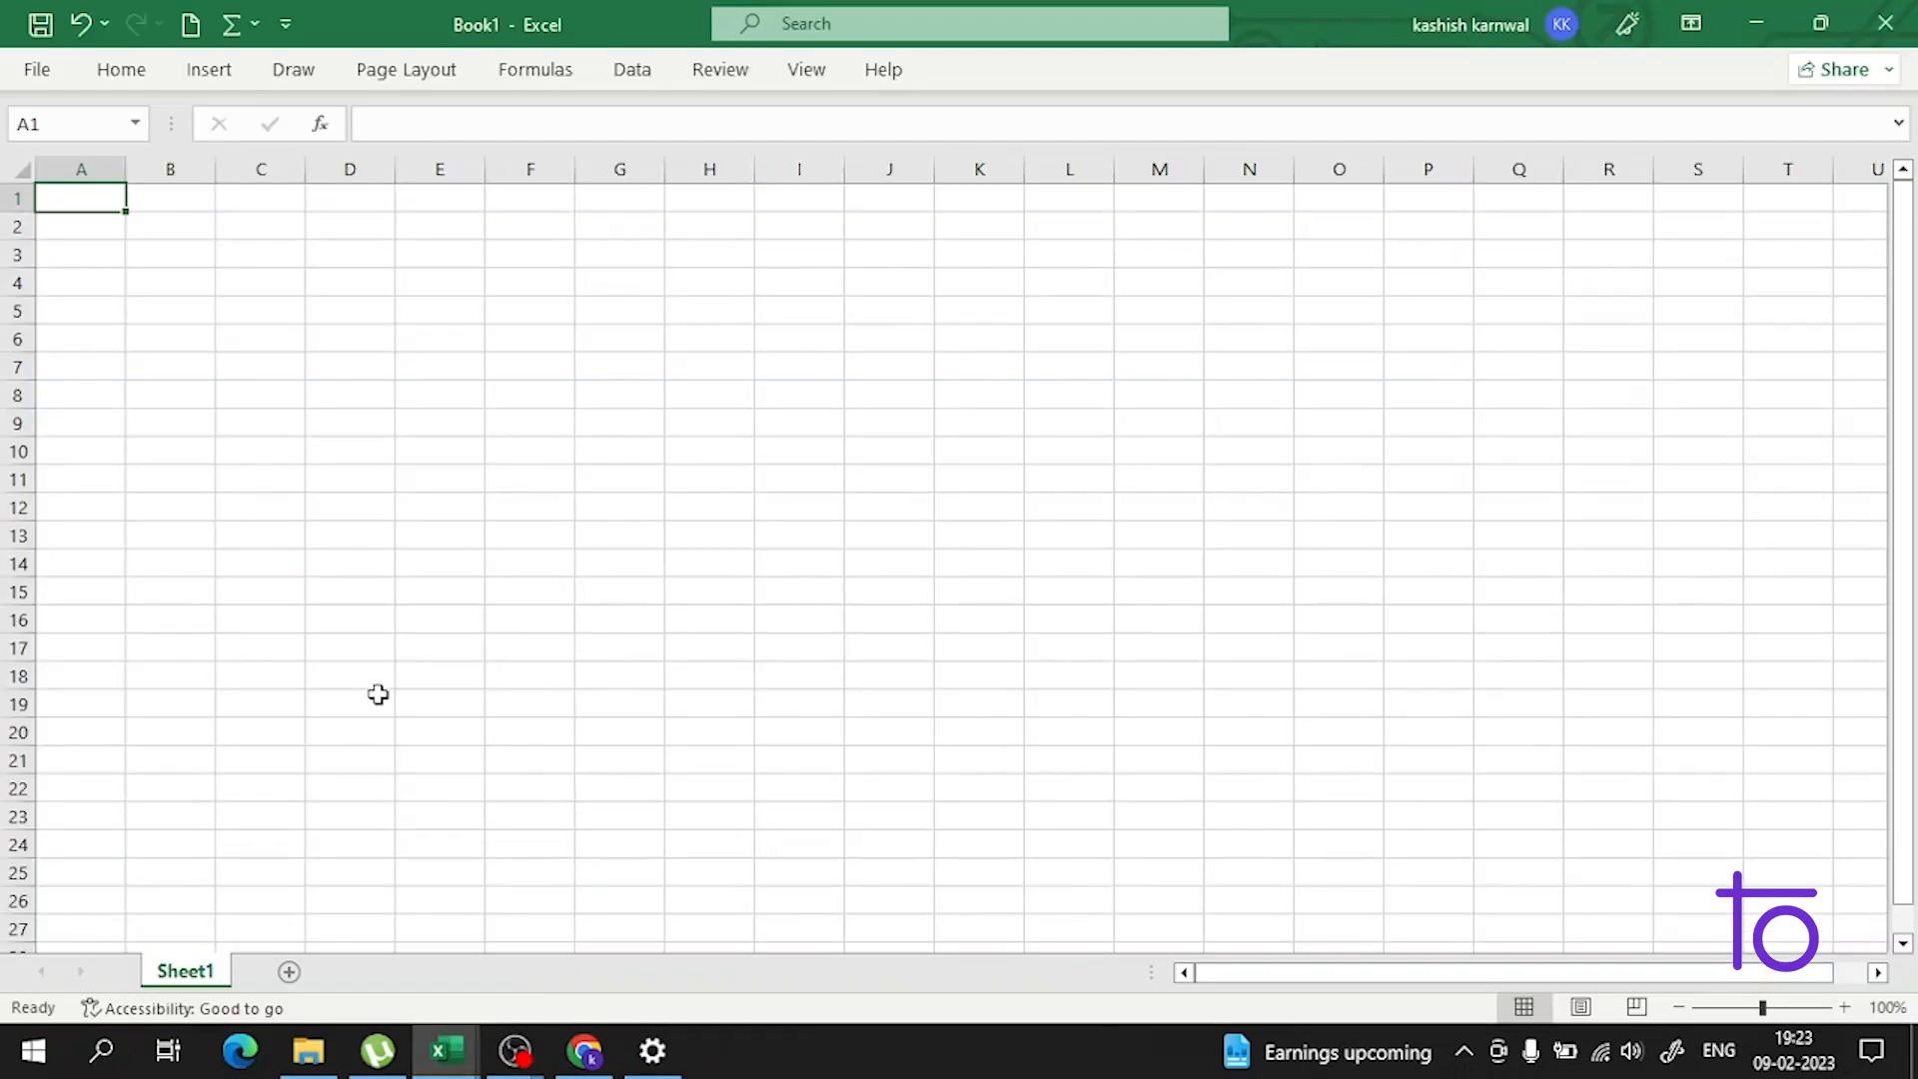
# - Bring the Employee Sample Data workbook forward and select empty cells beside the table
pyautogui.click(36, 68)
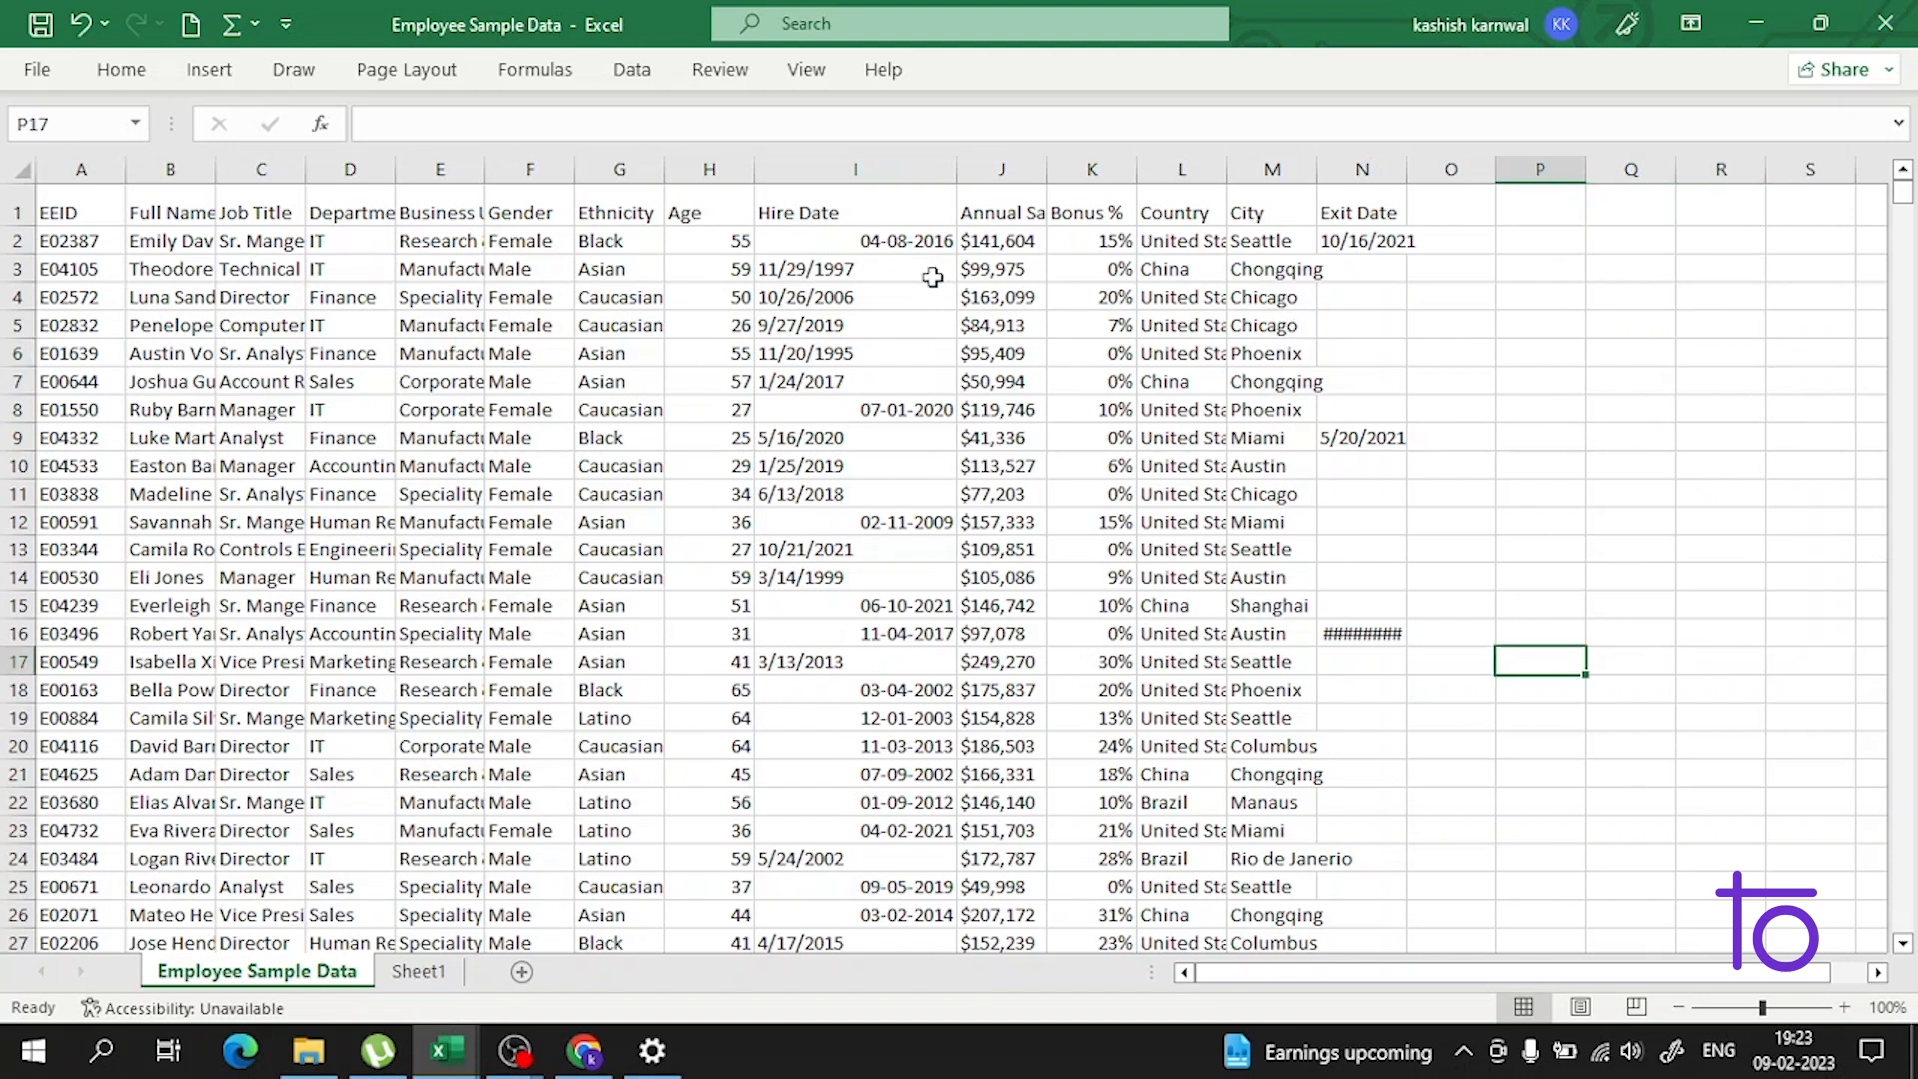
pyautogui.moveTo(887, 326)
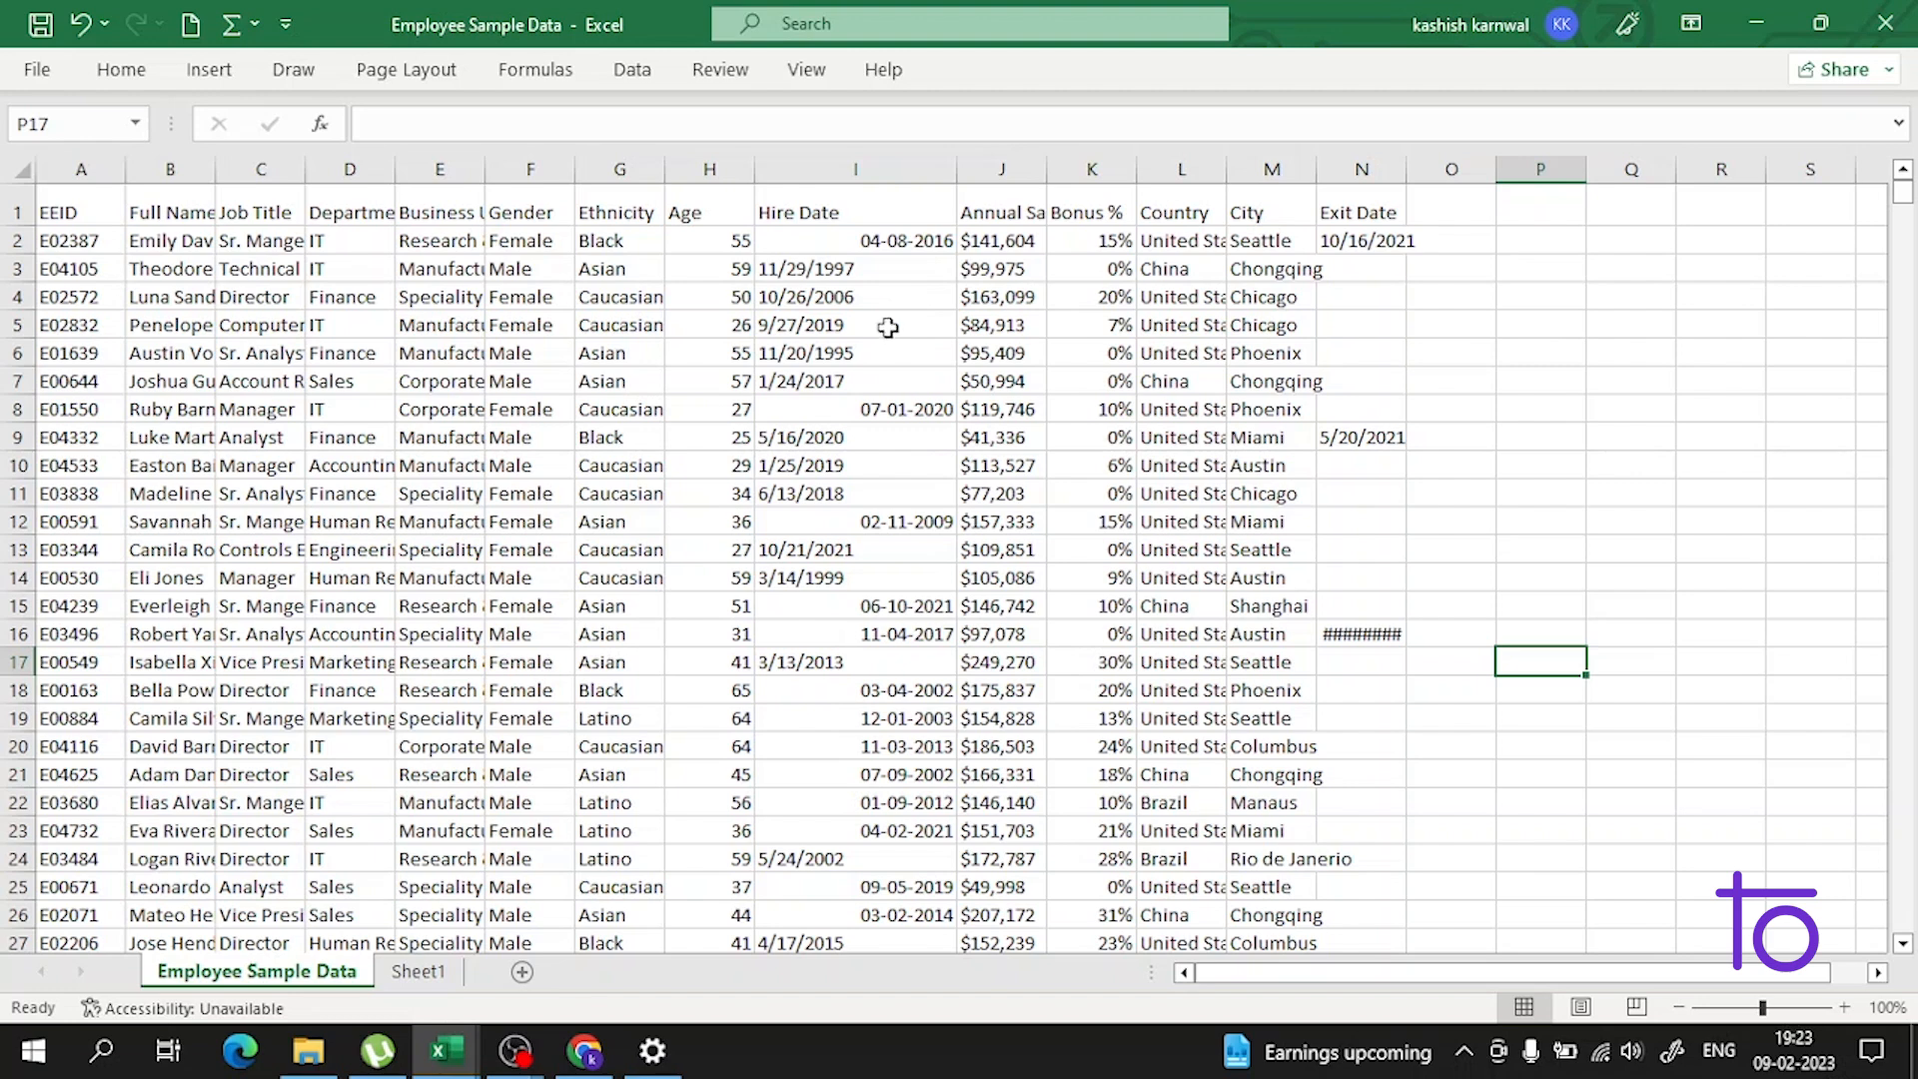
pyautogui.moveTo(560, 184)
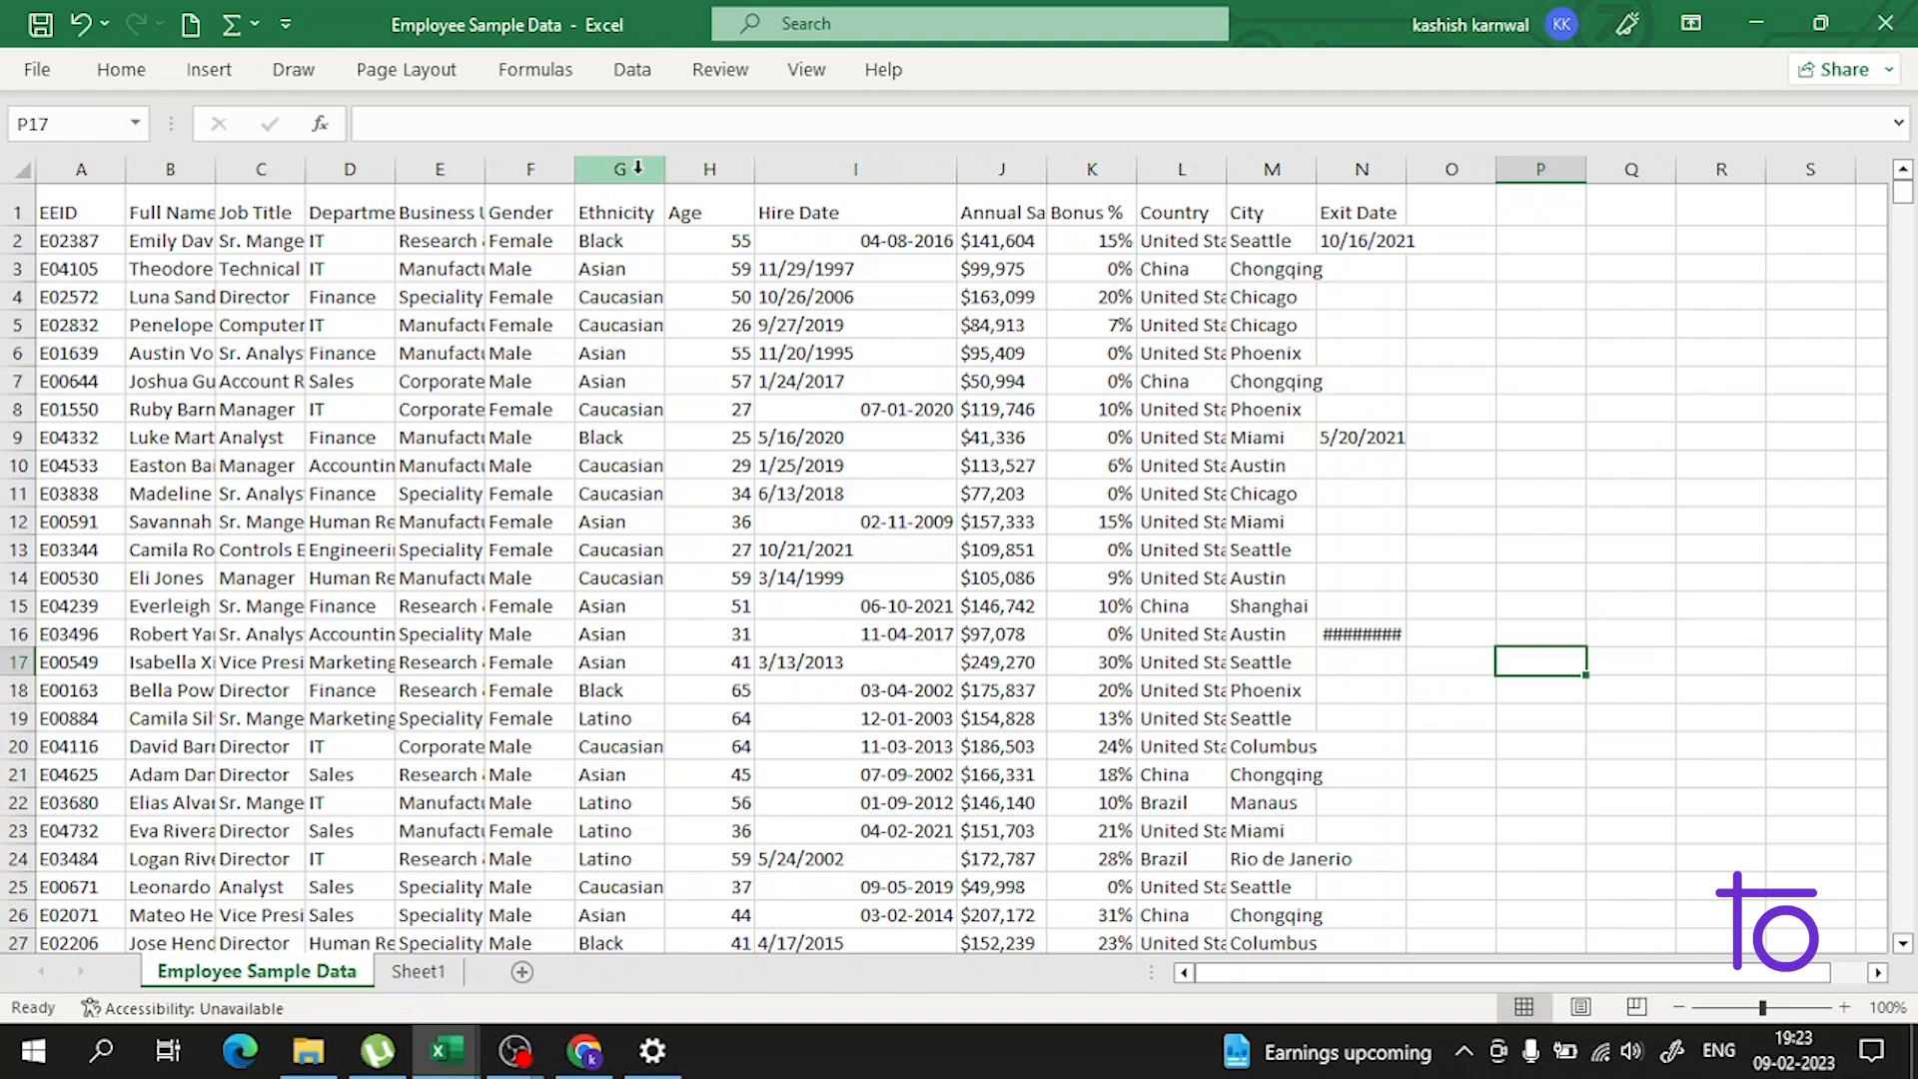
pyautogui.moveTo(1567, 342)
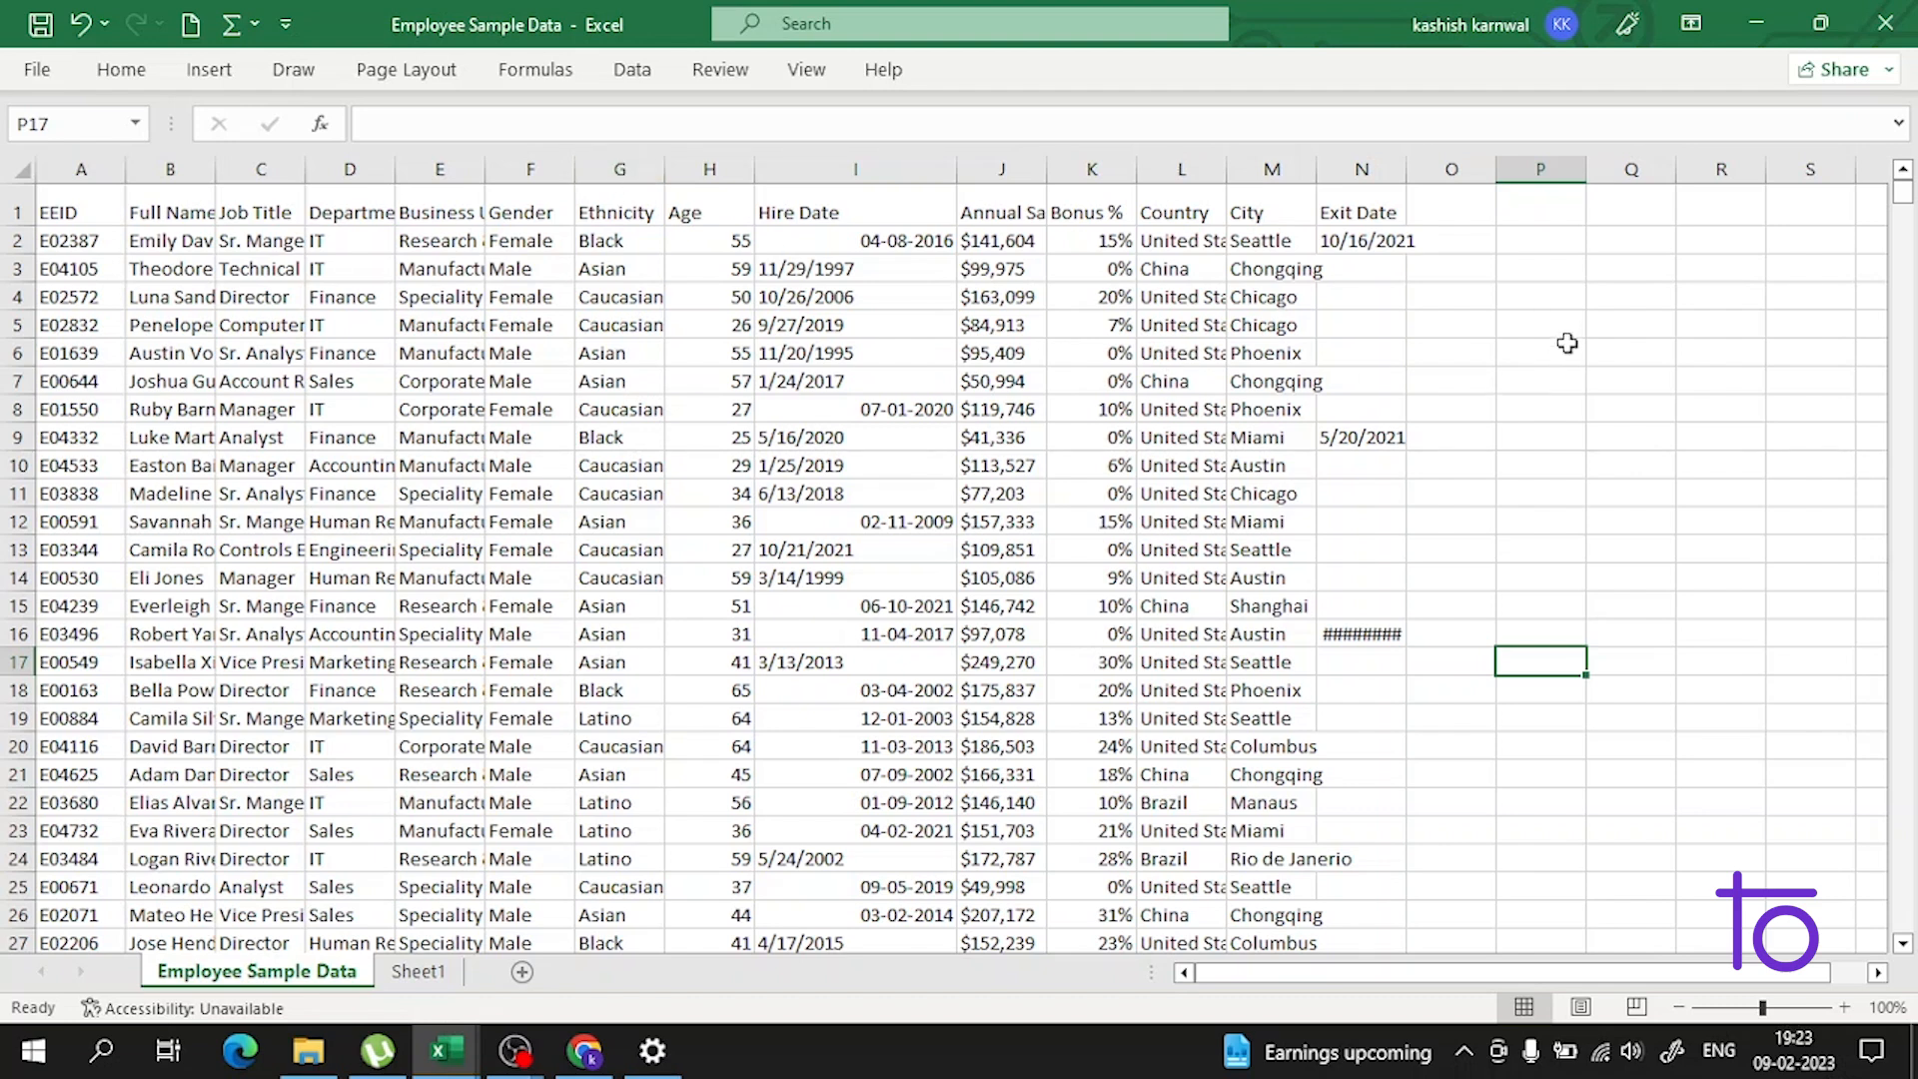
pyautogui.click(1453, 408)
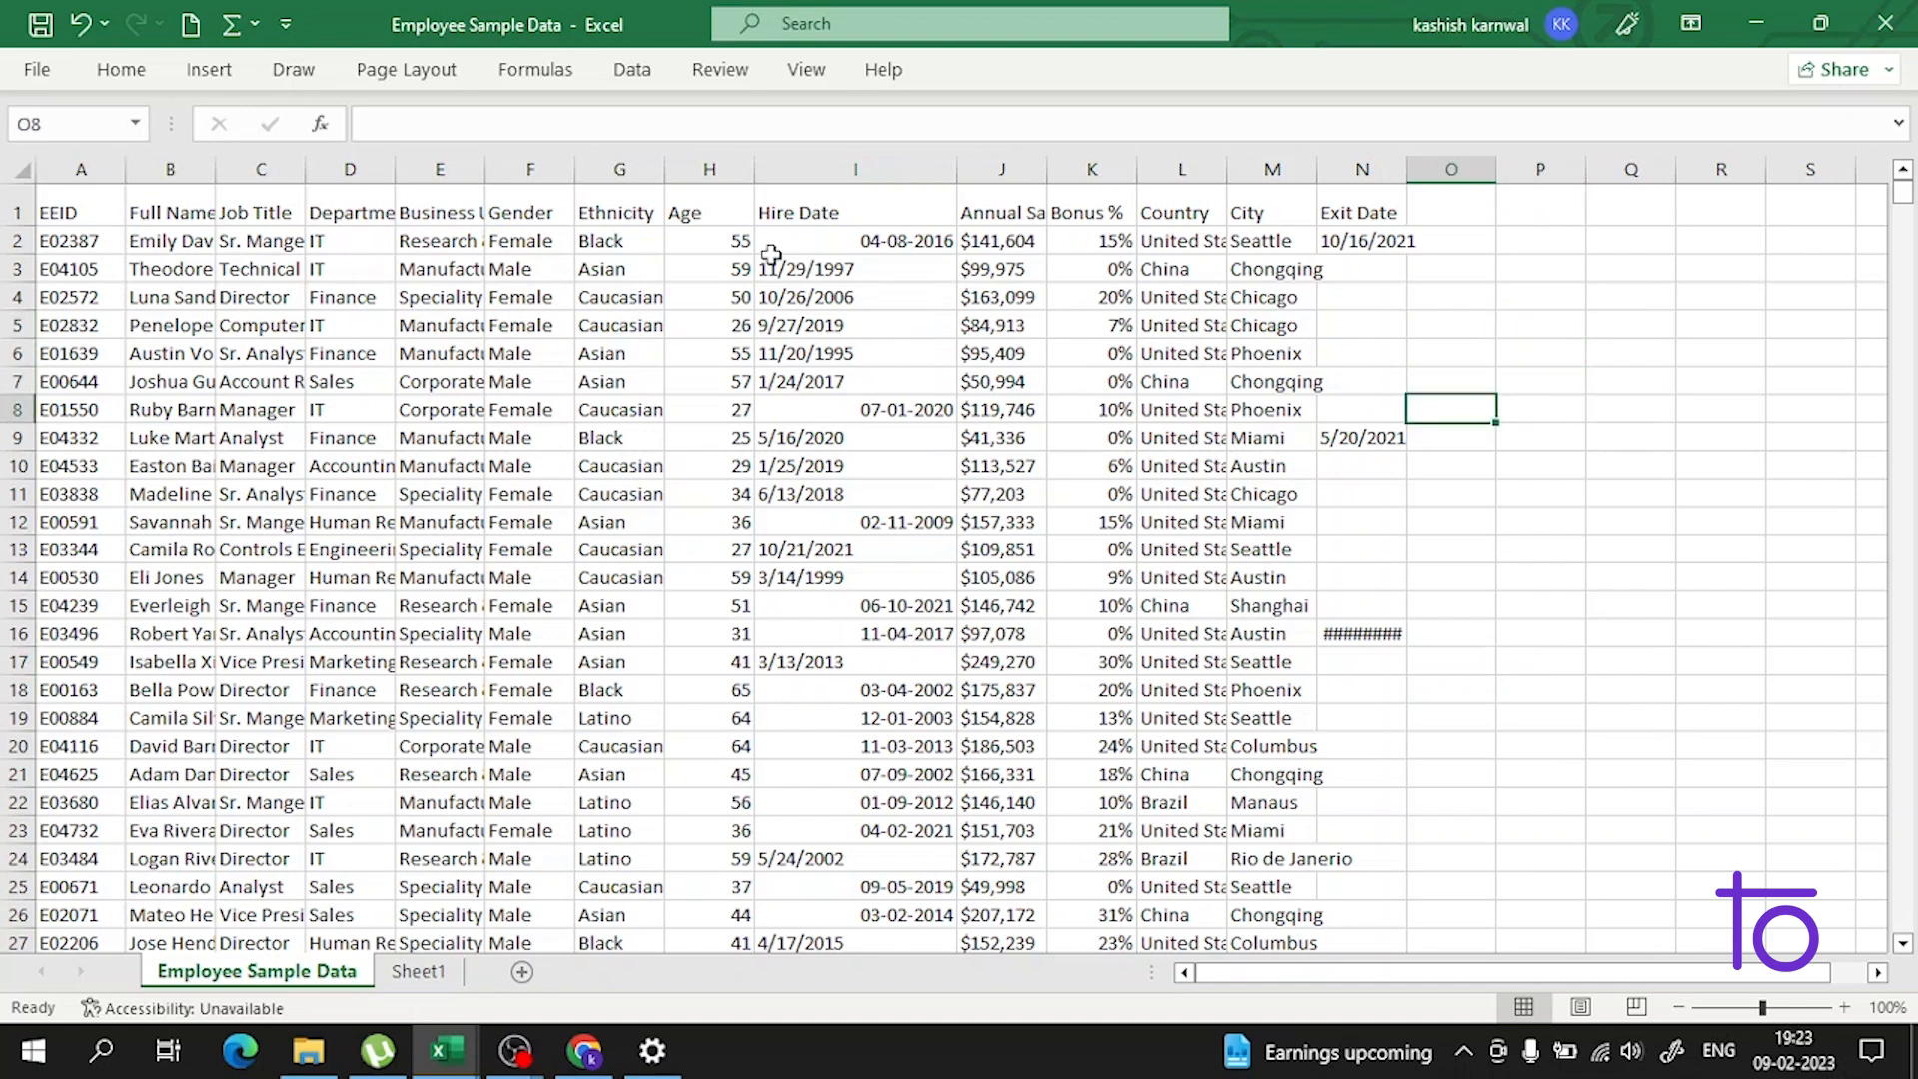
pyautogui.moveTo(704, 184)
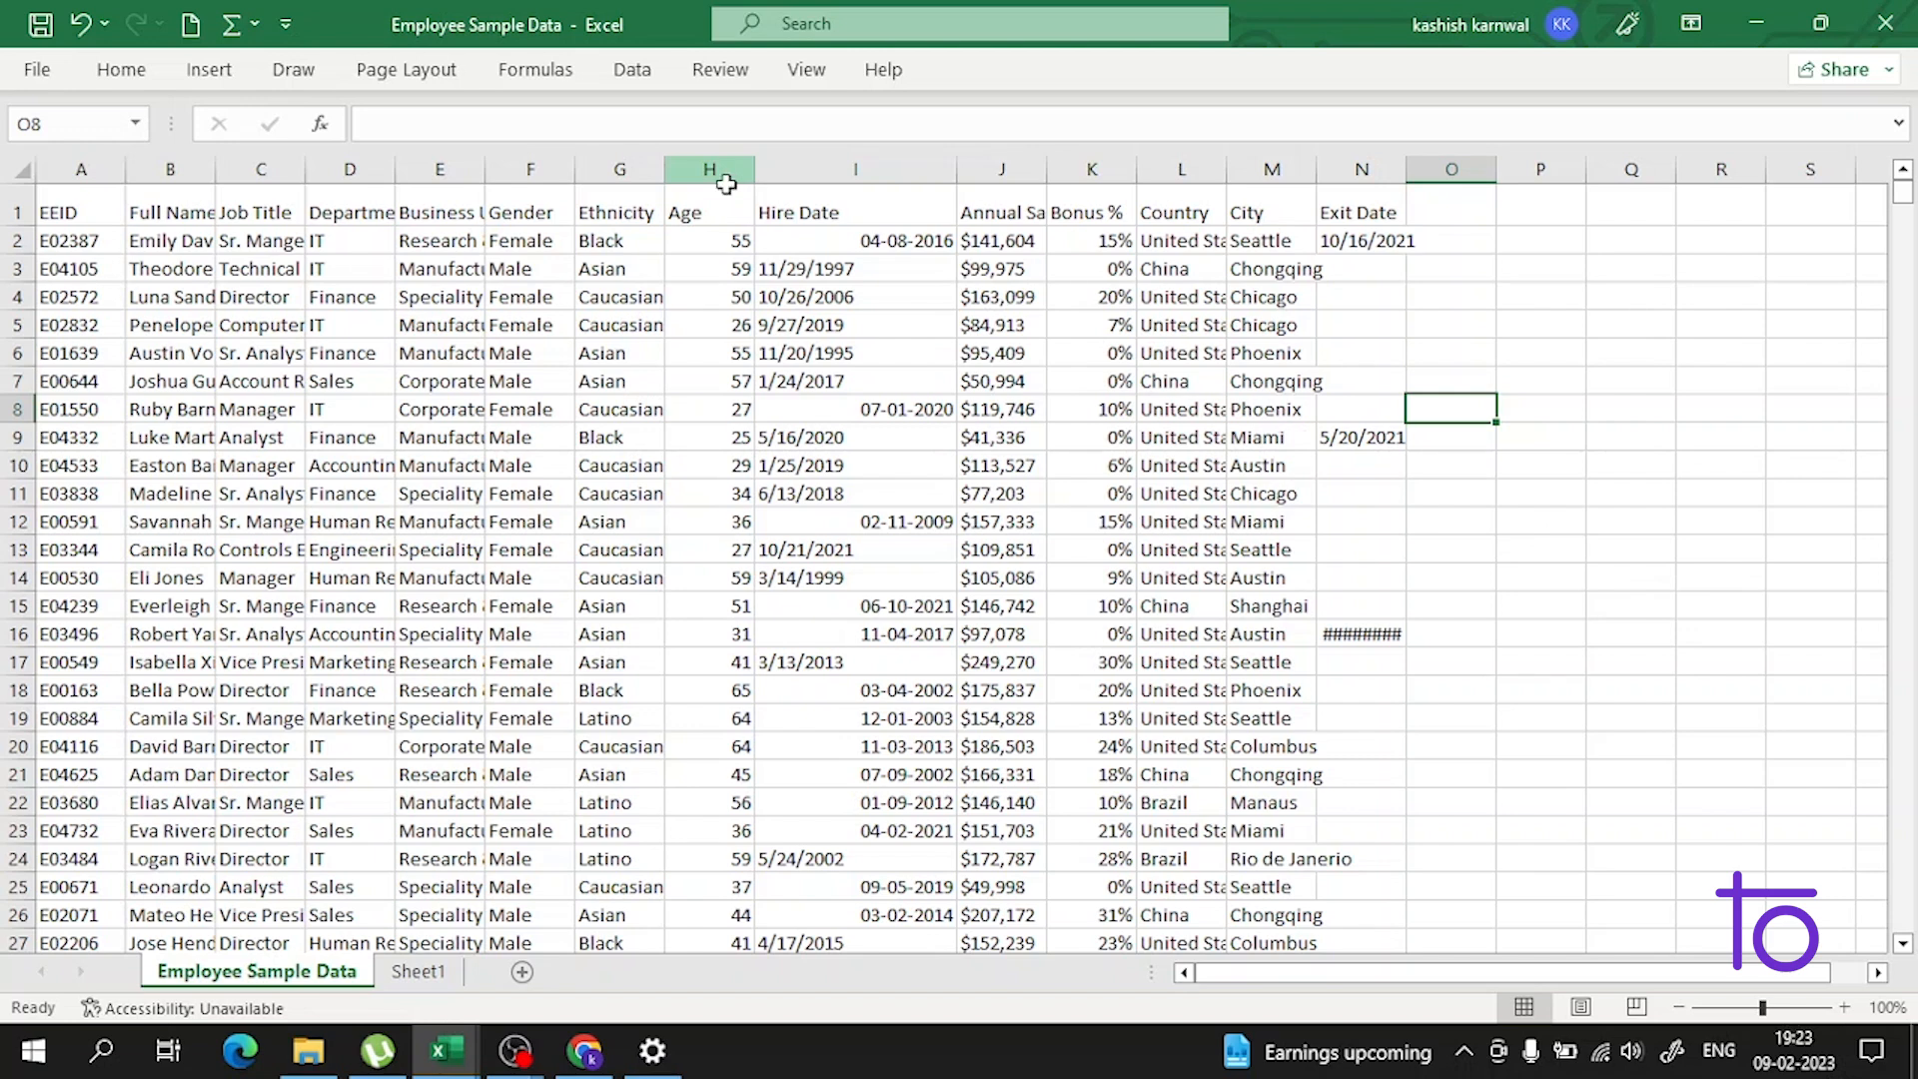
pyautogui.click(1541, 408)
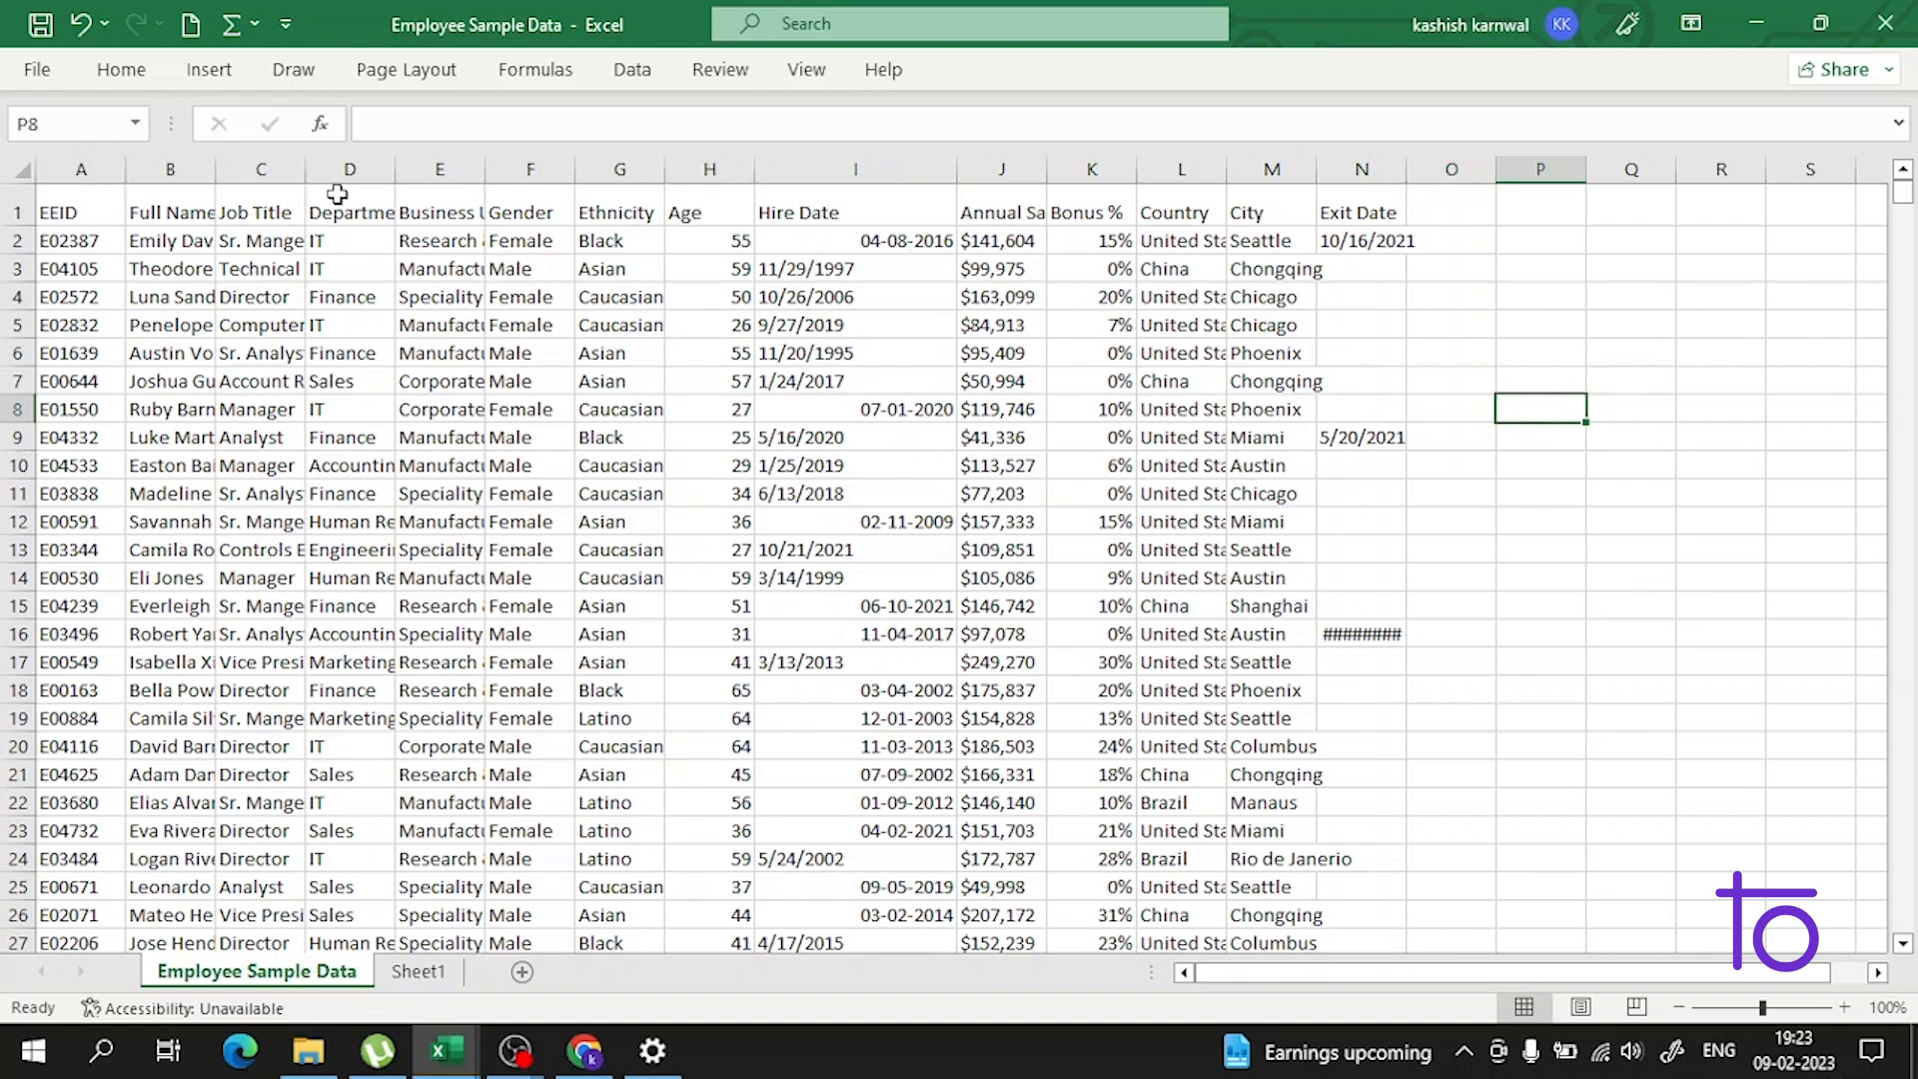
pyautogui.moveTo(1135, 252)
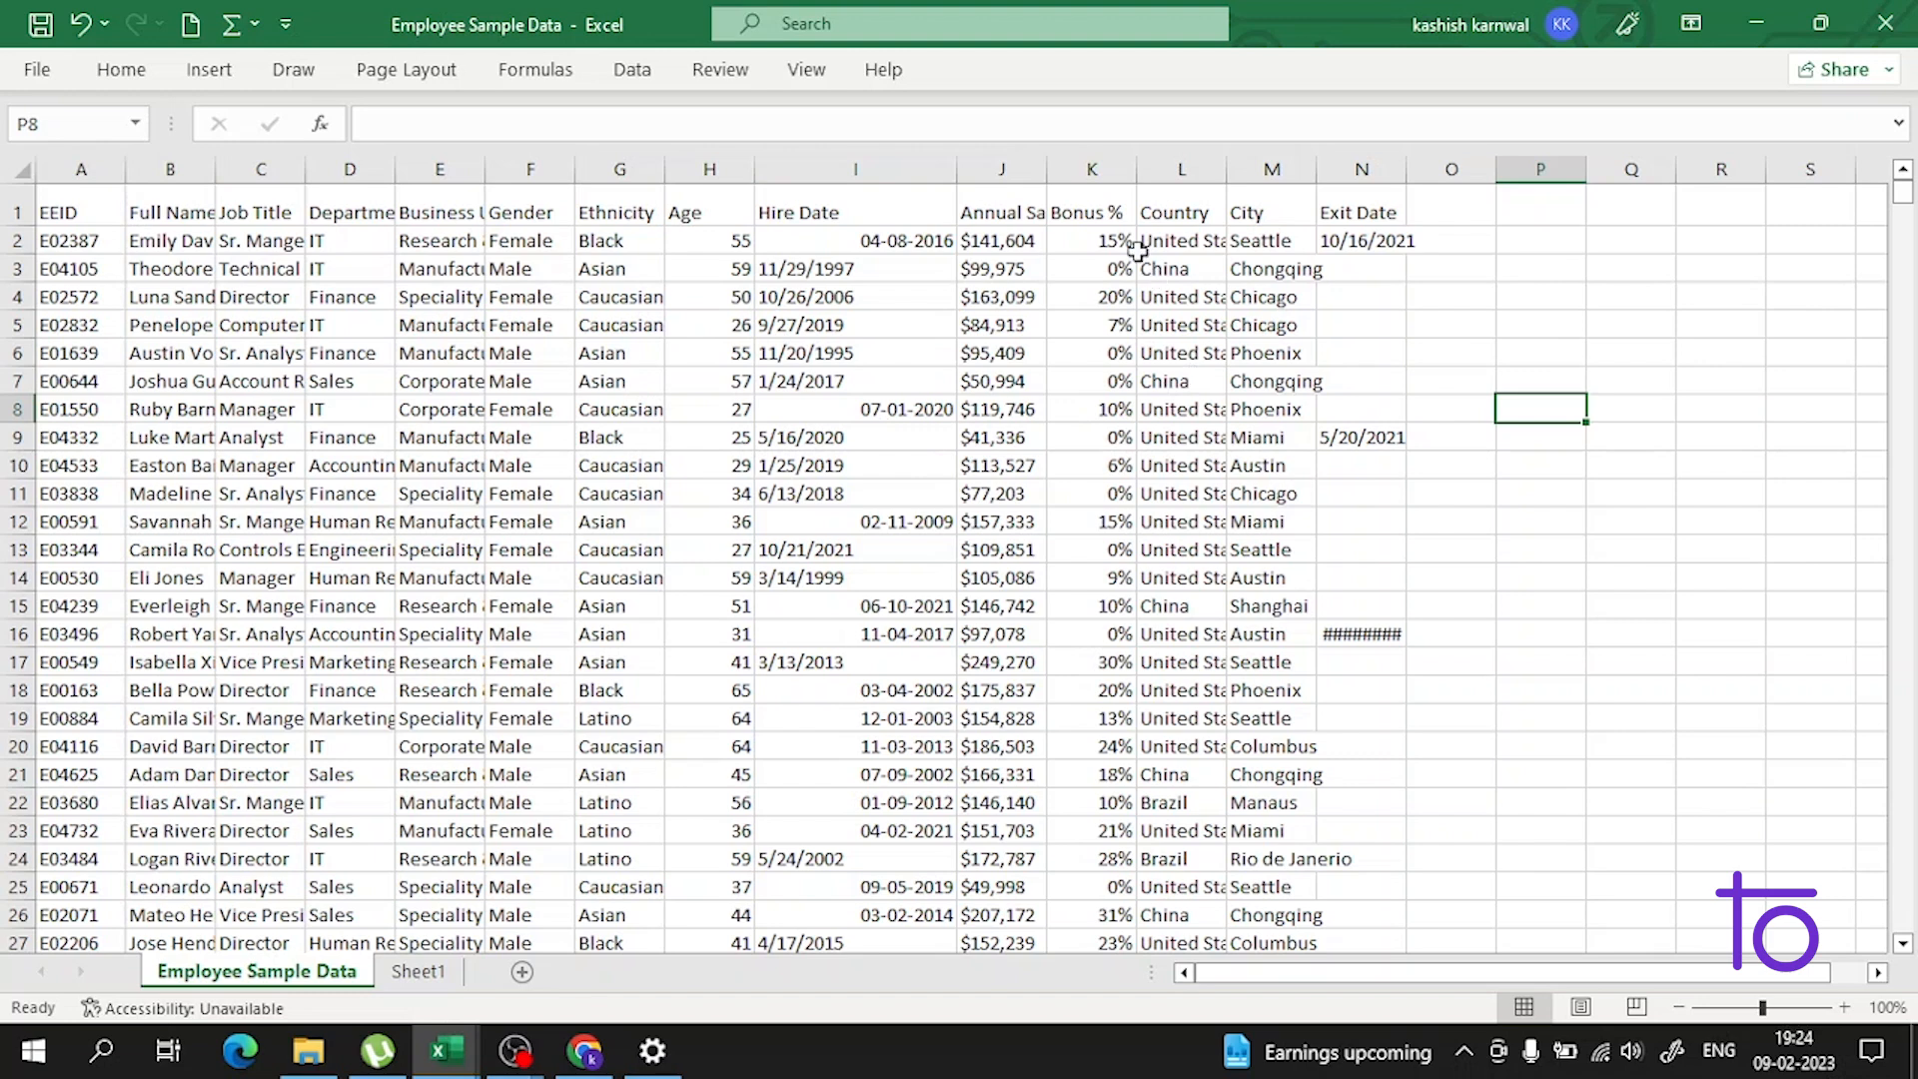
pyautogui.moveTo(1269, 319)
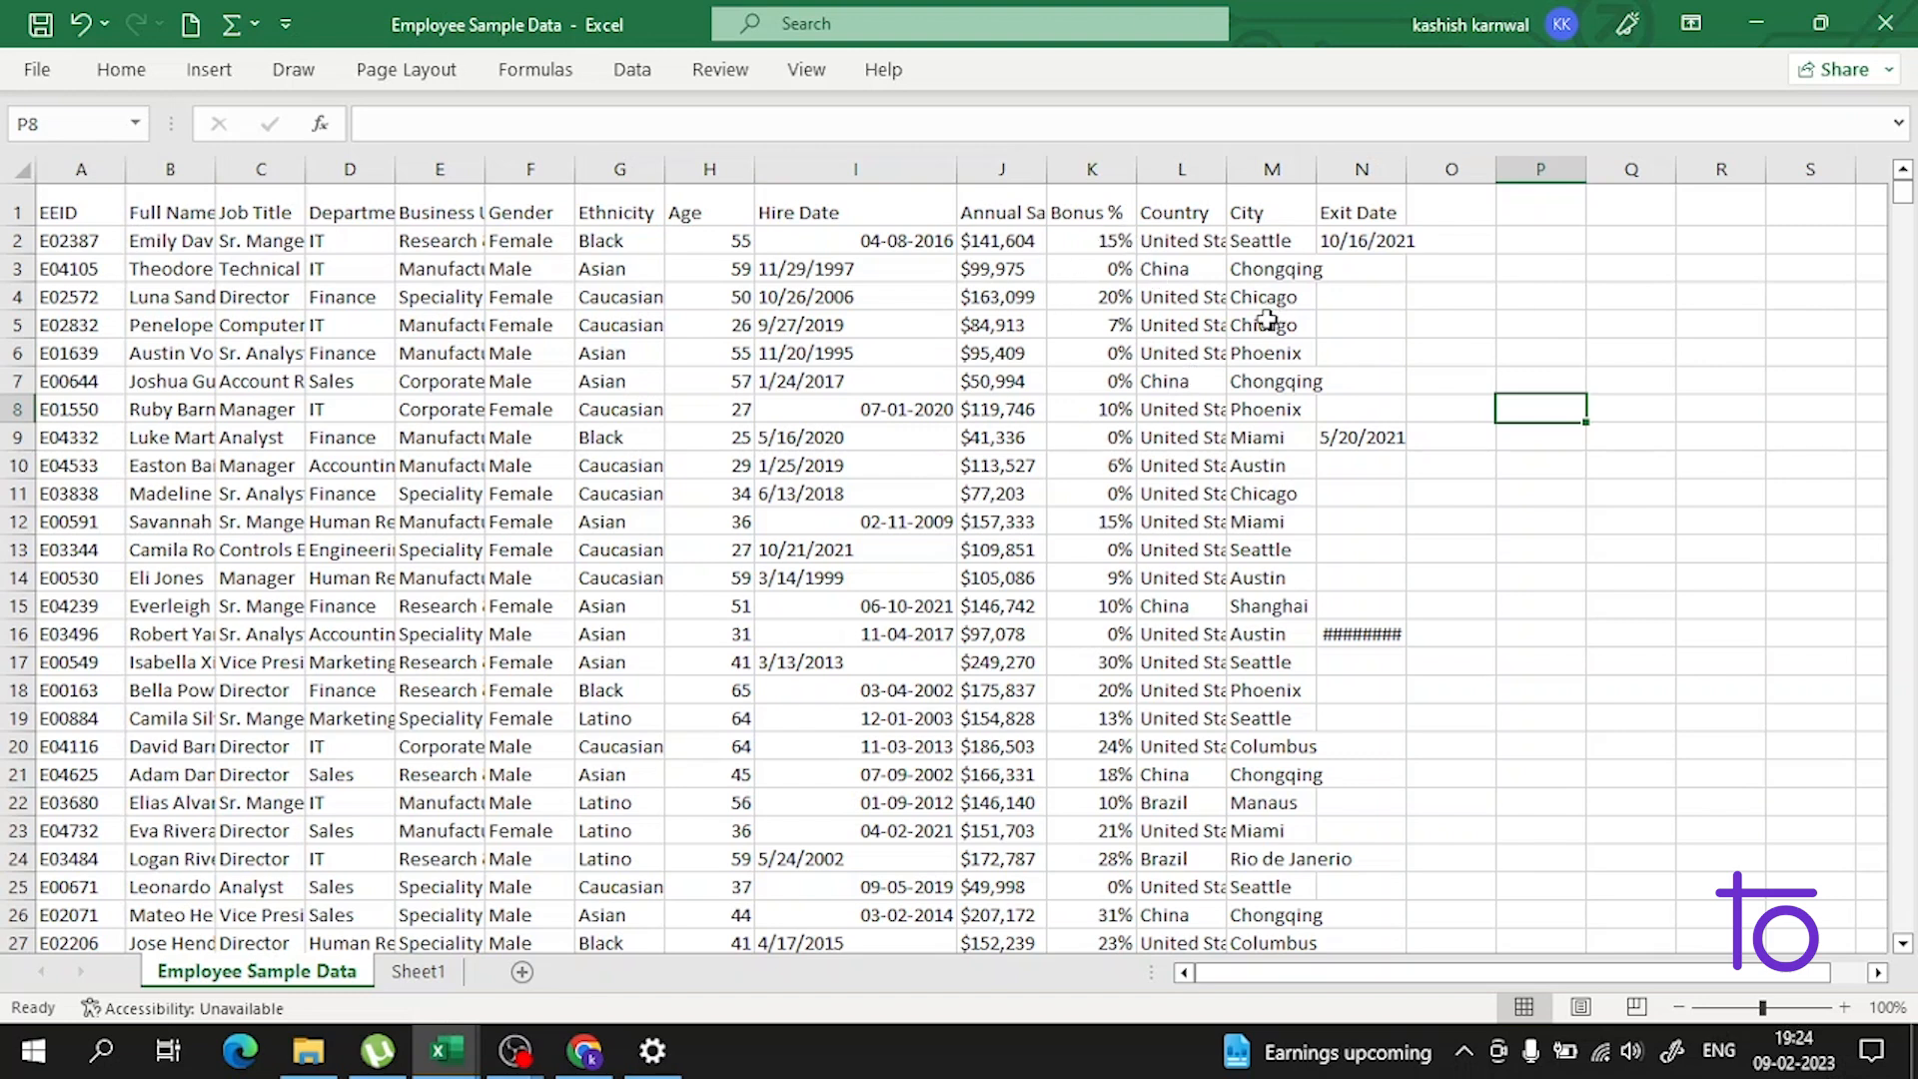
pyautogui.moveTo(1273, 192)
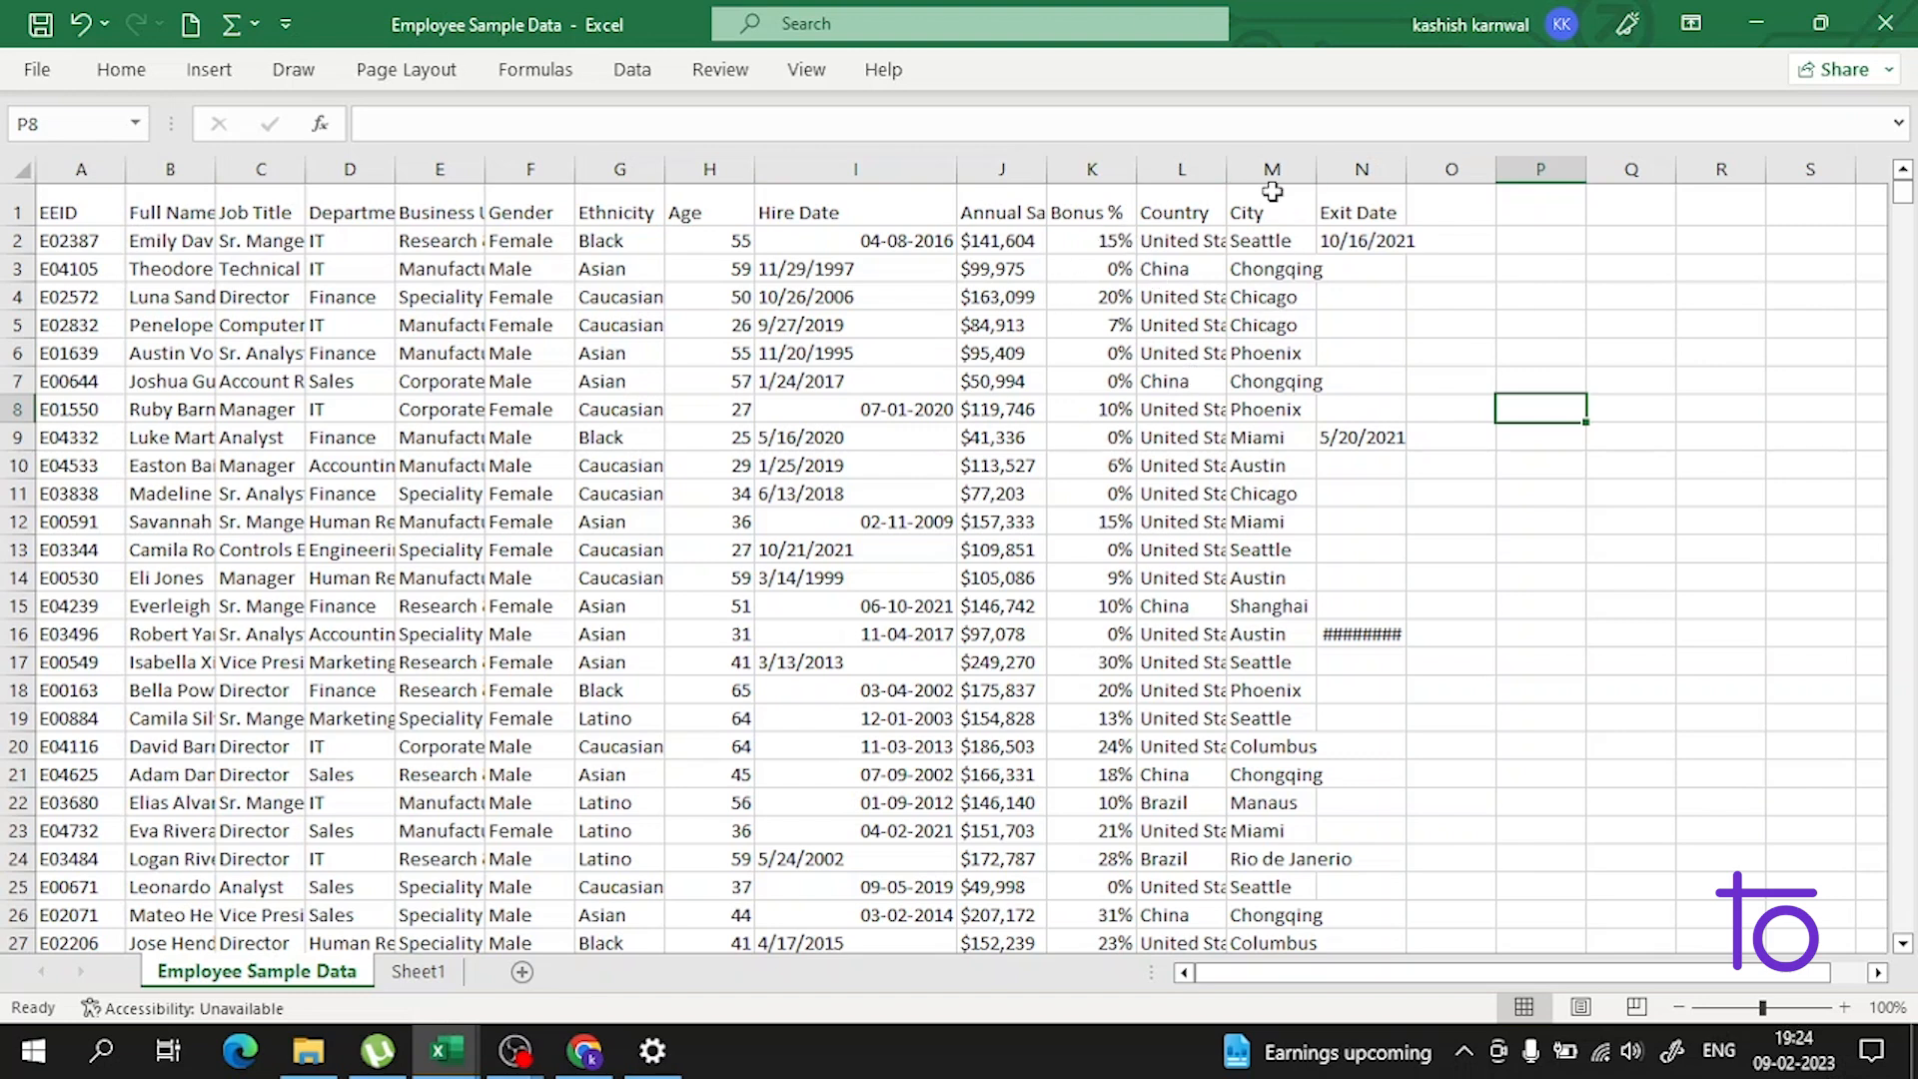
# - Hide column M (City) via its header's right-click menu
pyautogui.click(1271, 168)
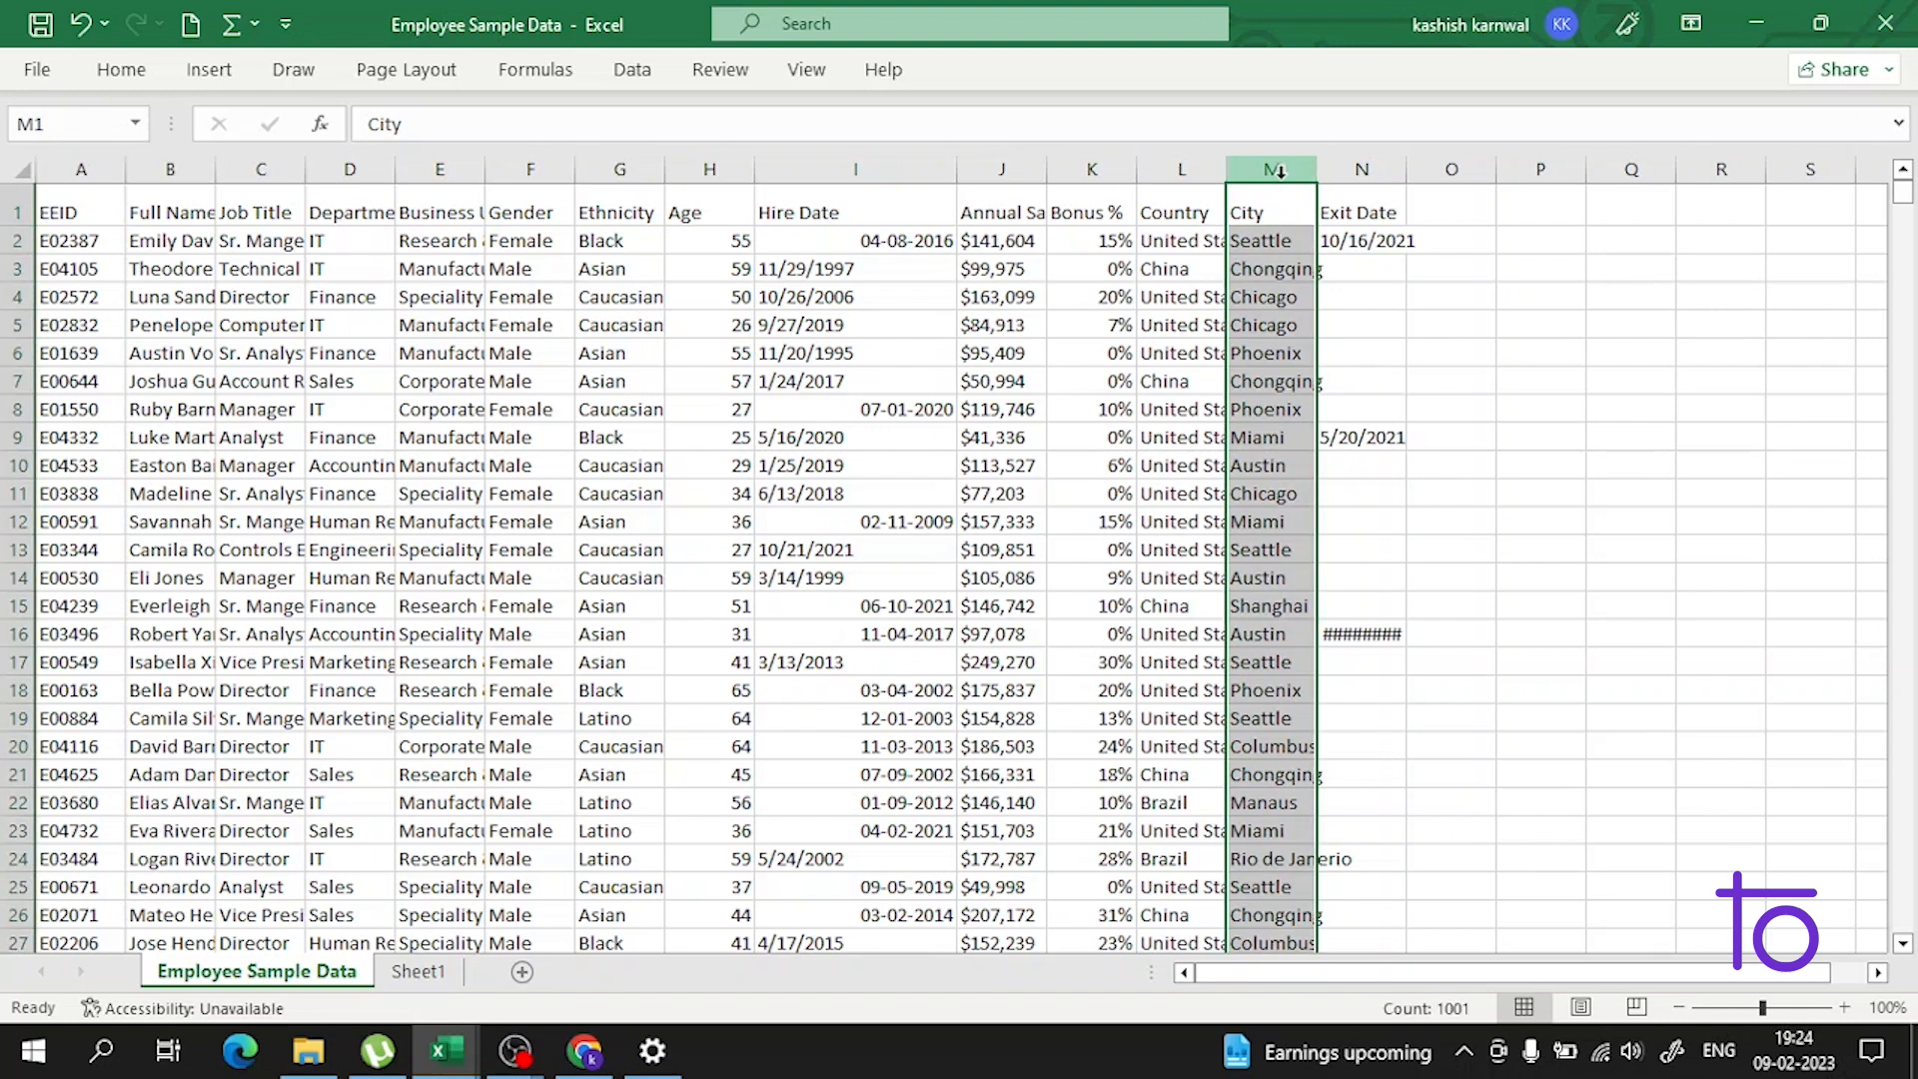
pyautogui.rightClick(1269, 168)
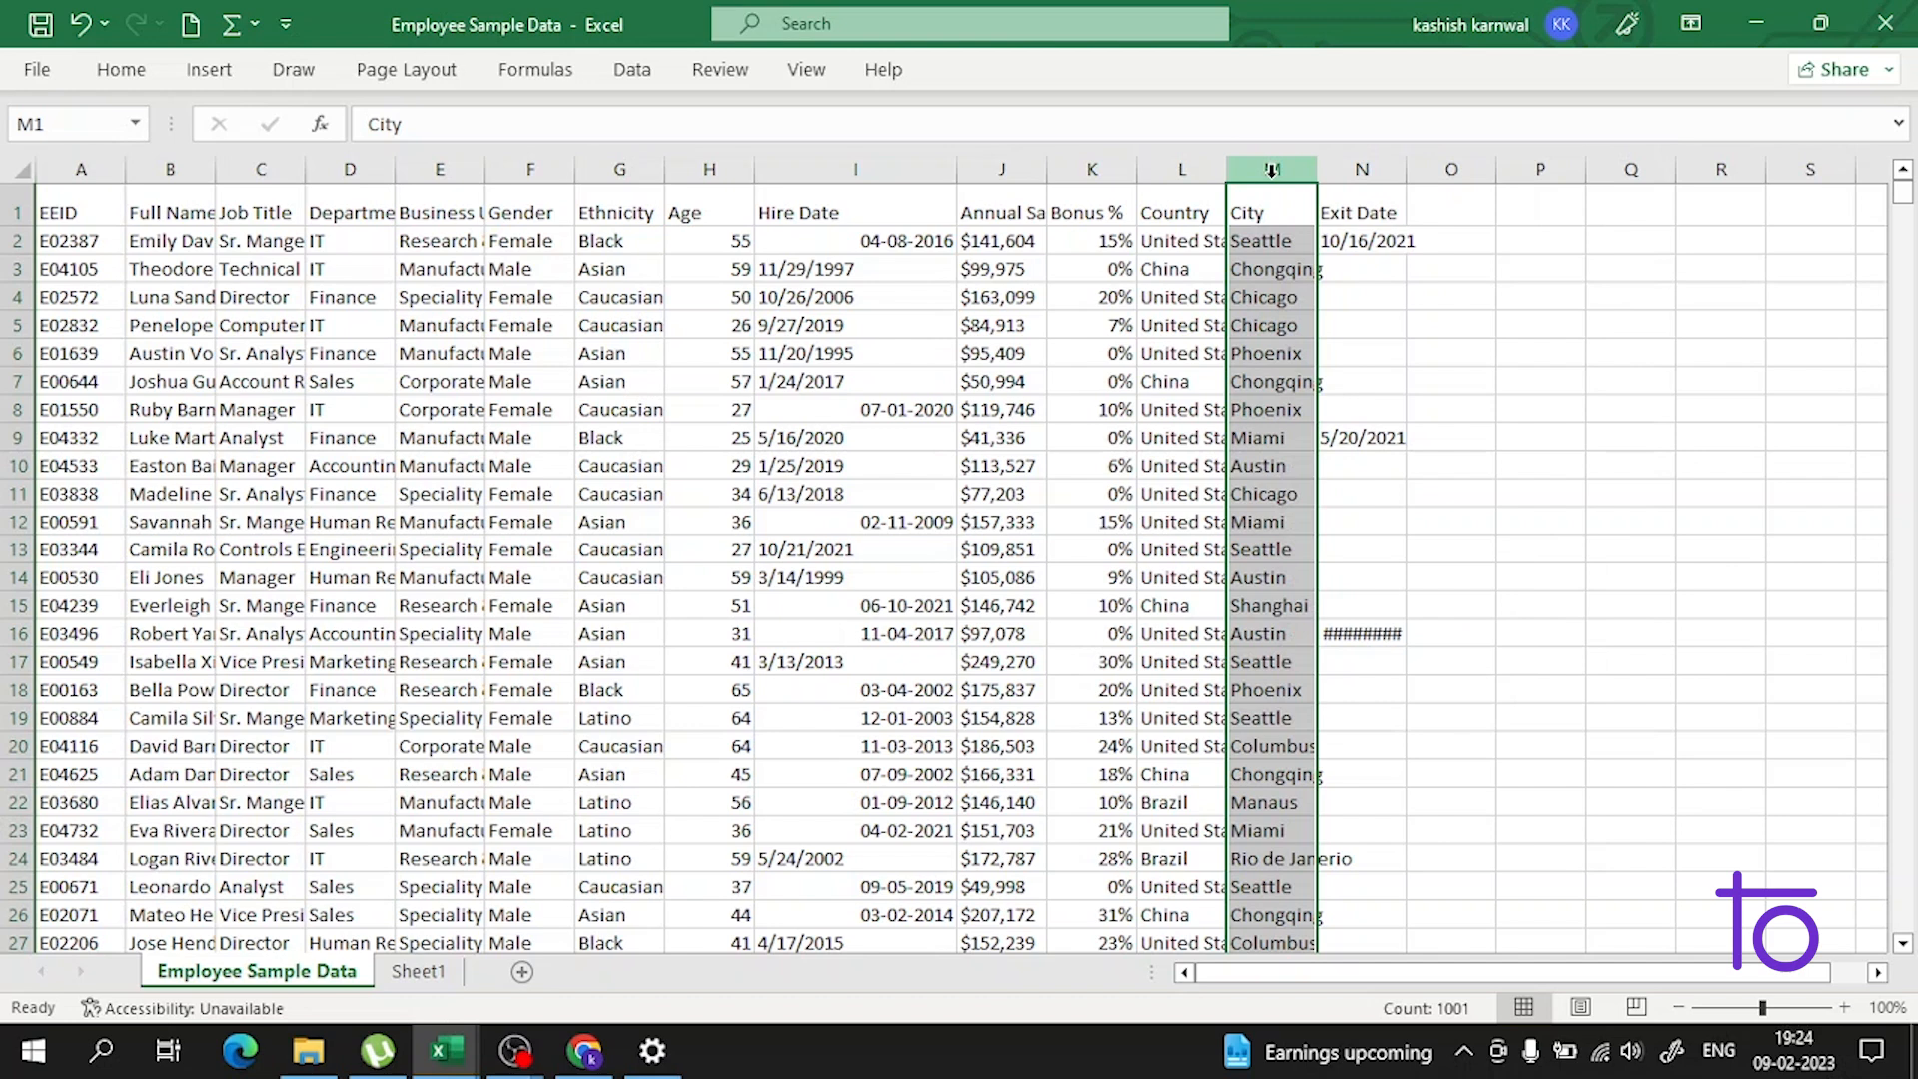
pyautogui.rightClick(1271, 168)
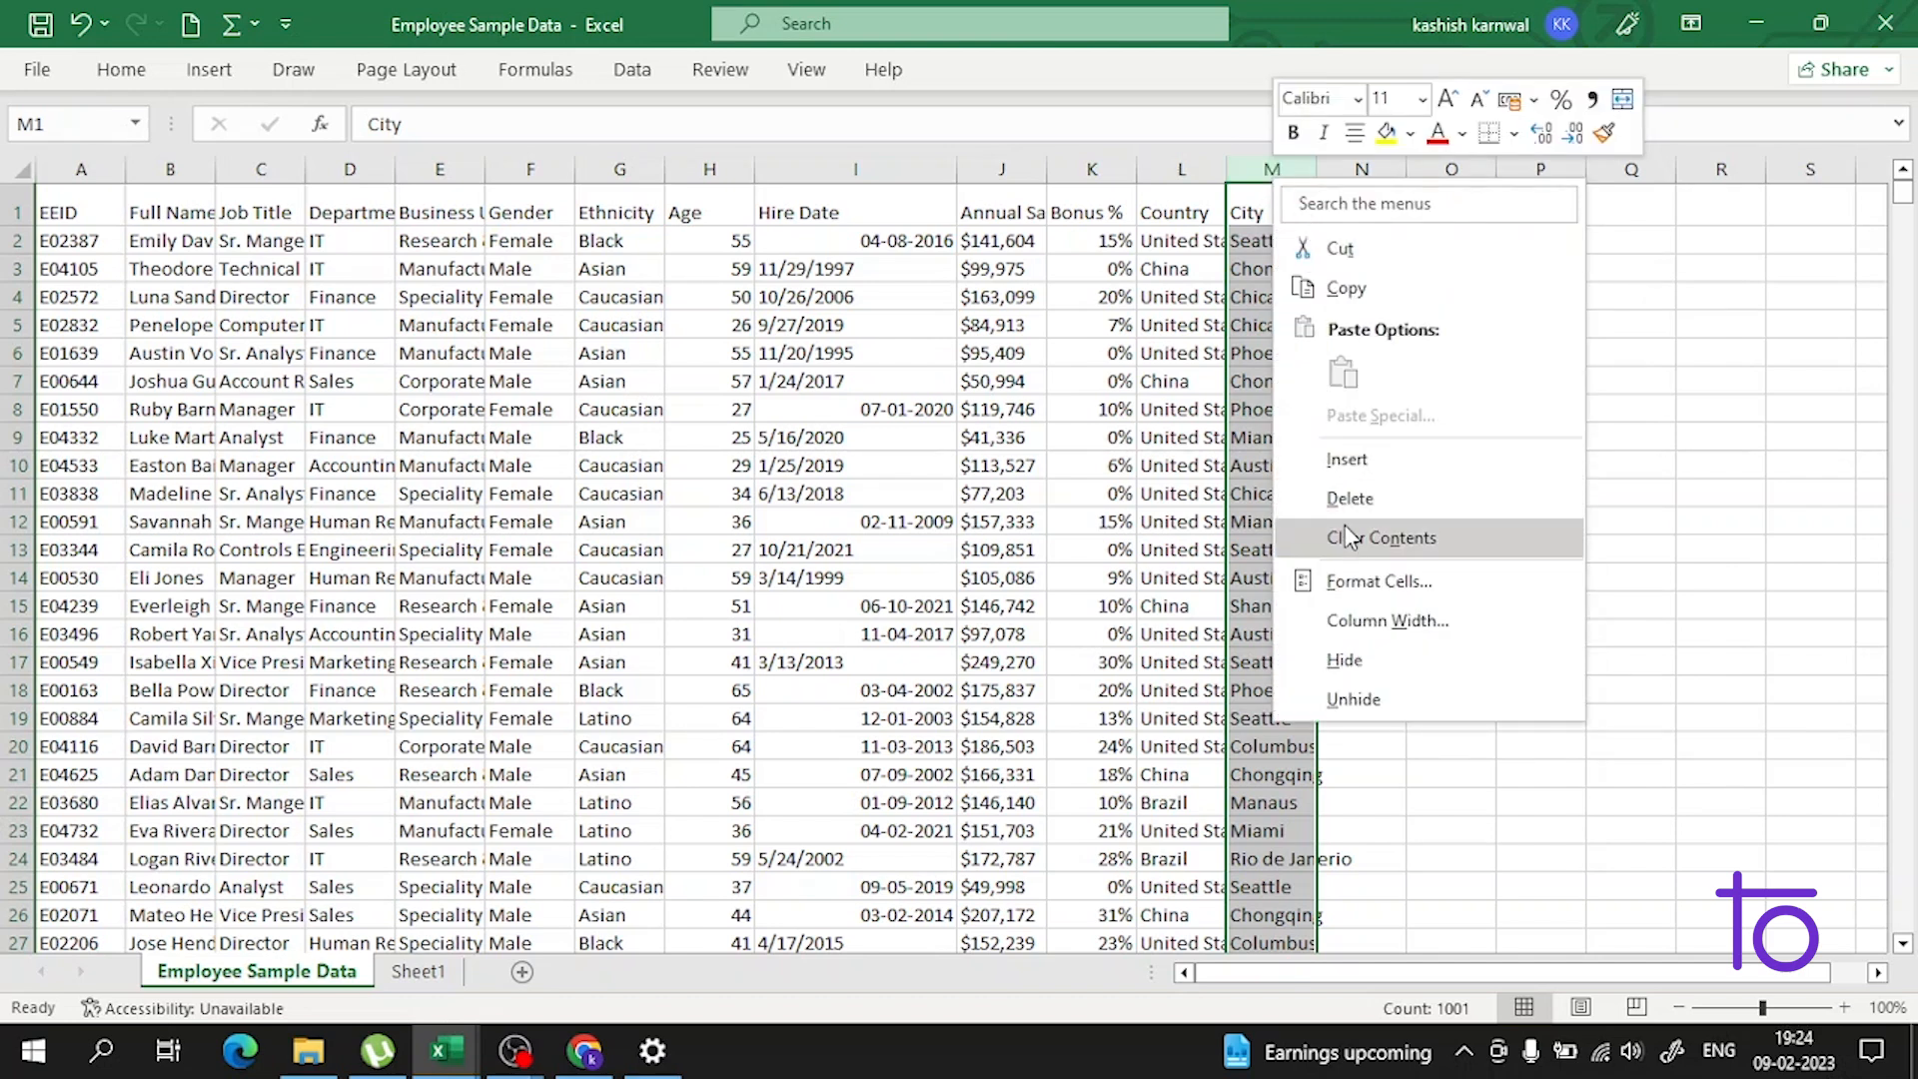
pyautogui.moveTo(1343, 662)
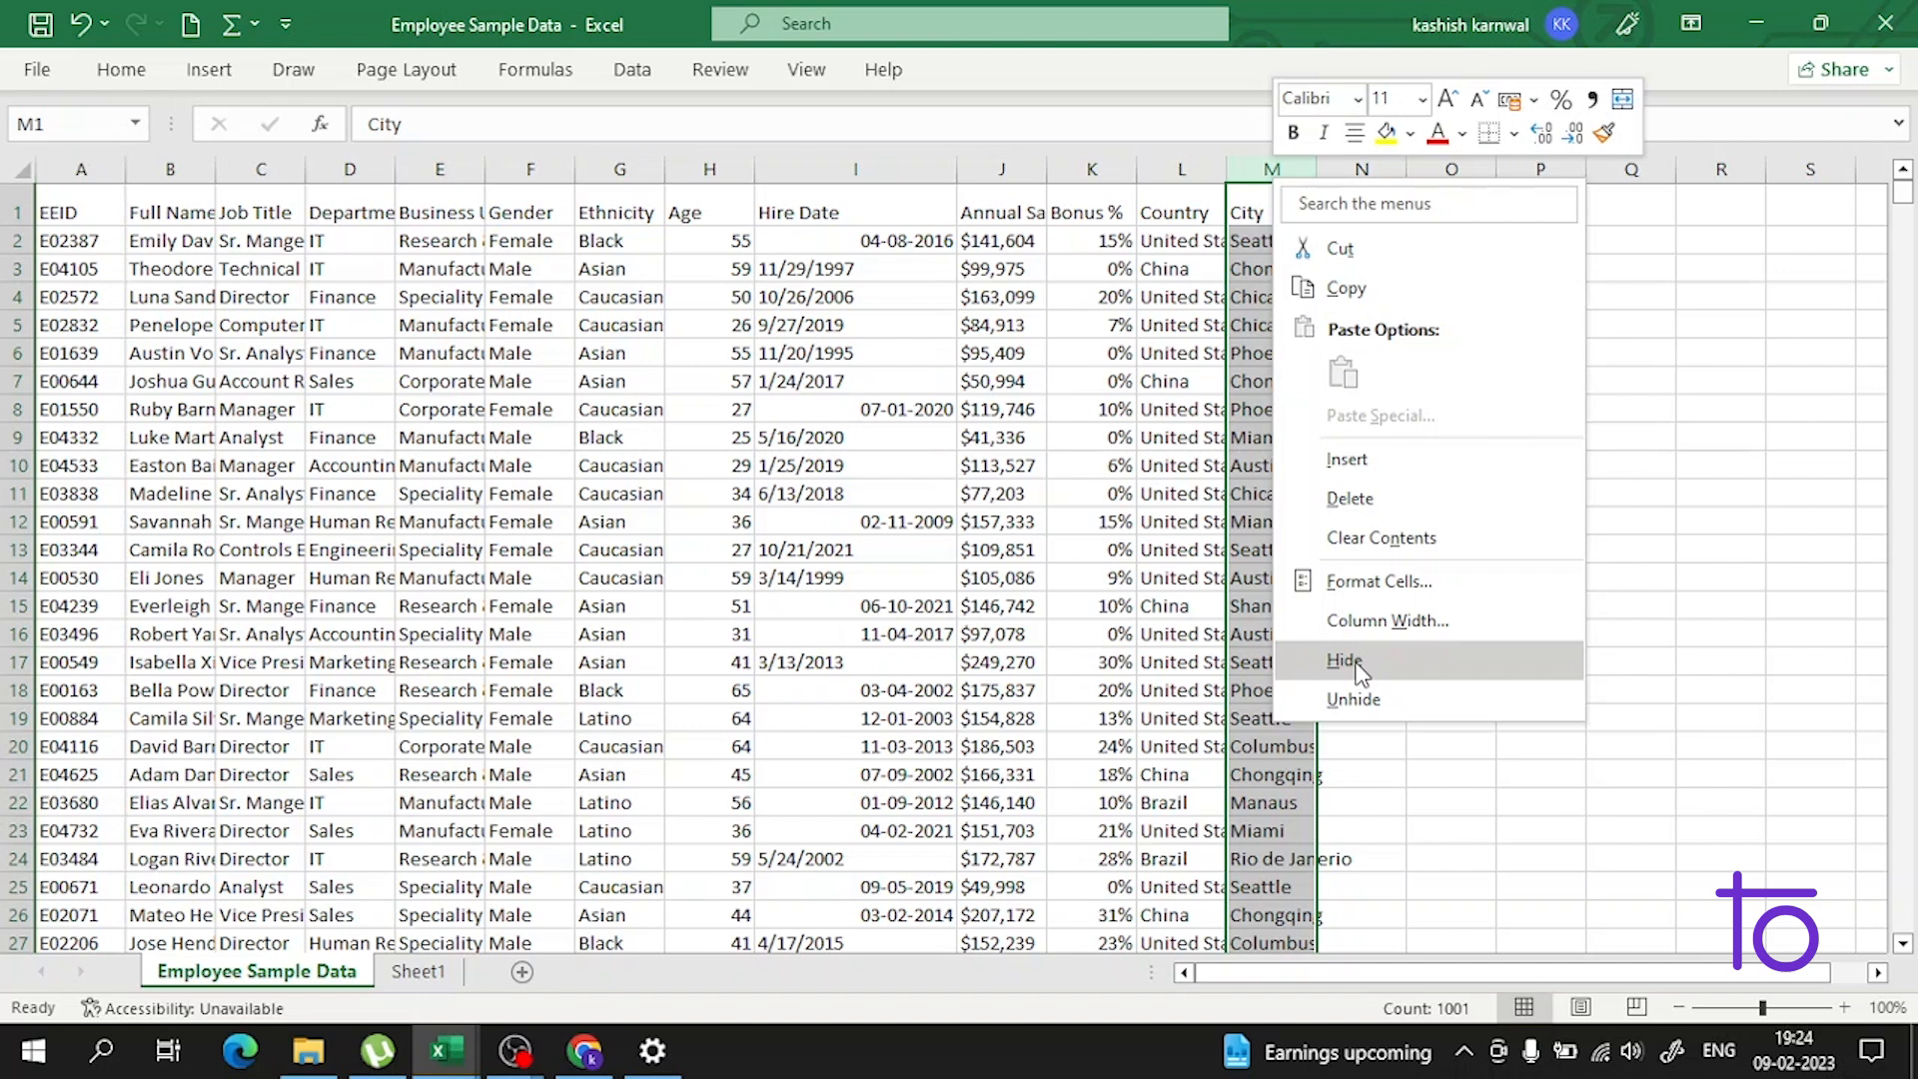
pyautogui.click(1342, 662)
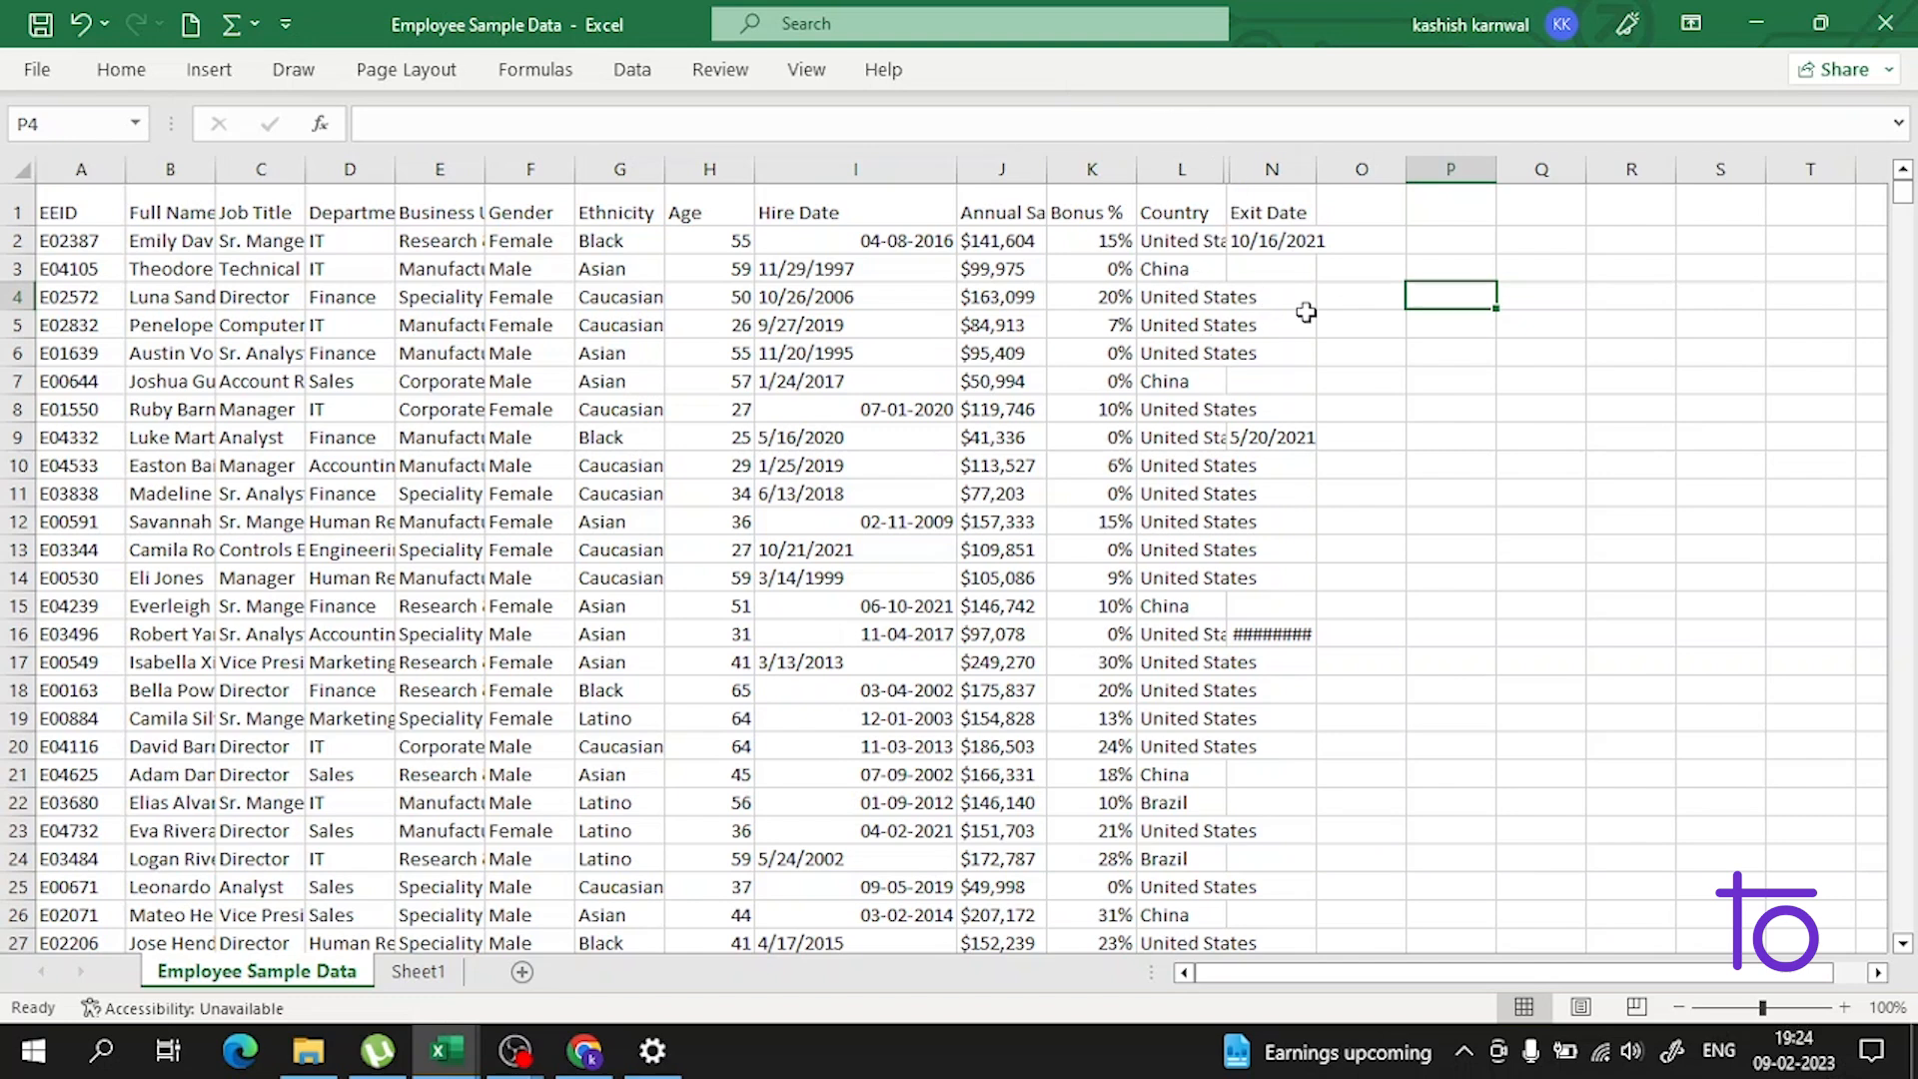
pyautogui.moveTo(1209, 214)
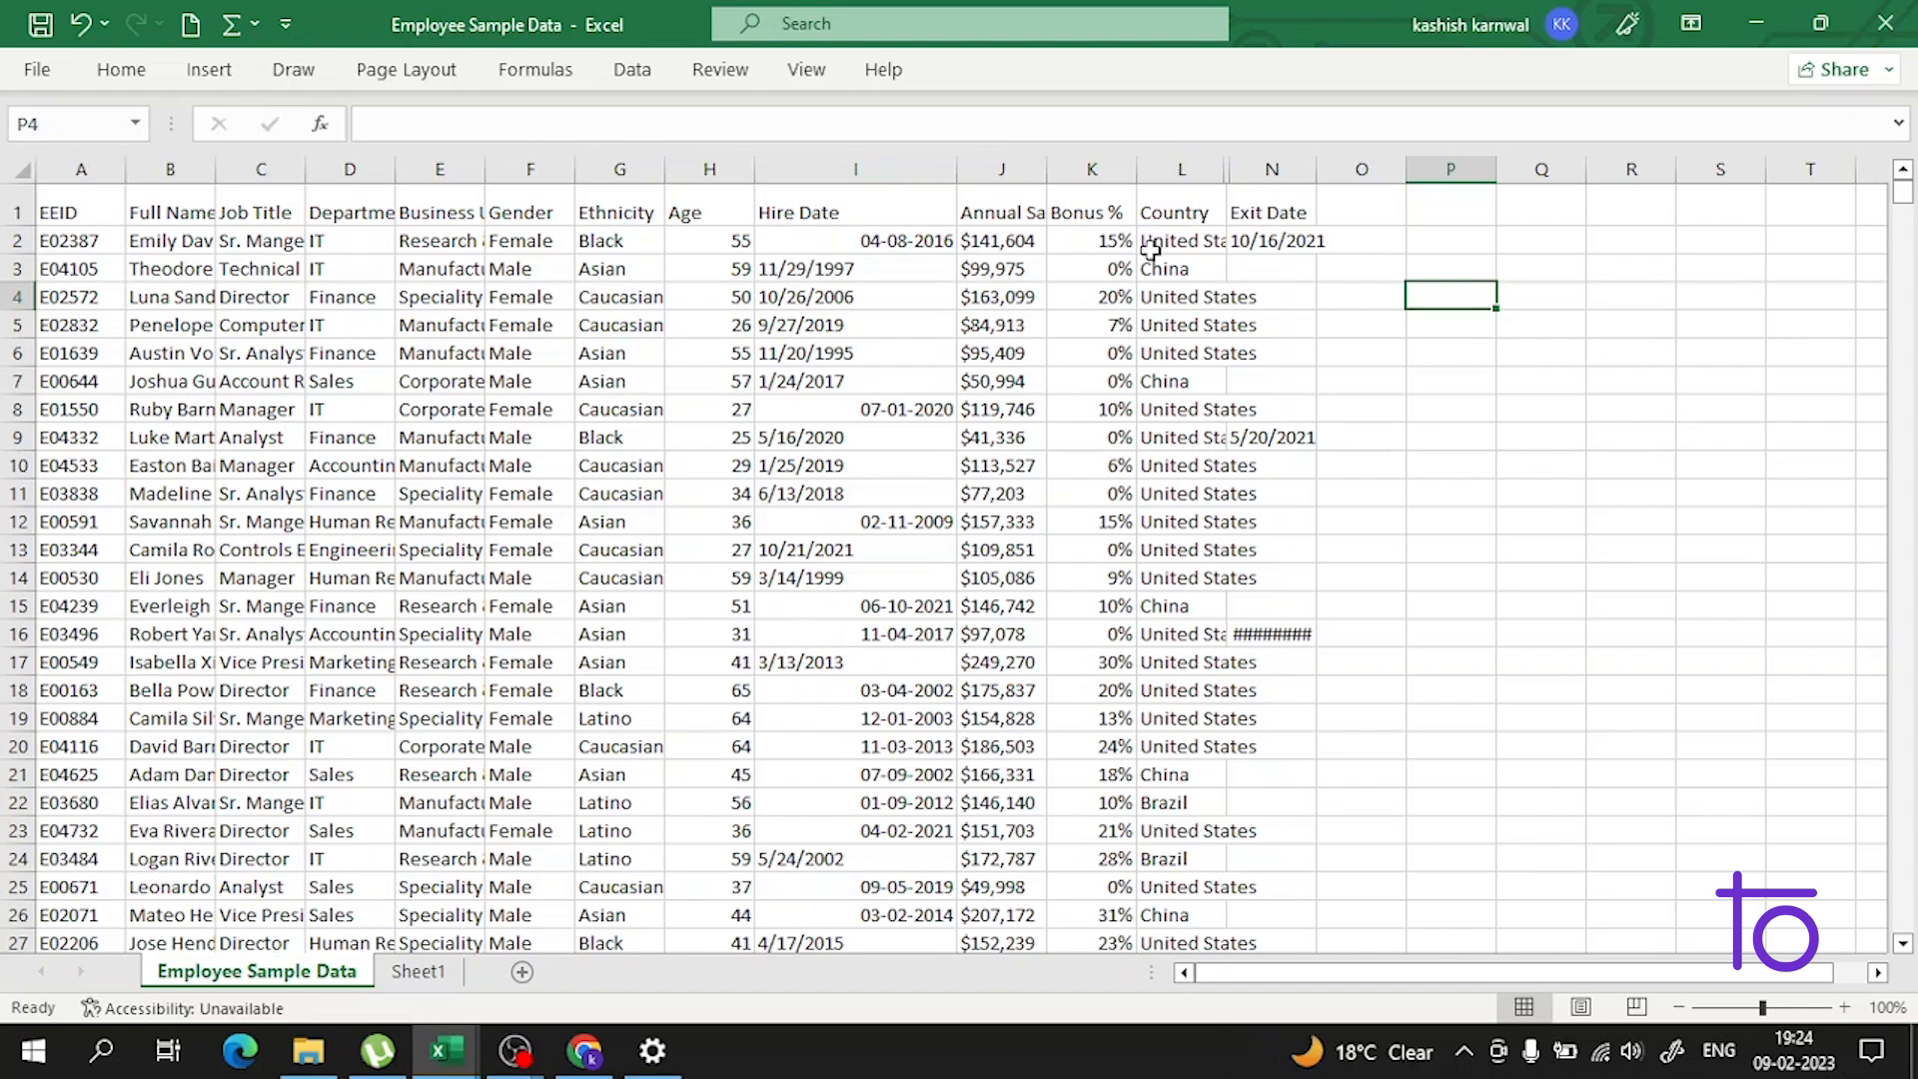
# - Unhide the City column by selecting its neighbouring columns and choosing Unhide
pyautogui.click(1181, 168)
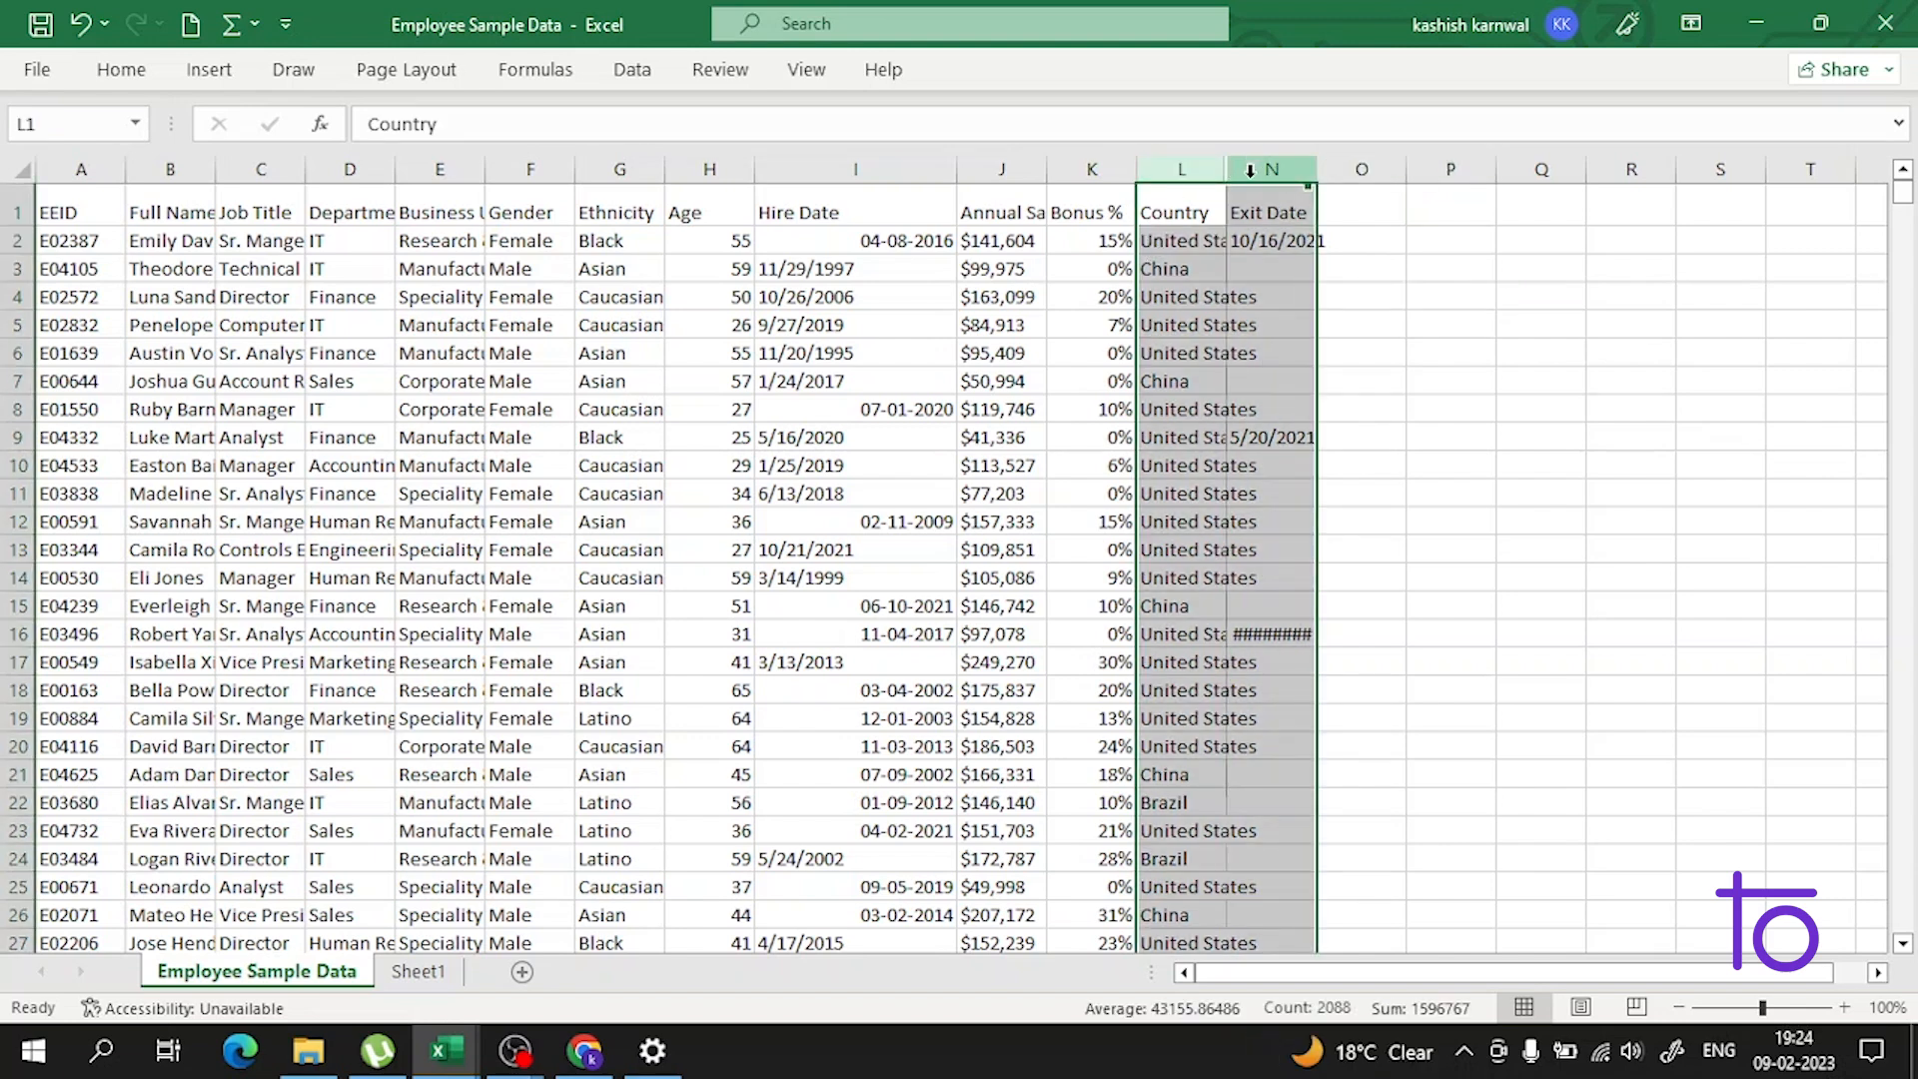
pyautogui.rightClick(1271, 168)
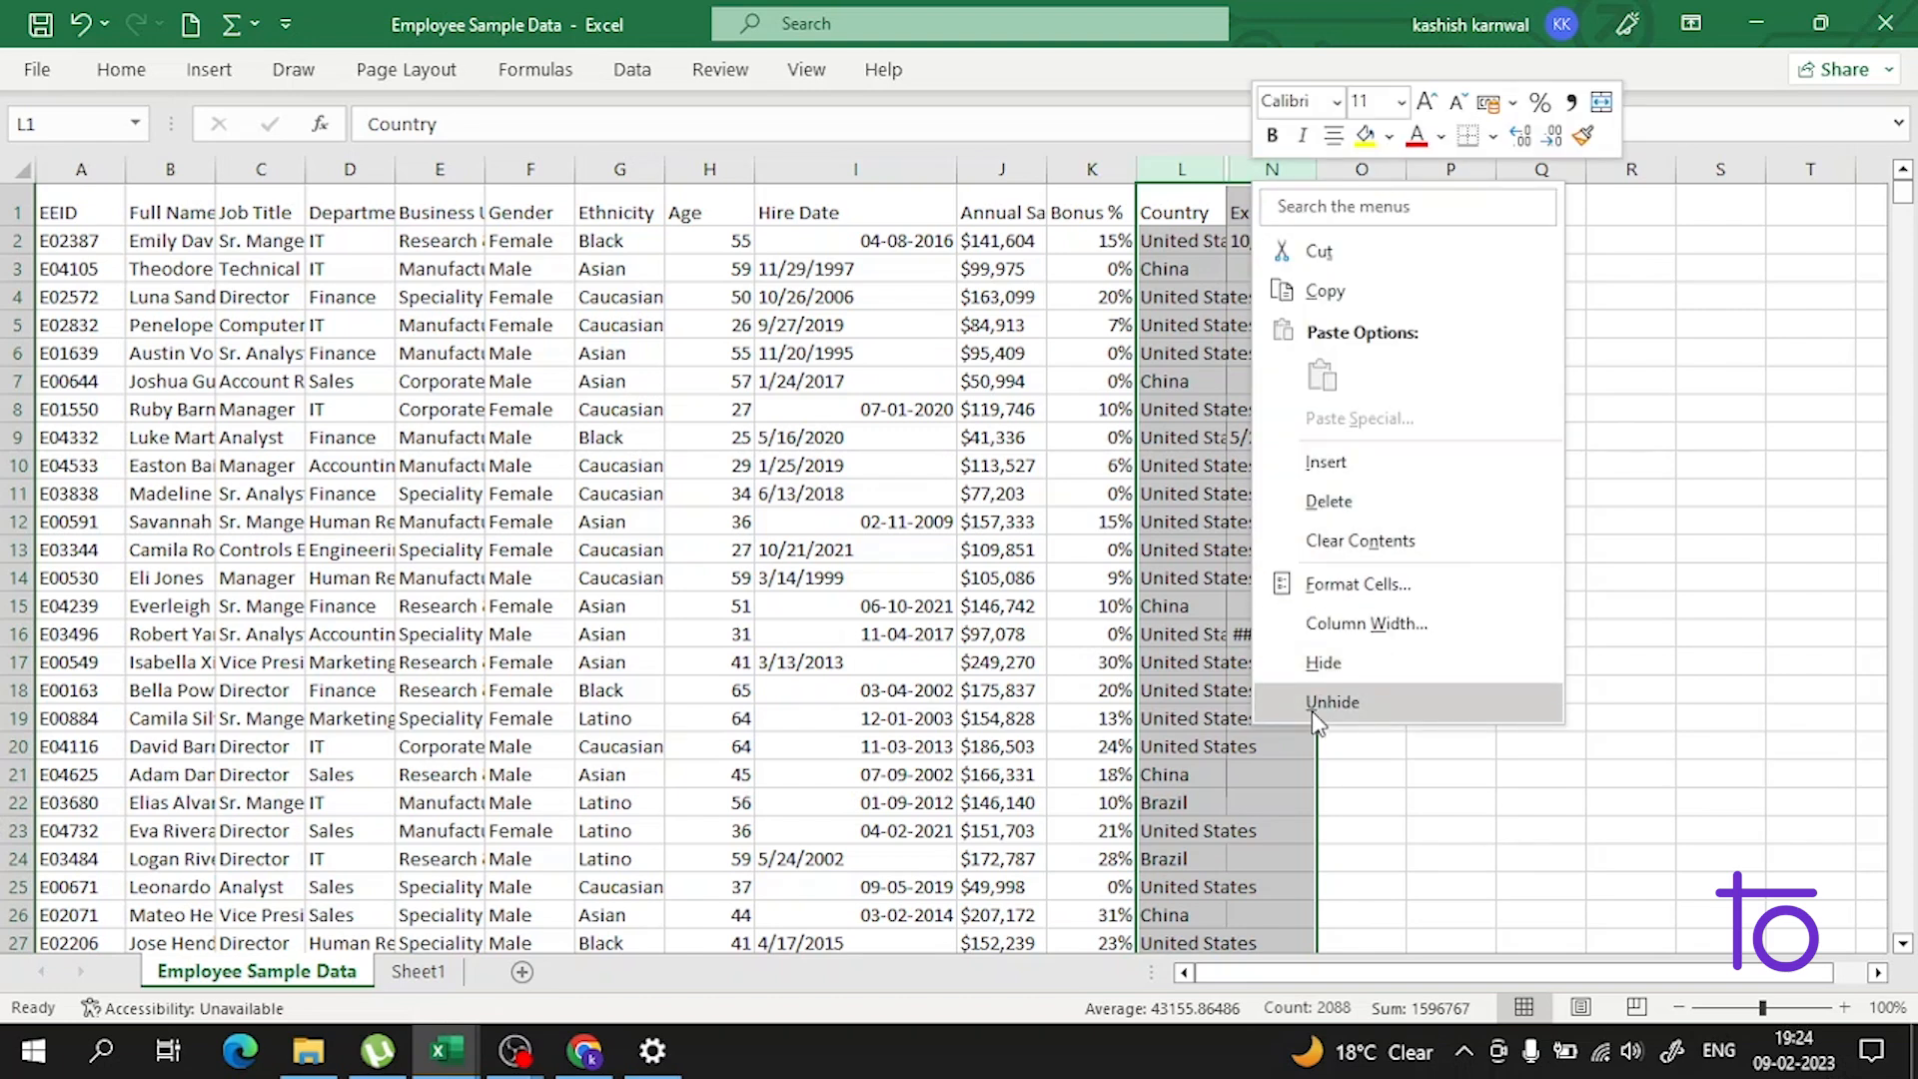
pyautogui.click(1331, 701)
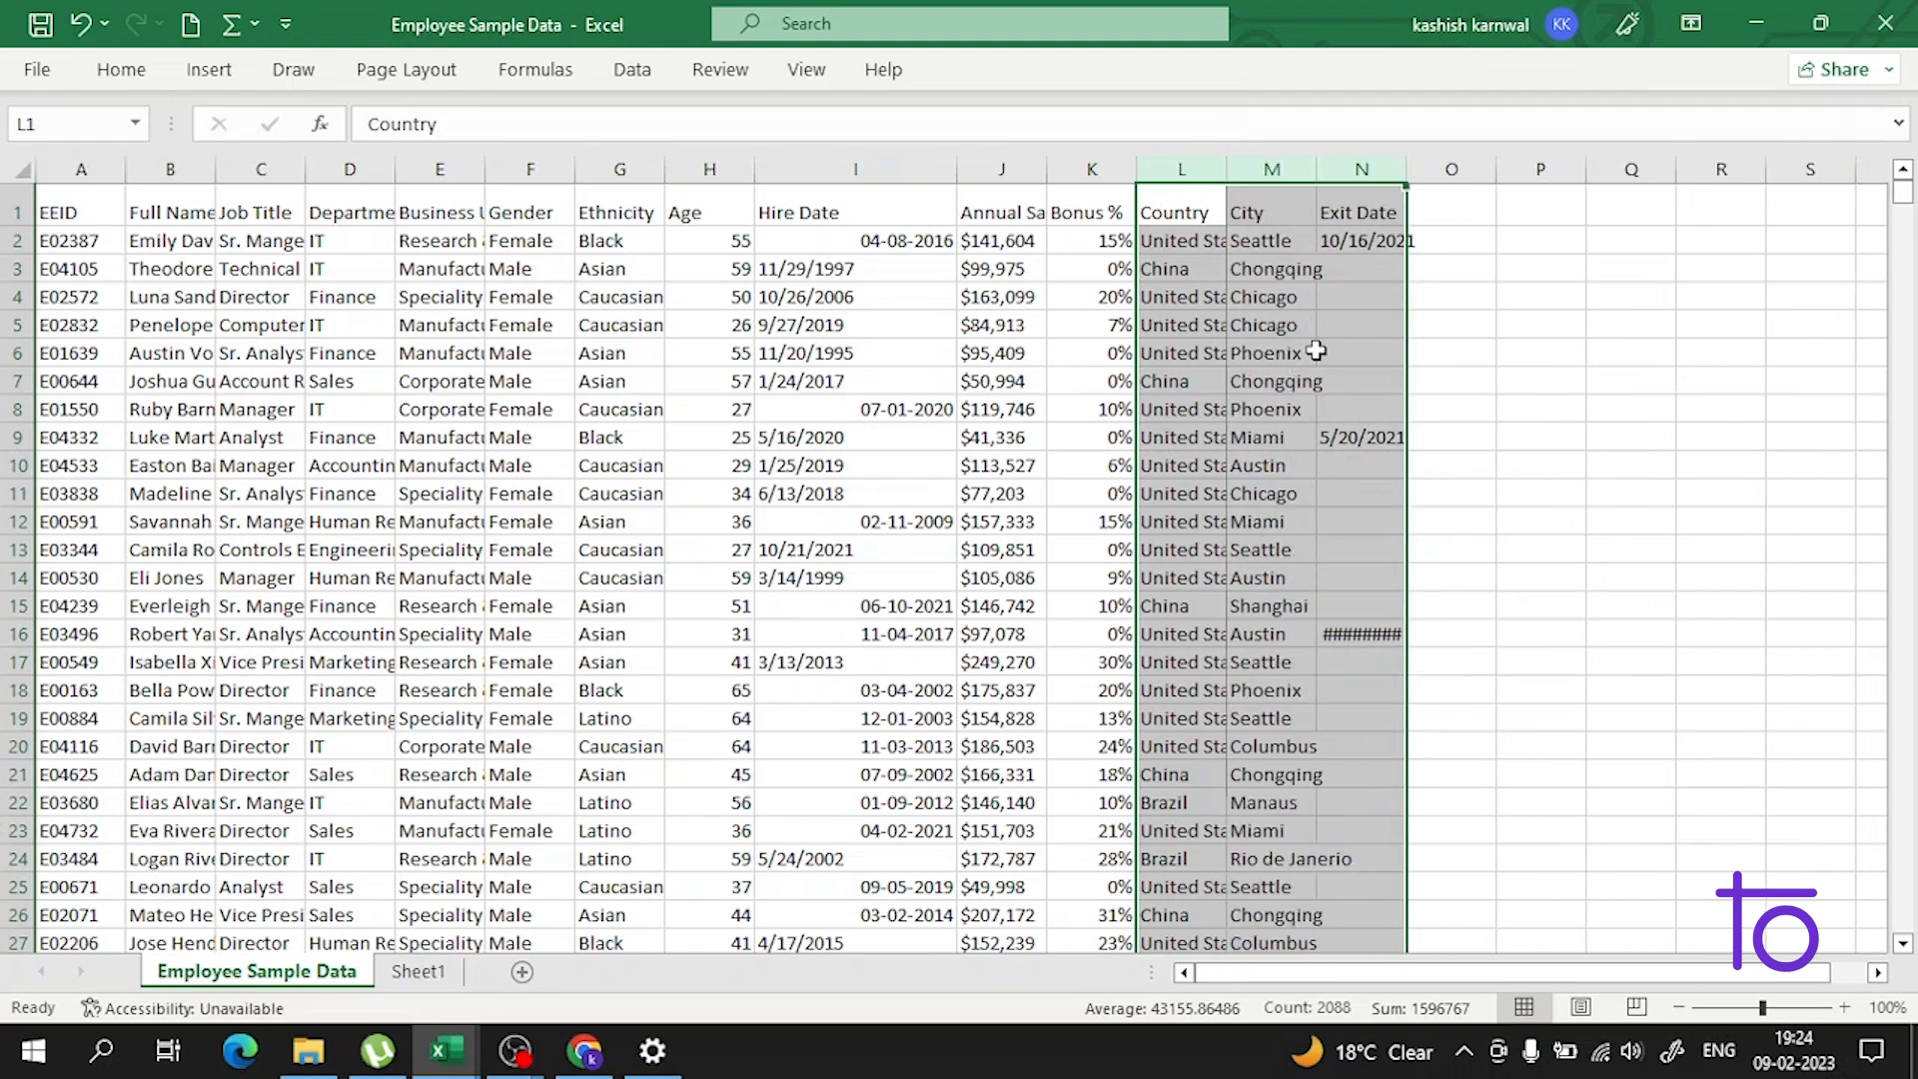
pyautogui.click(1541, 266)
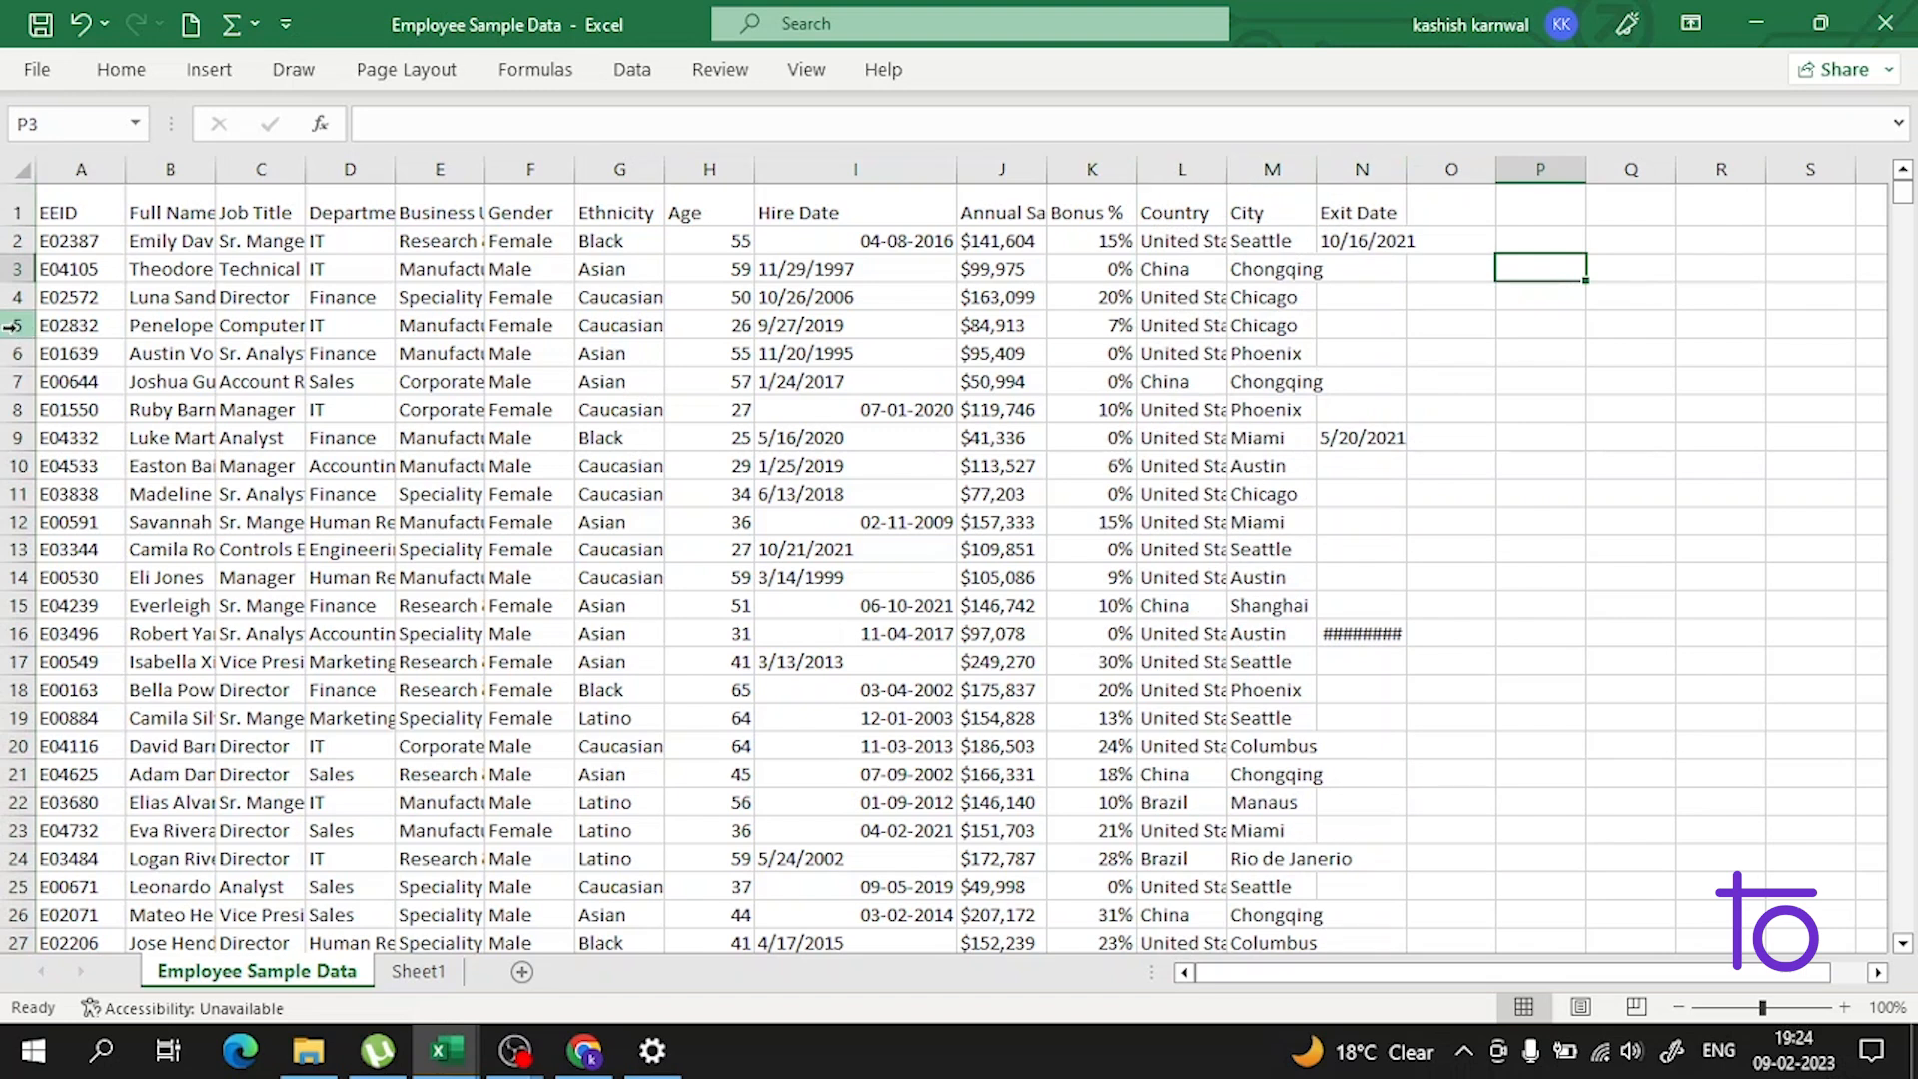
pyautogui.rightClick(18, 323)
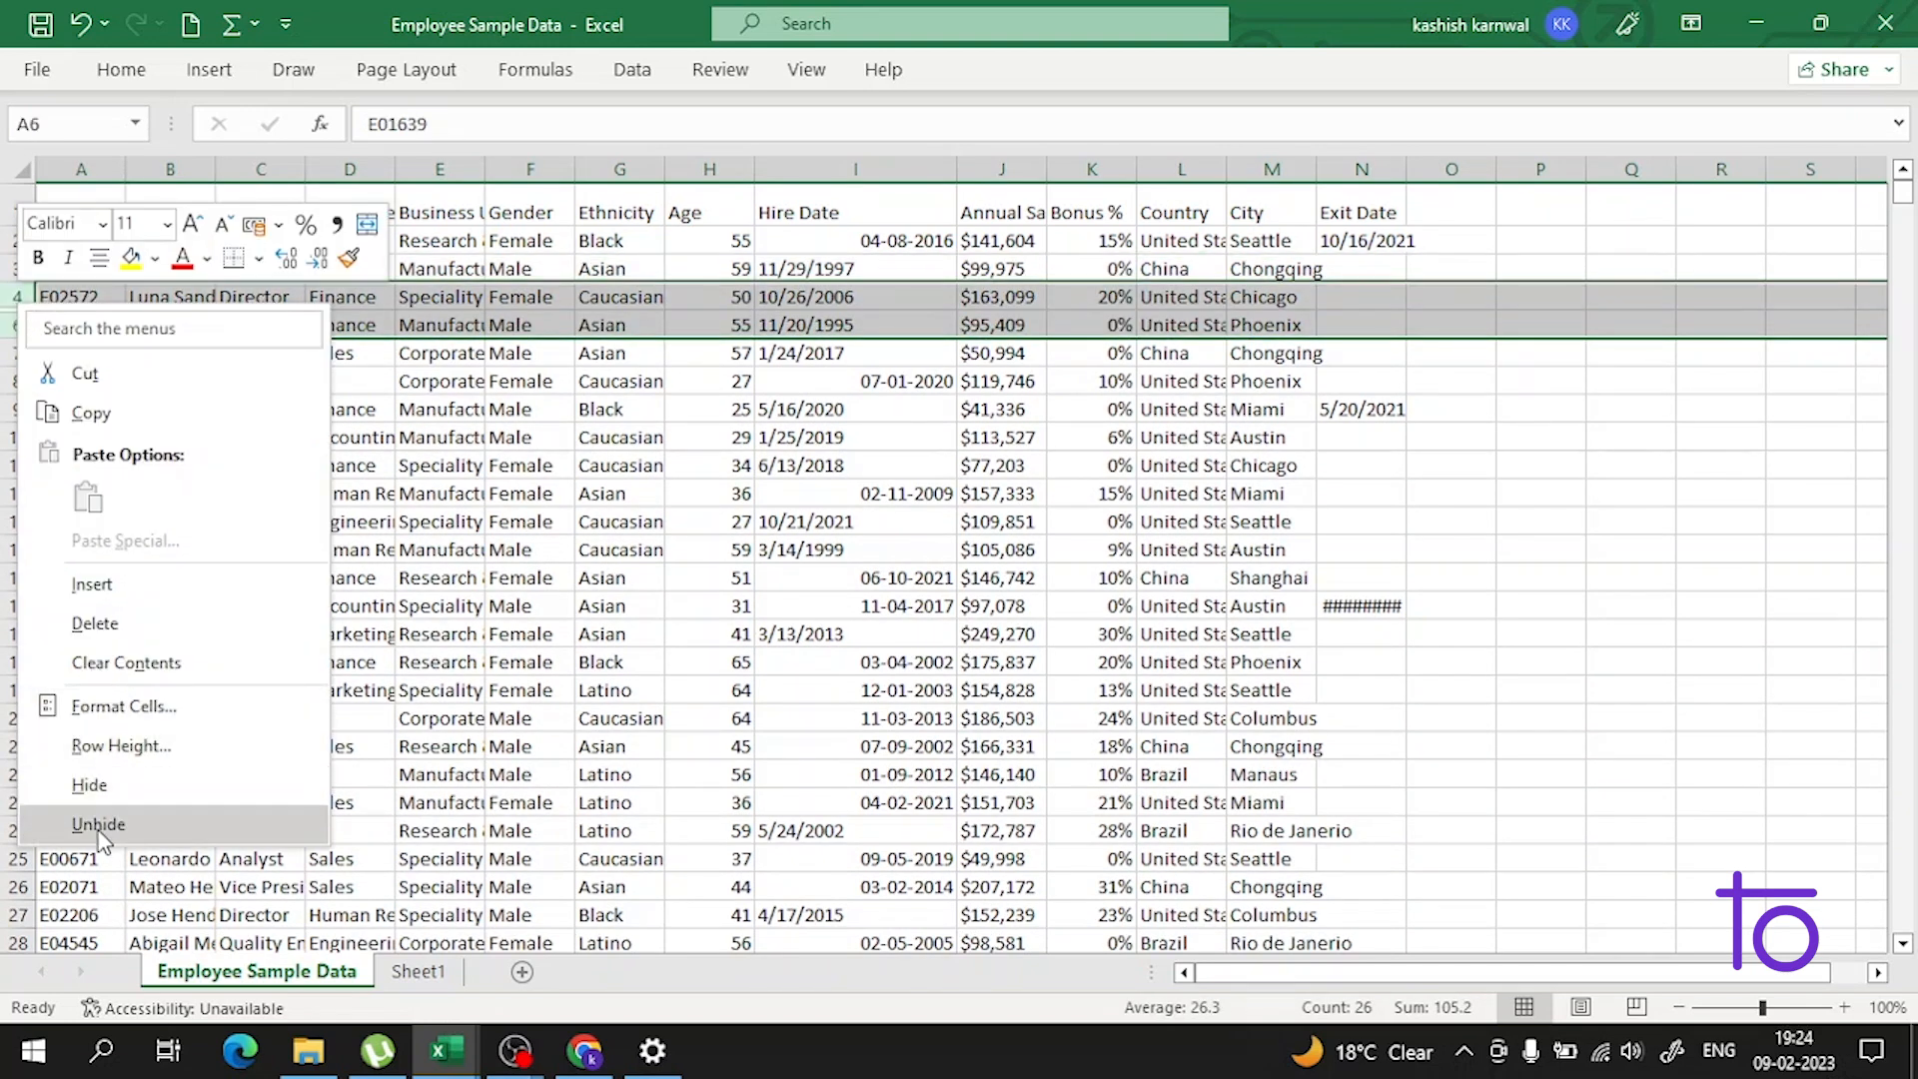
pyautogui.click(98, 823)
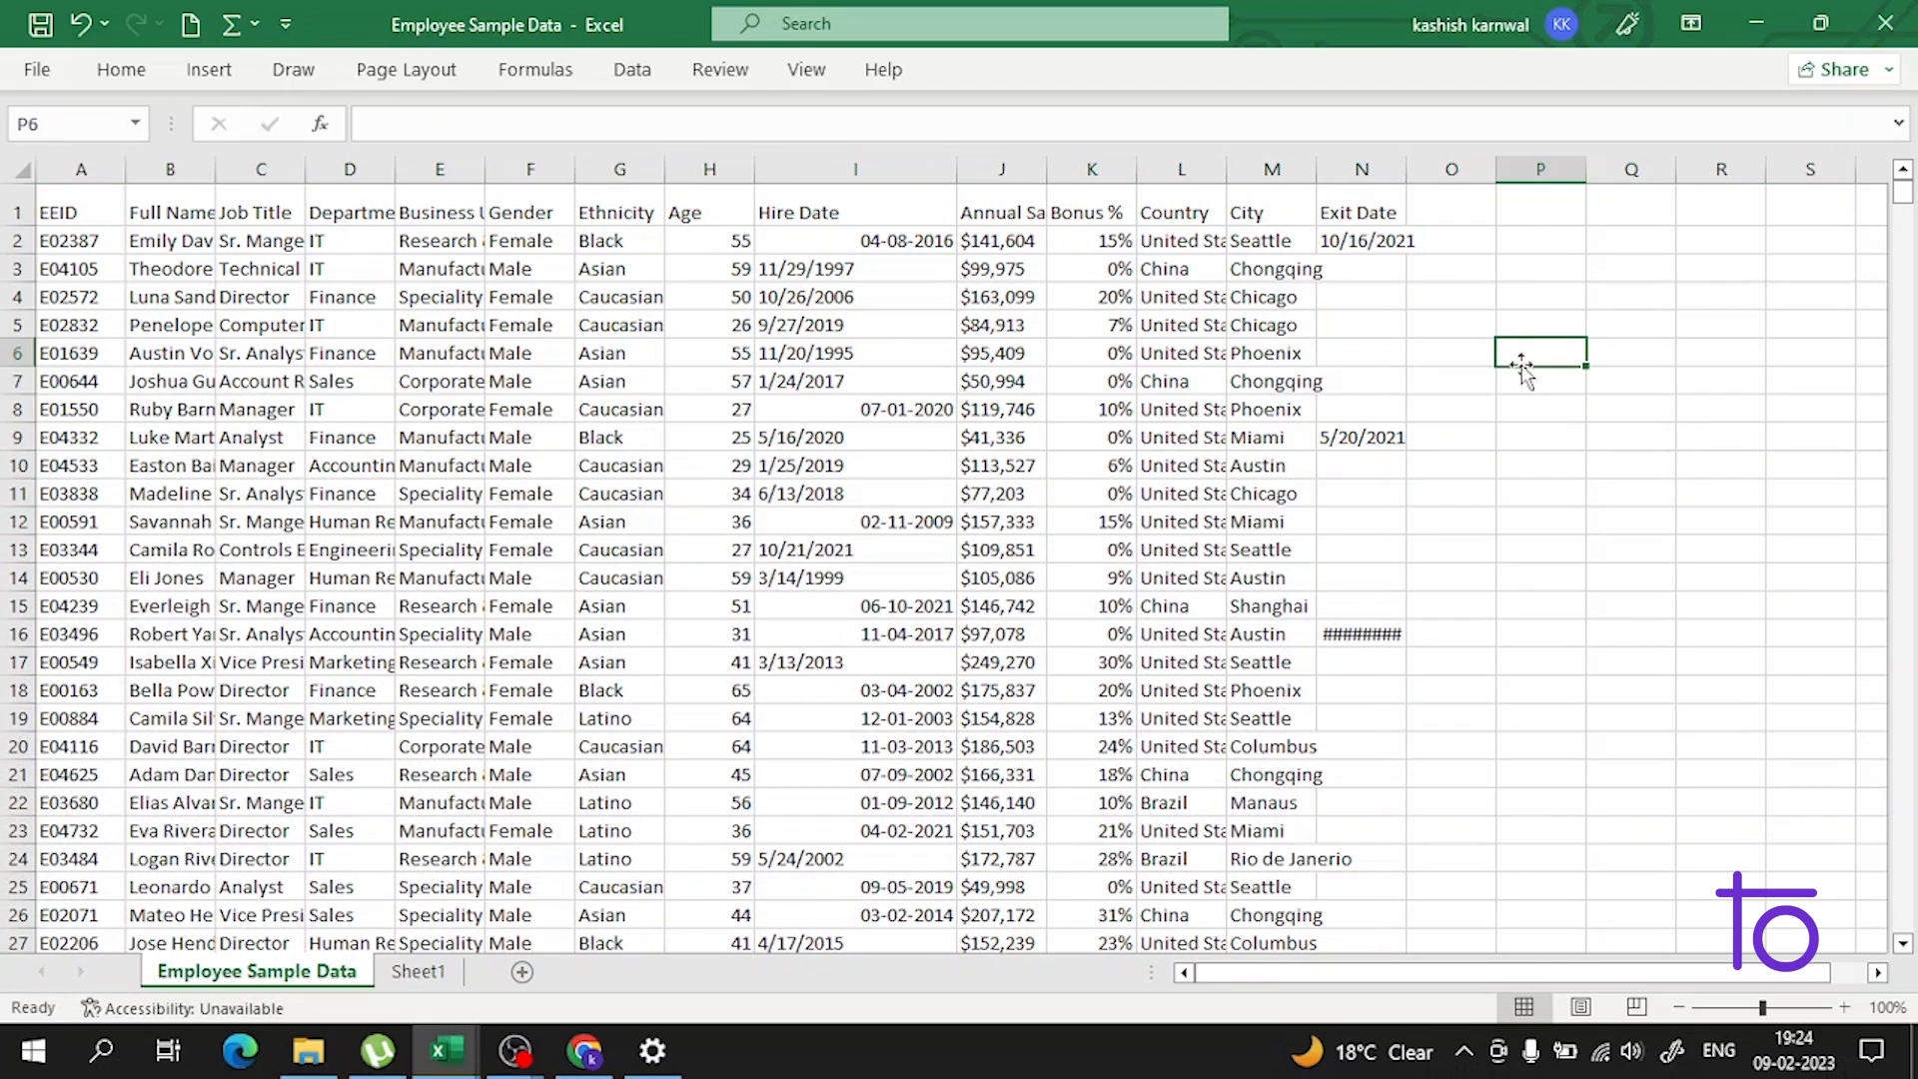
# - Enter the note 'ctrl + )0' in cell P6, then go to the File start page
pyautogui.write('ctrl')
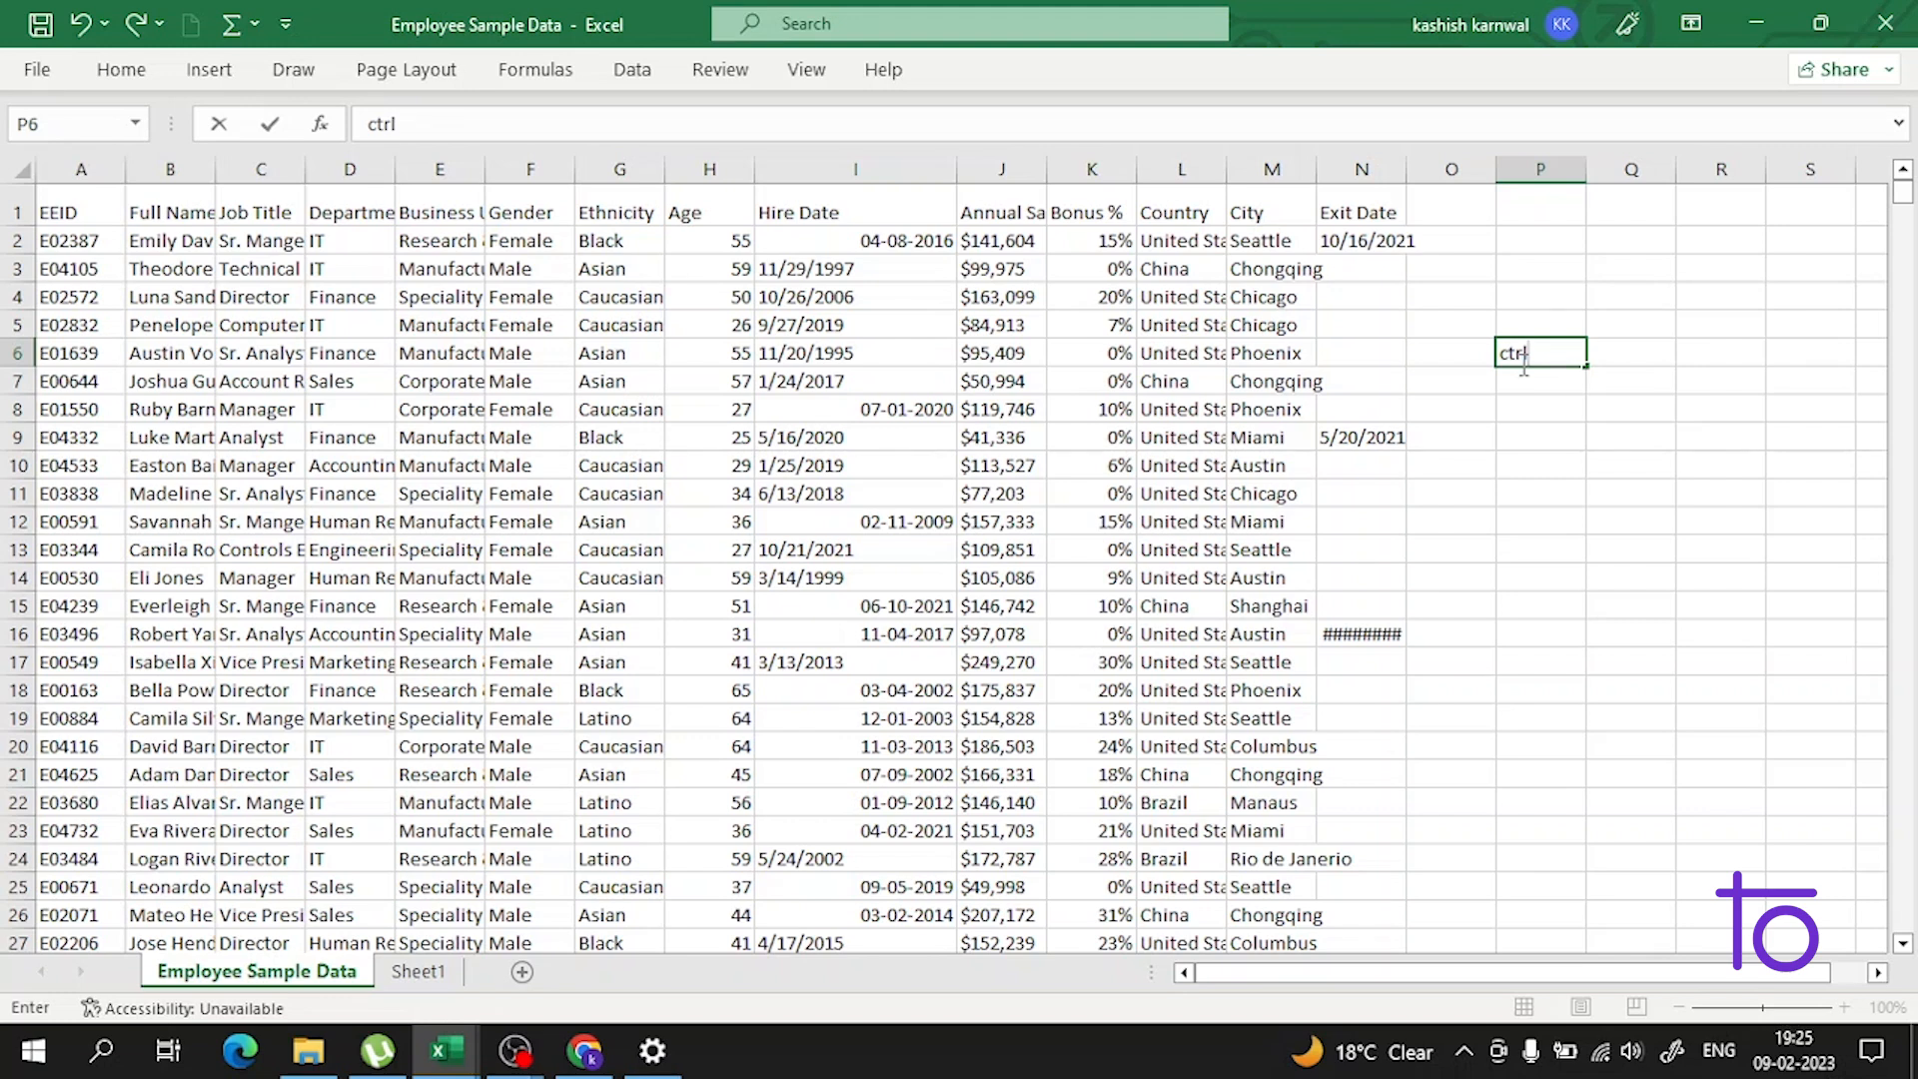
pyautogui.write('+)')
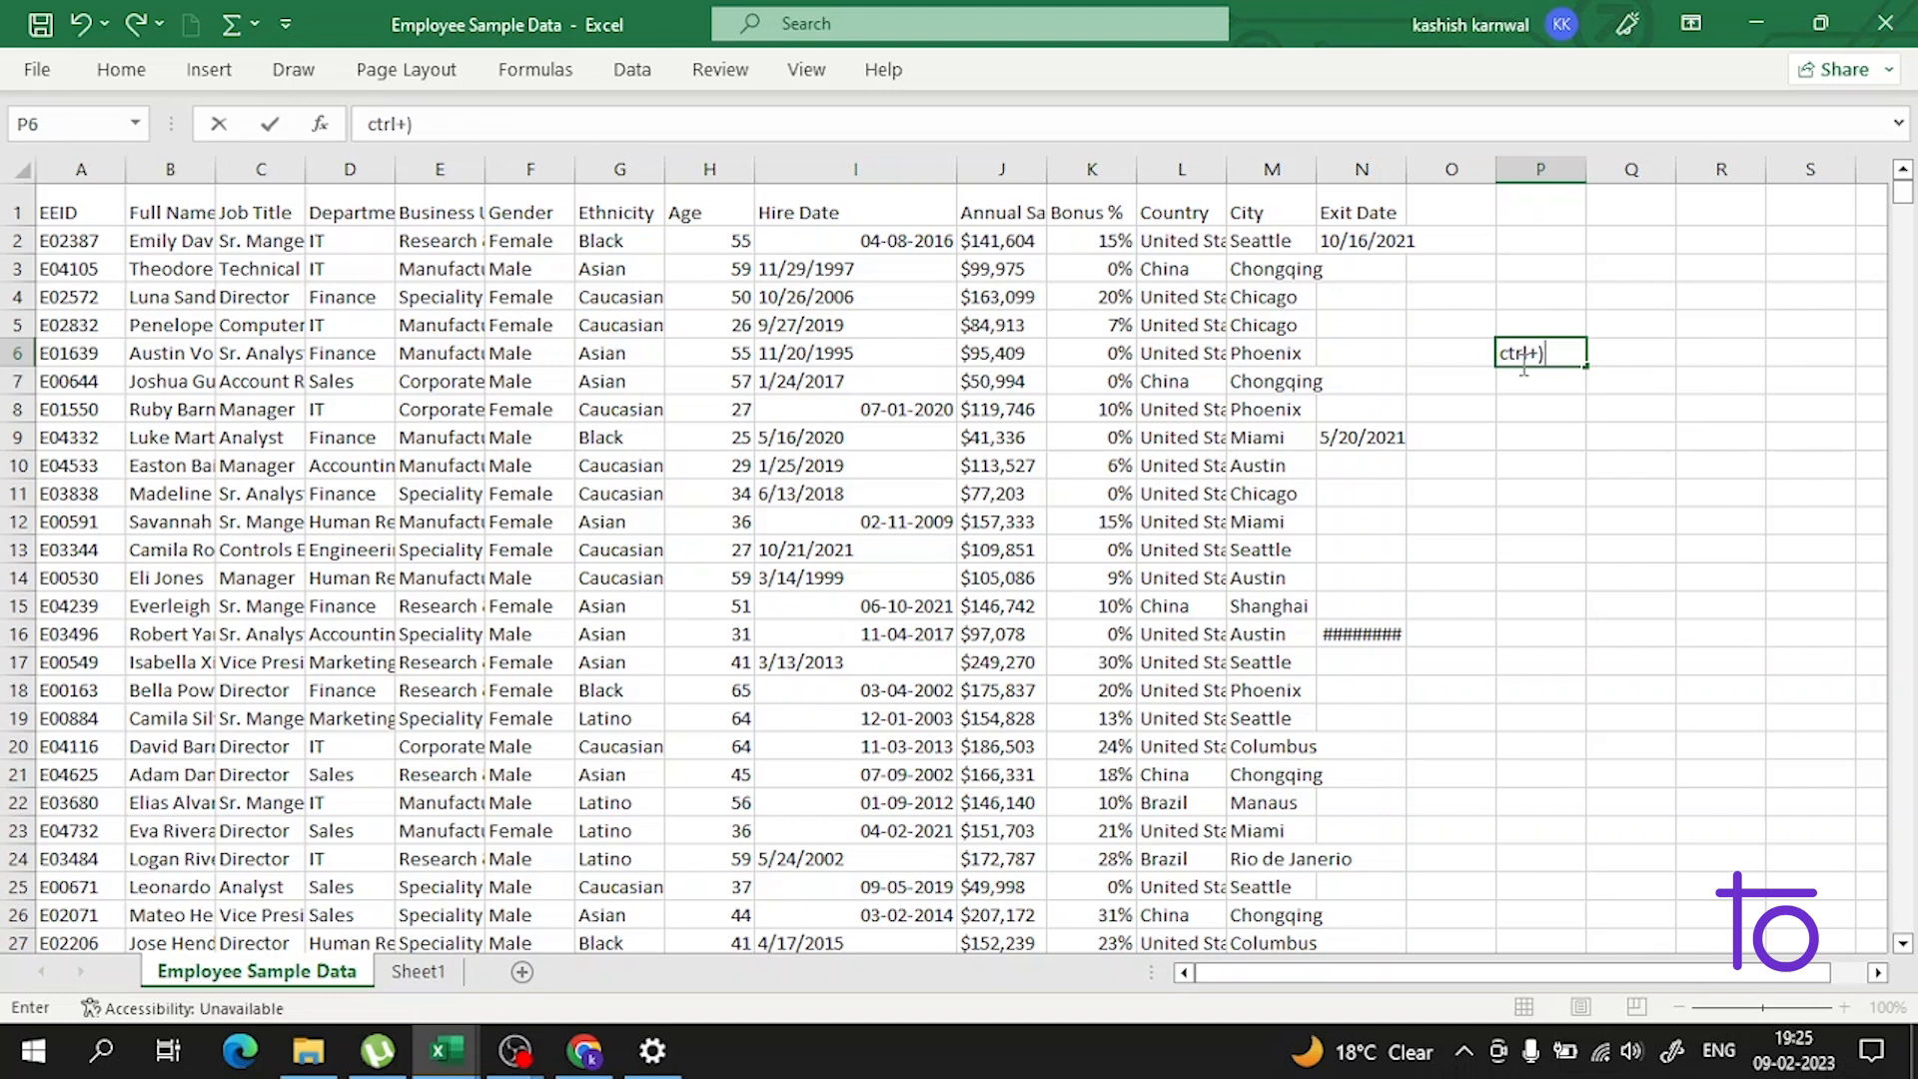
pyautogui.write('0')
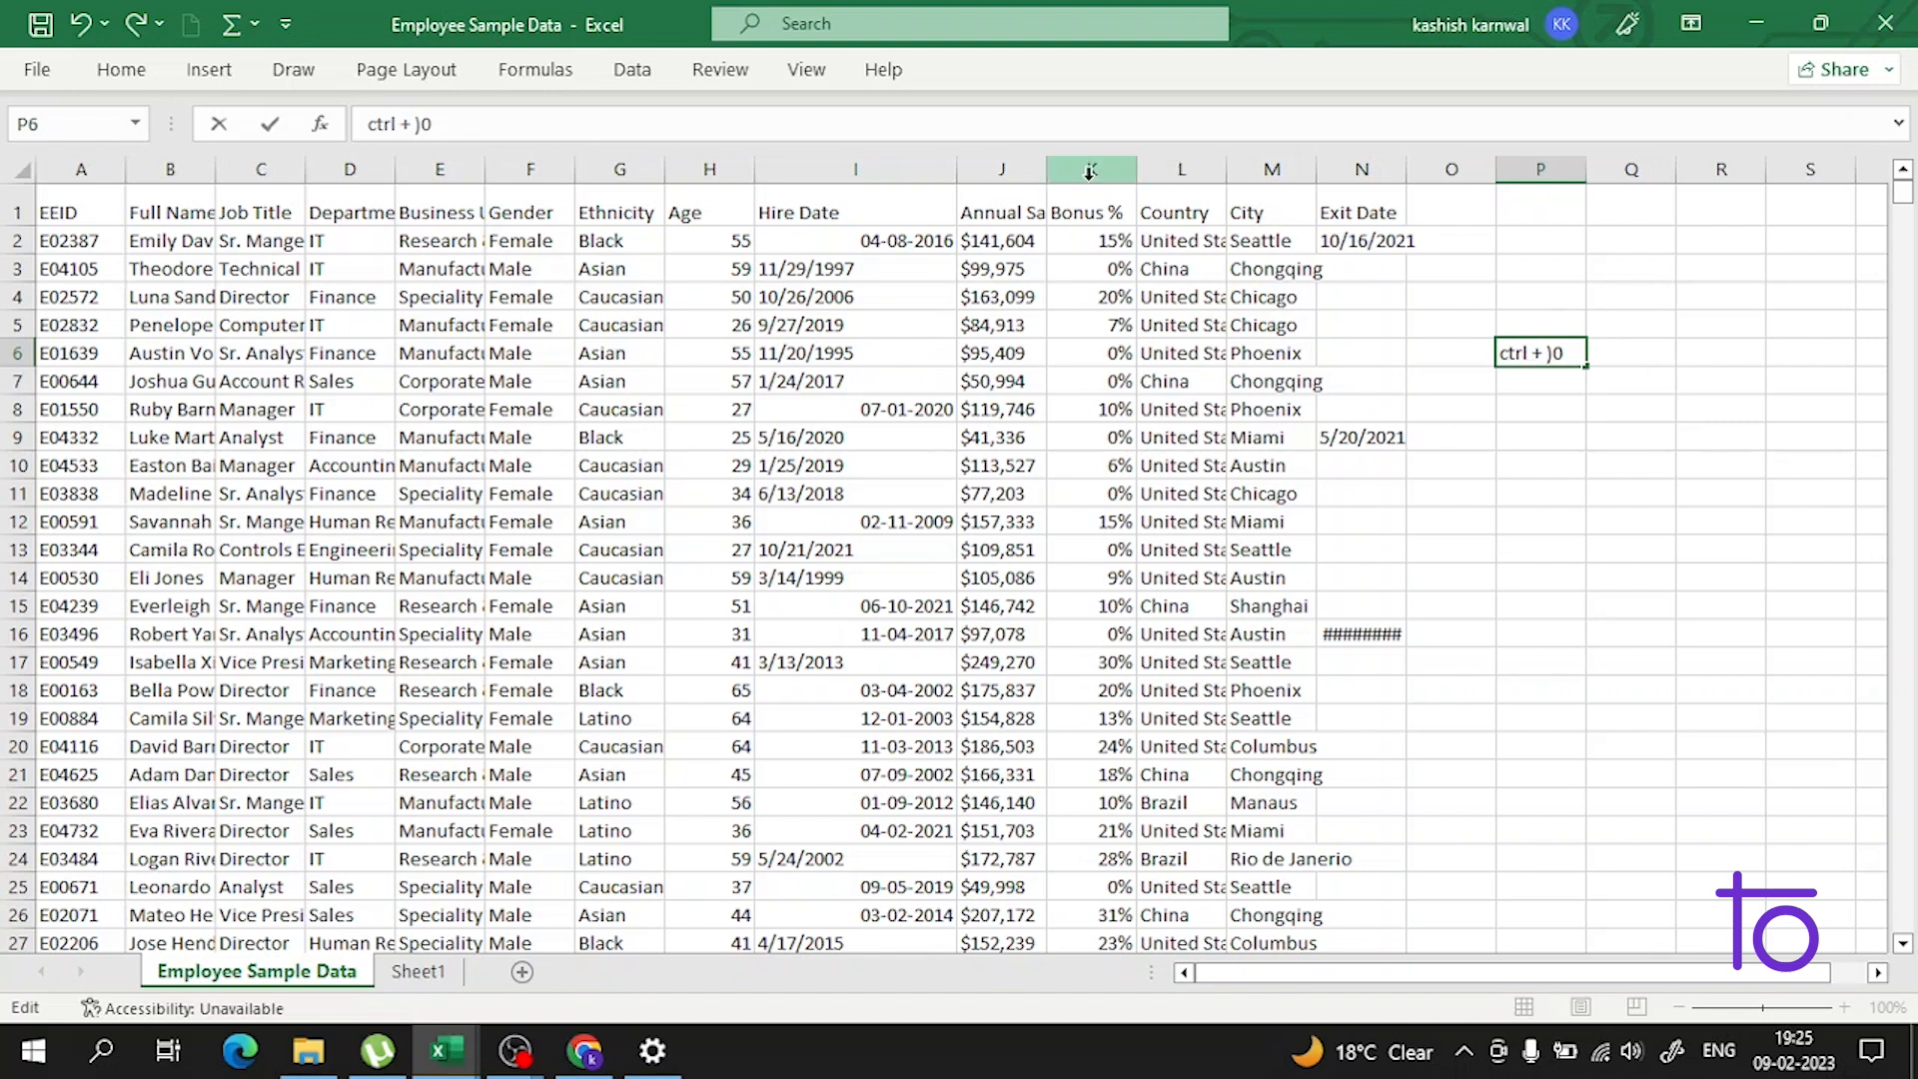
pyautogui.click(1089, 168)
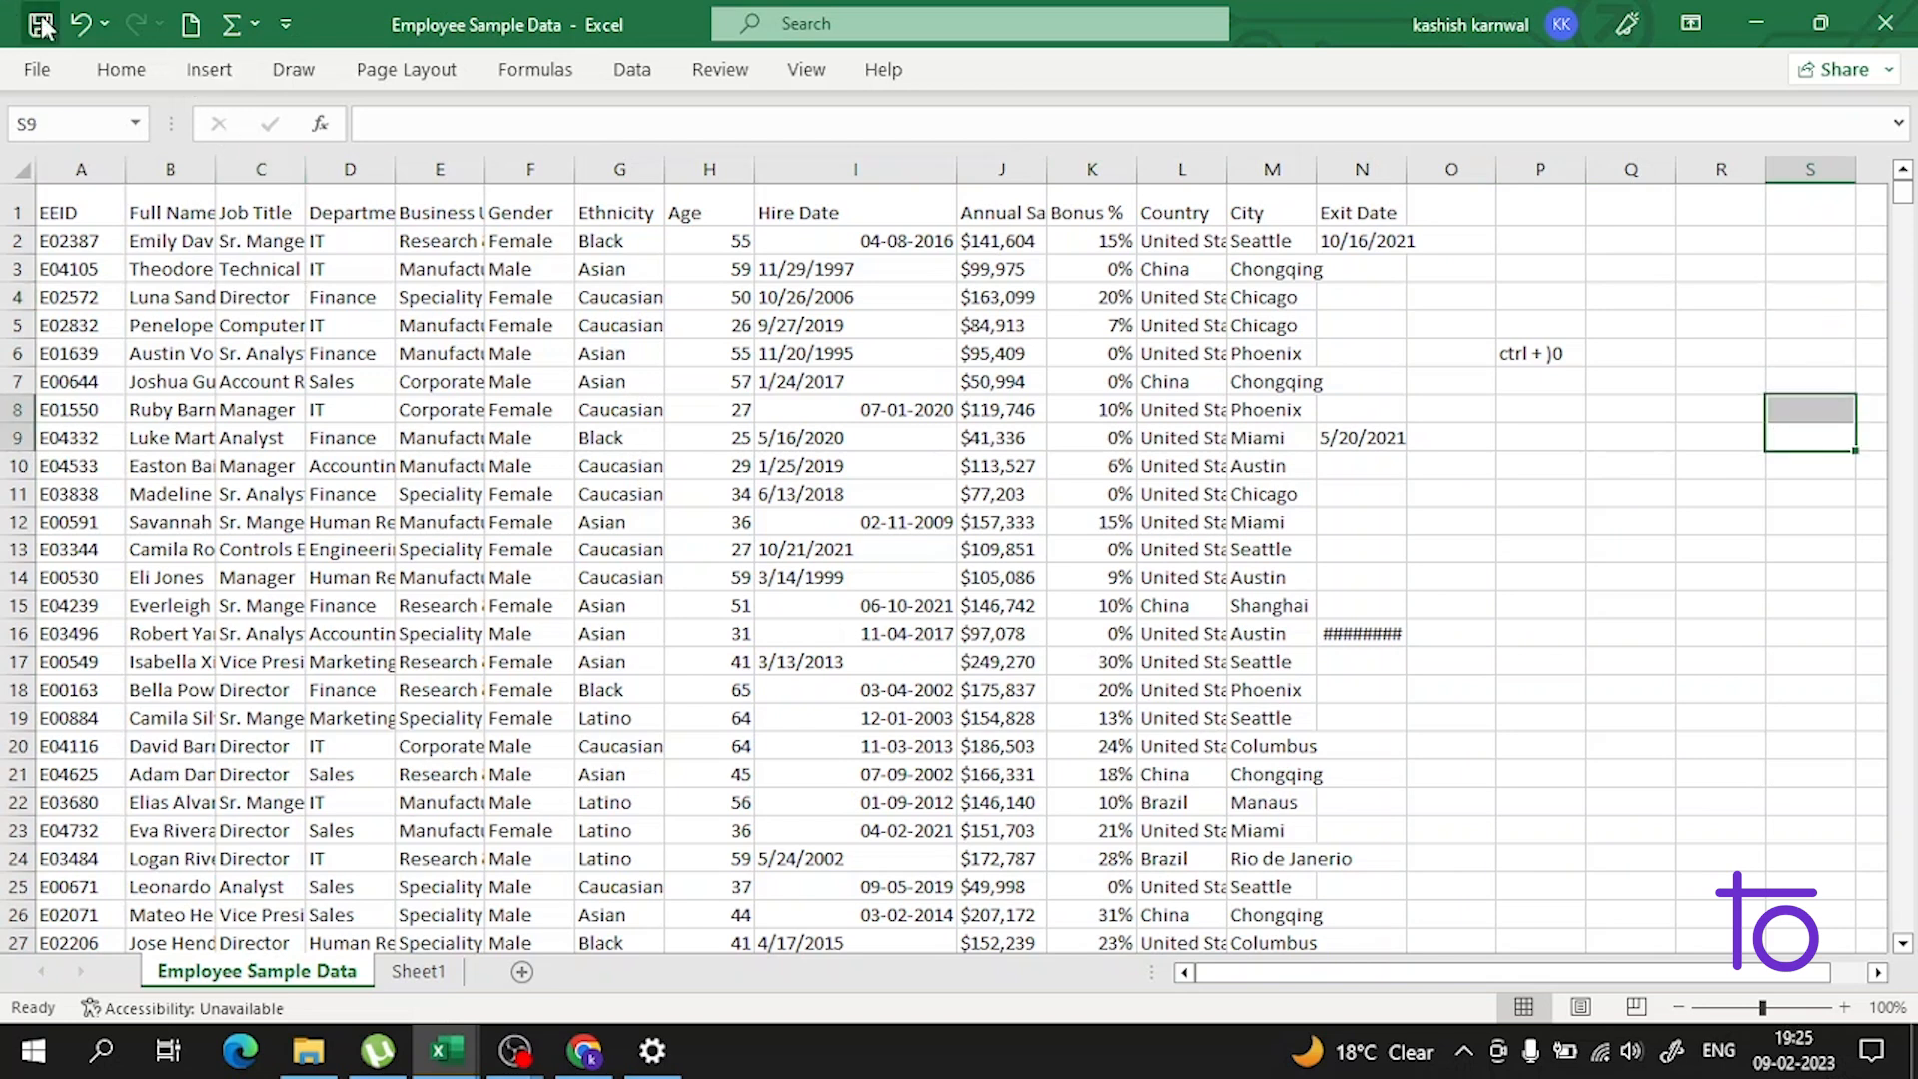
pyautogui.click(36, 68)
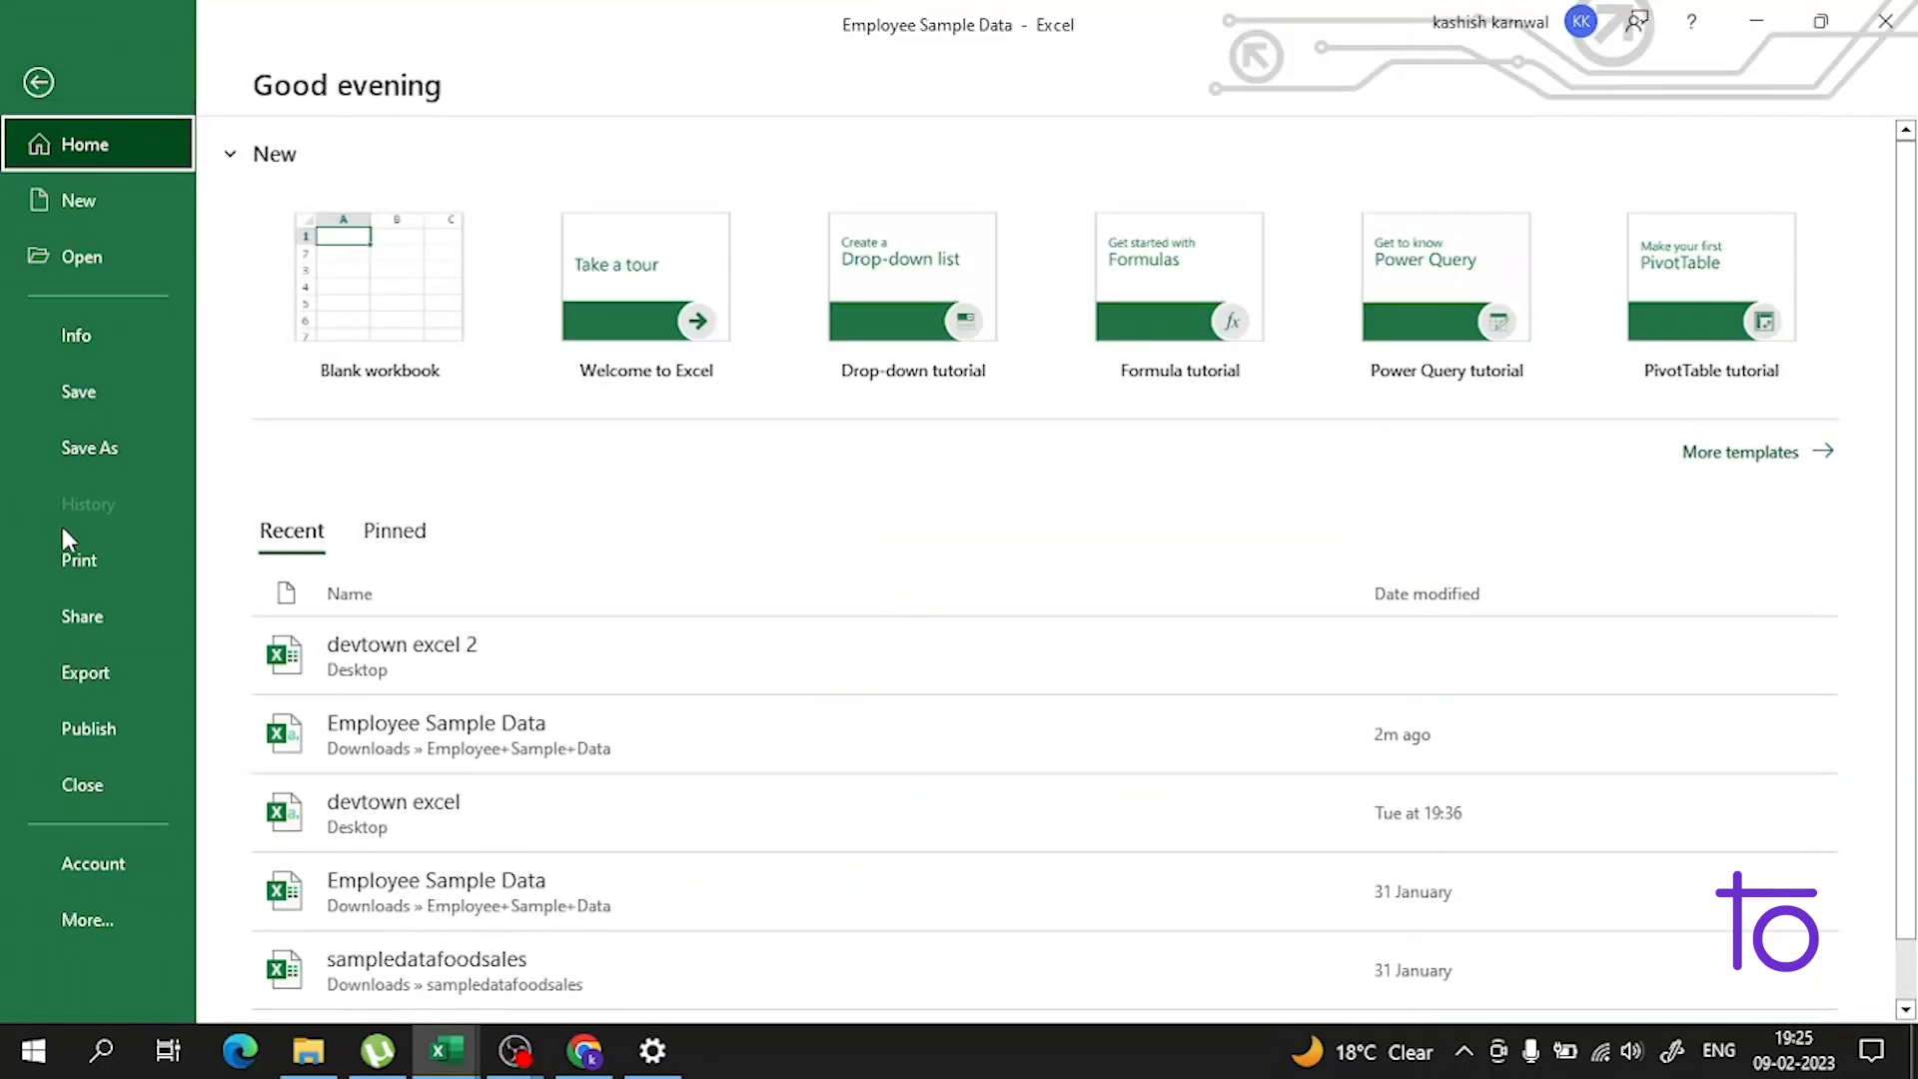
# - Show the print preview of the sheet, page 1 of 44
pyautogui.click(78, 560)
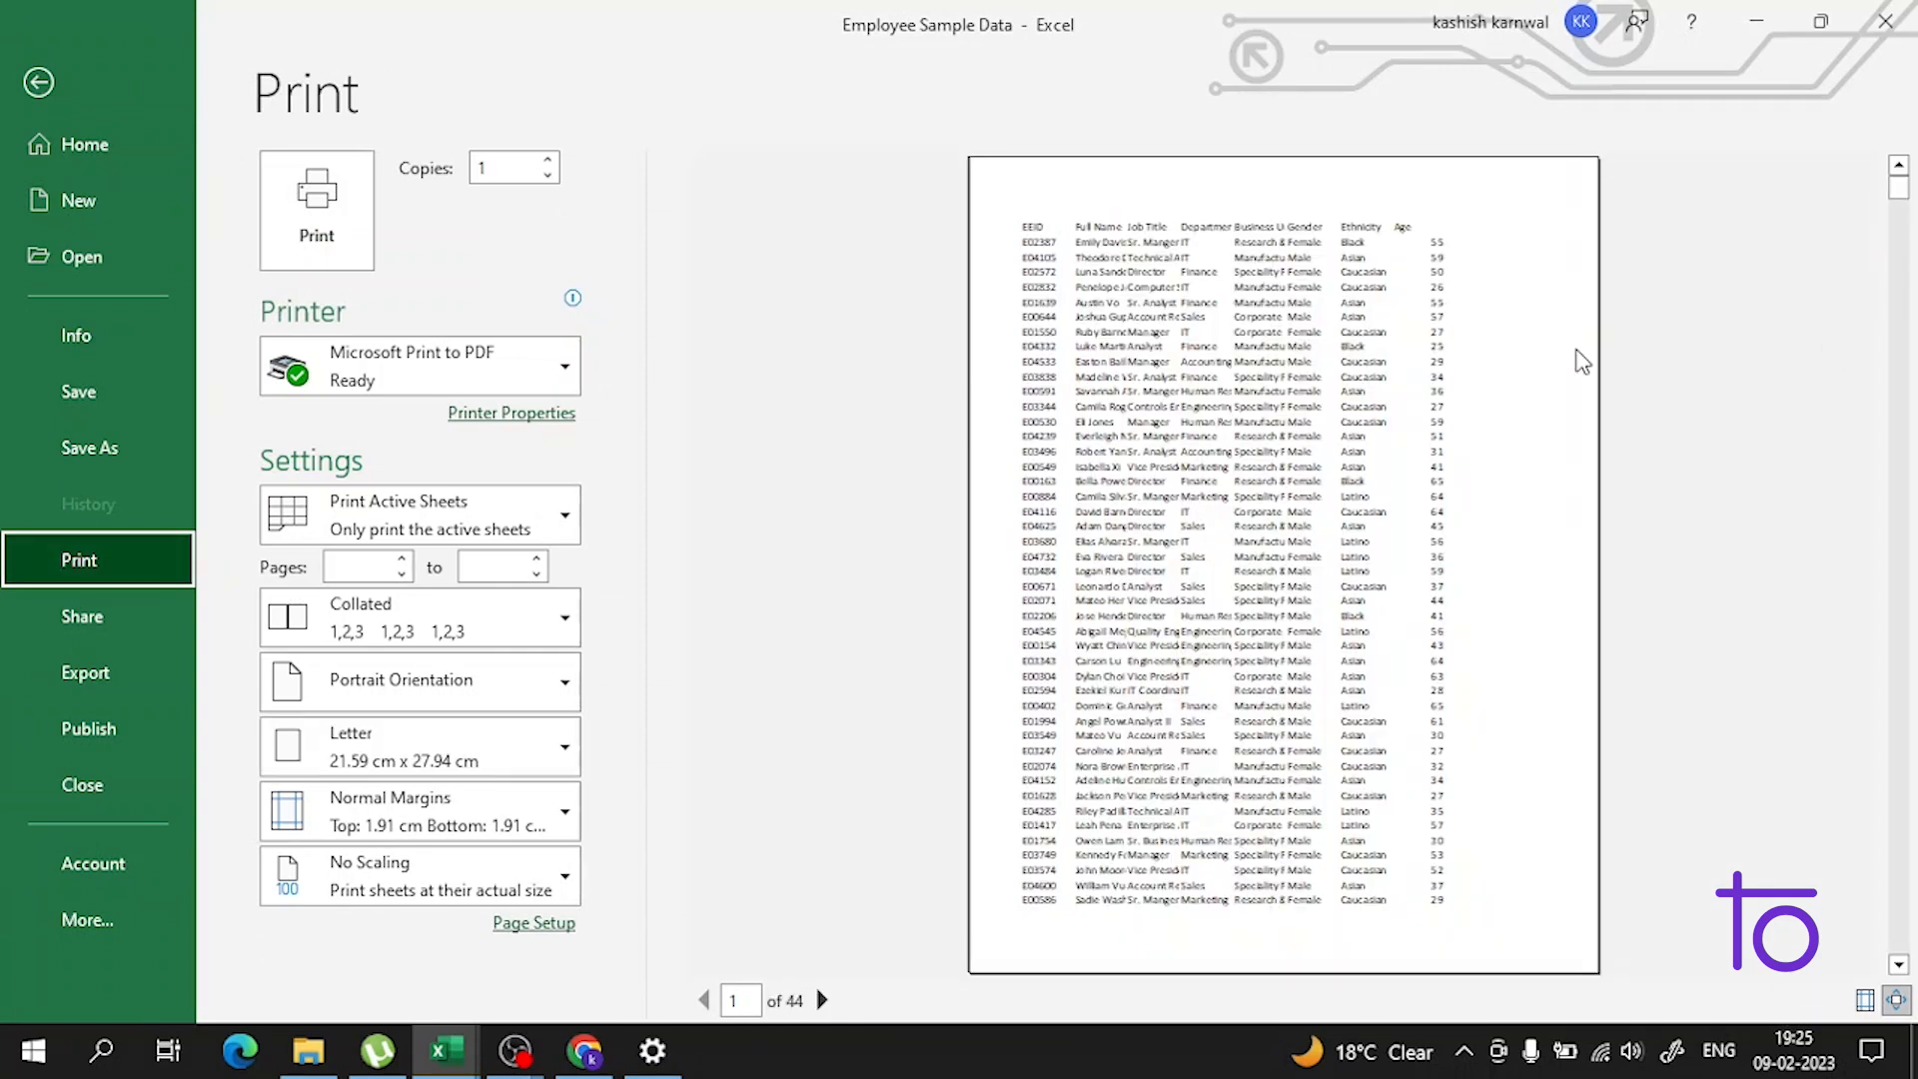
pyautogui.moveTo(1163, 286)
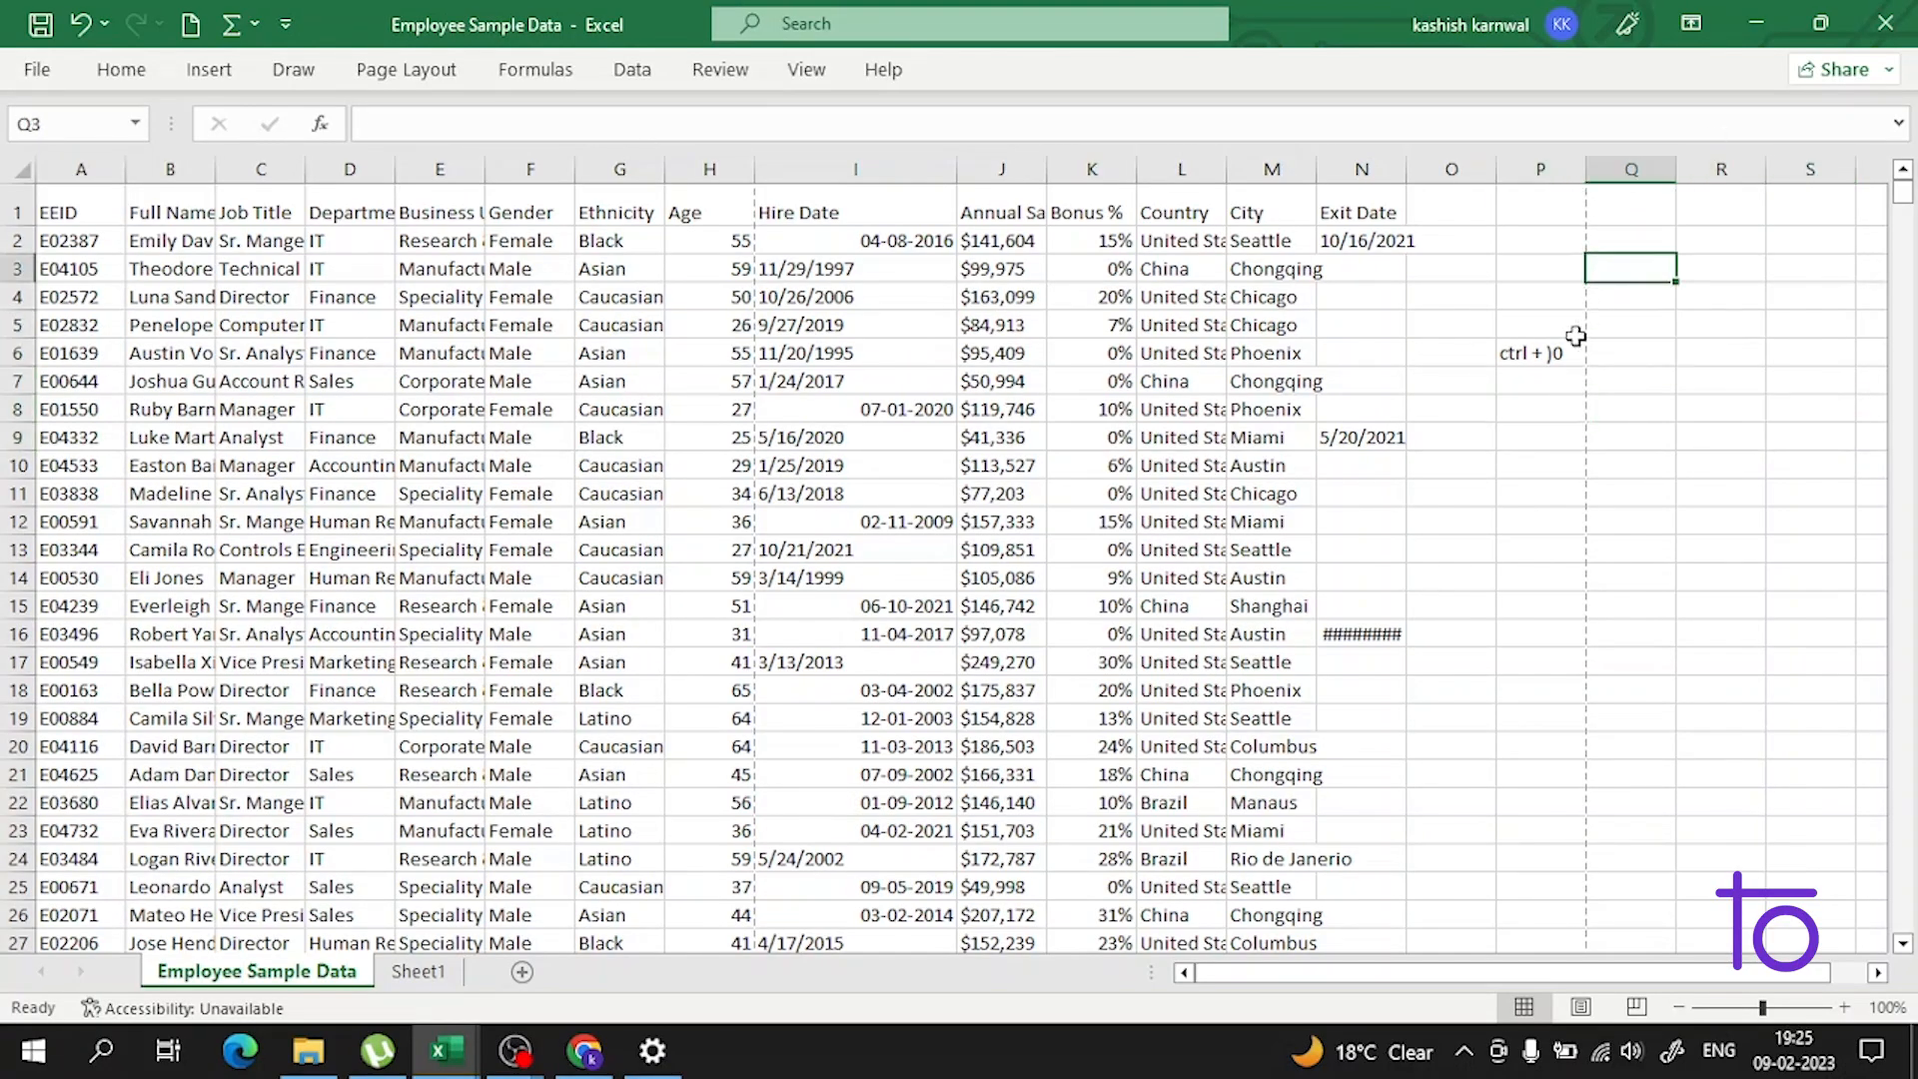
# - Select column I (Hire Date) and bring up its right-click actions
pyautogui.click(1539, 438)
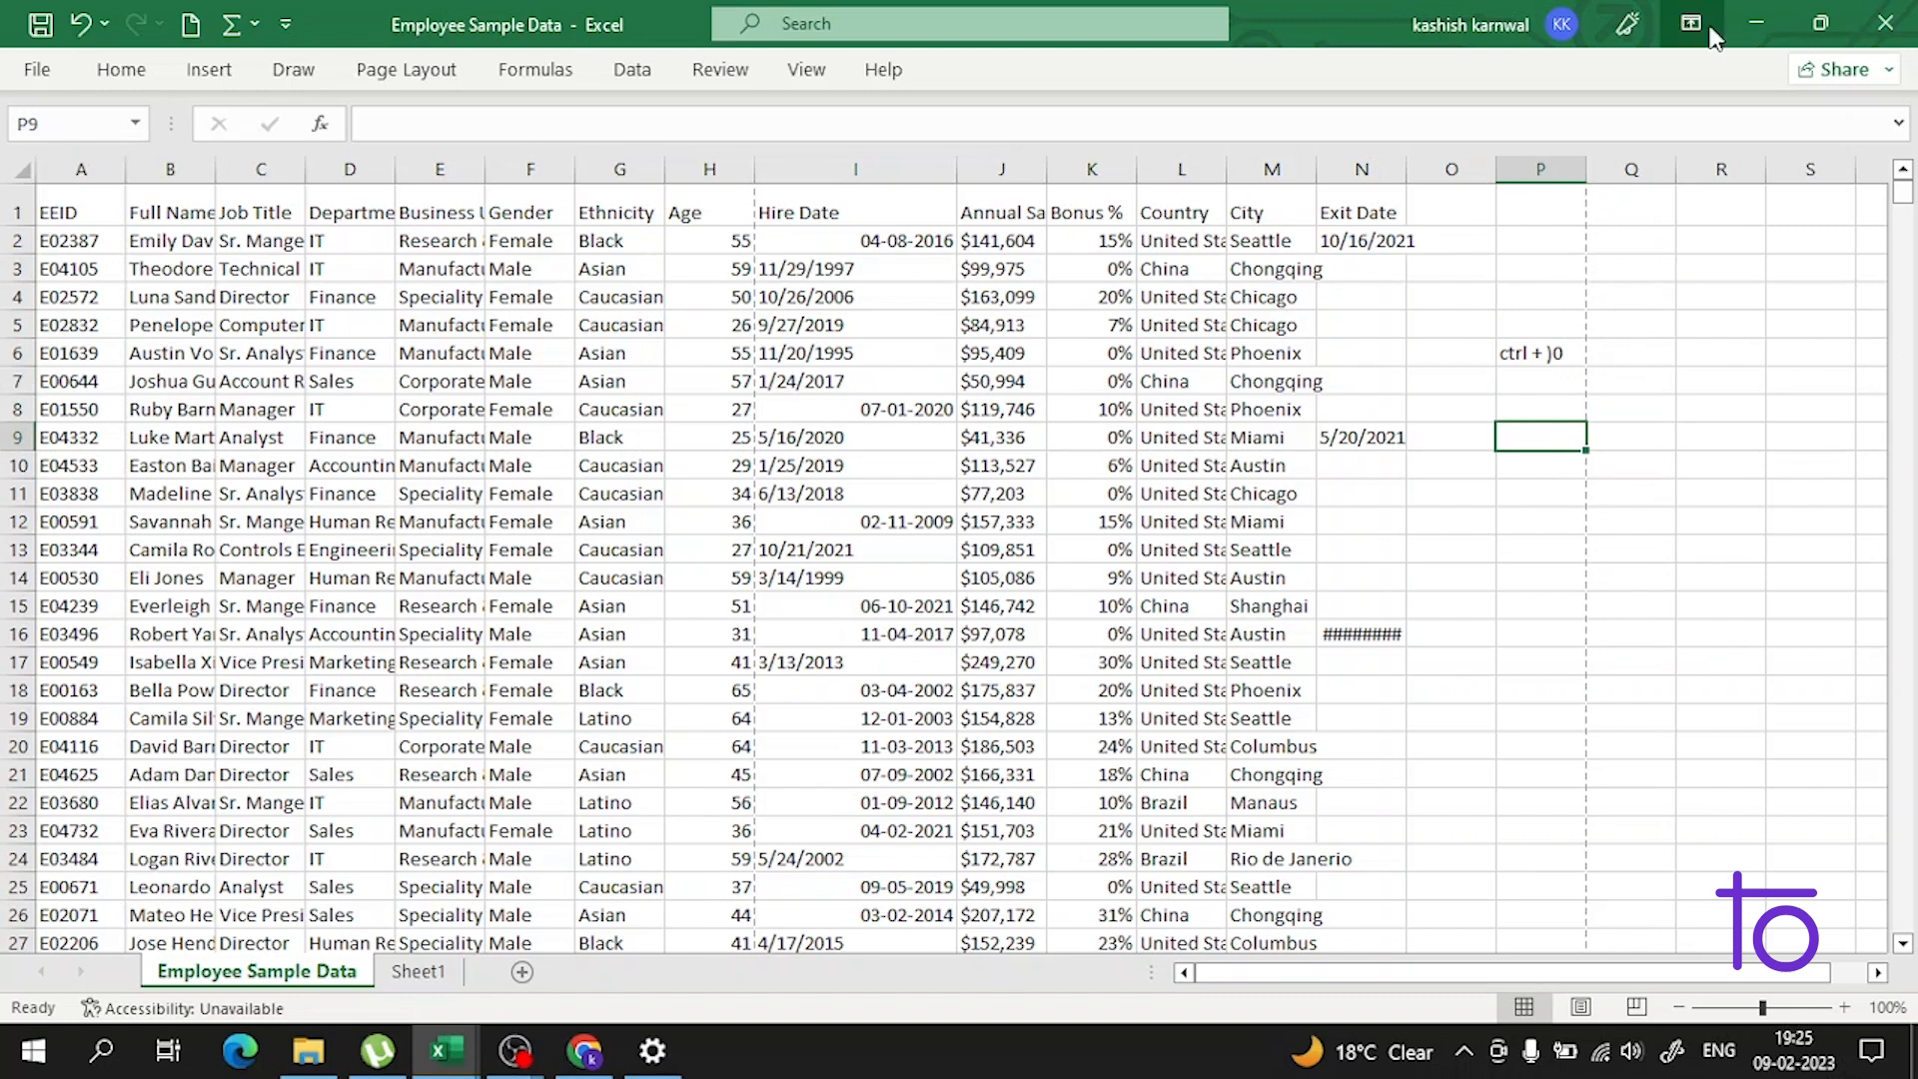
pyautogui.click(853, 168)
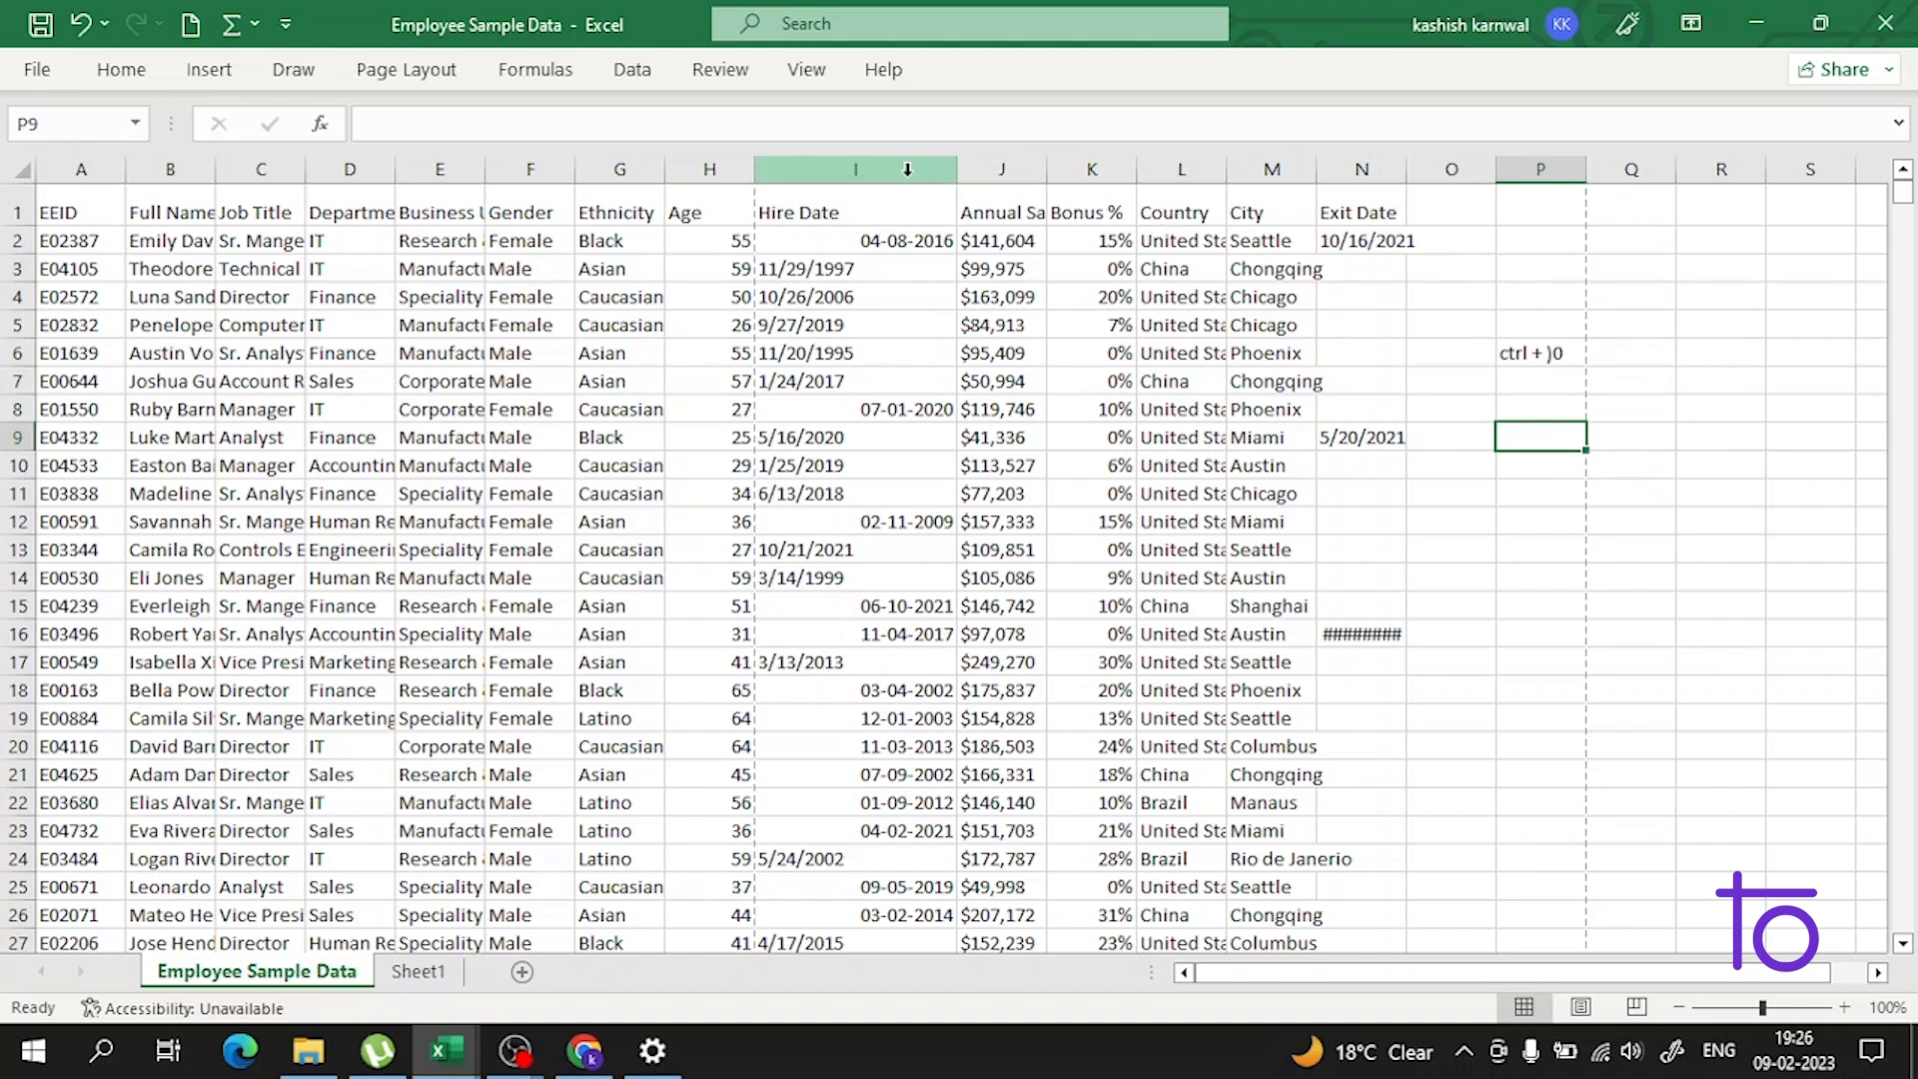
pyautogui.rightClick(856, 168)
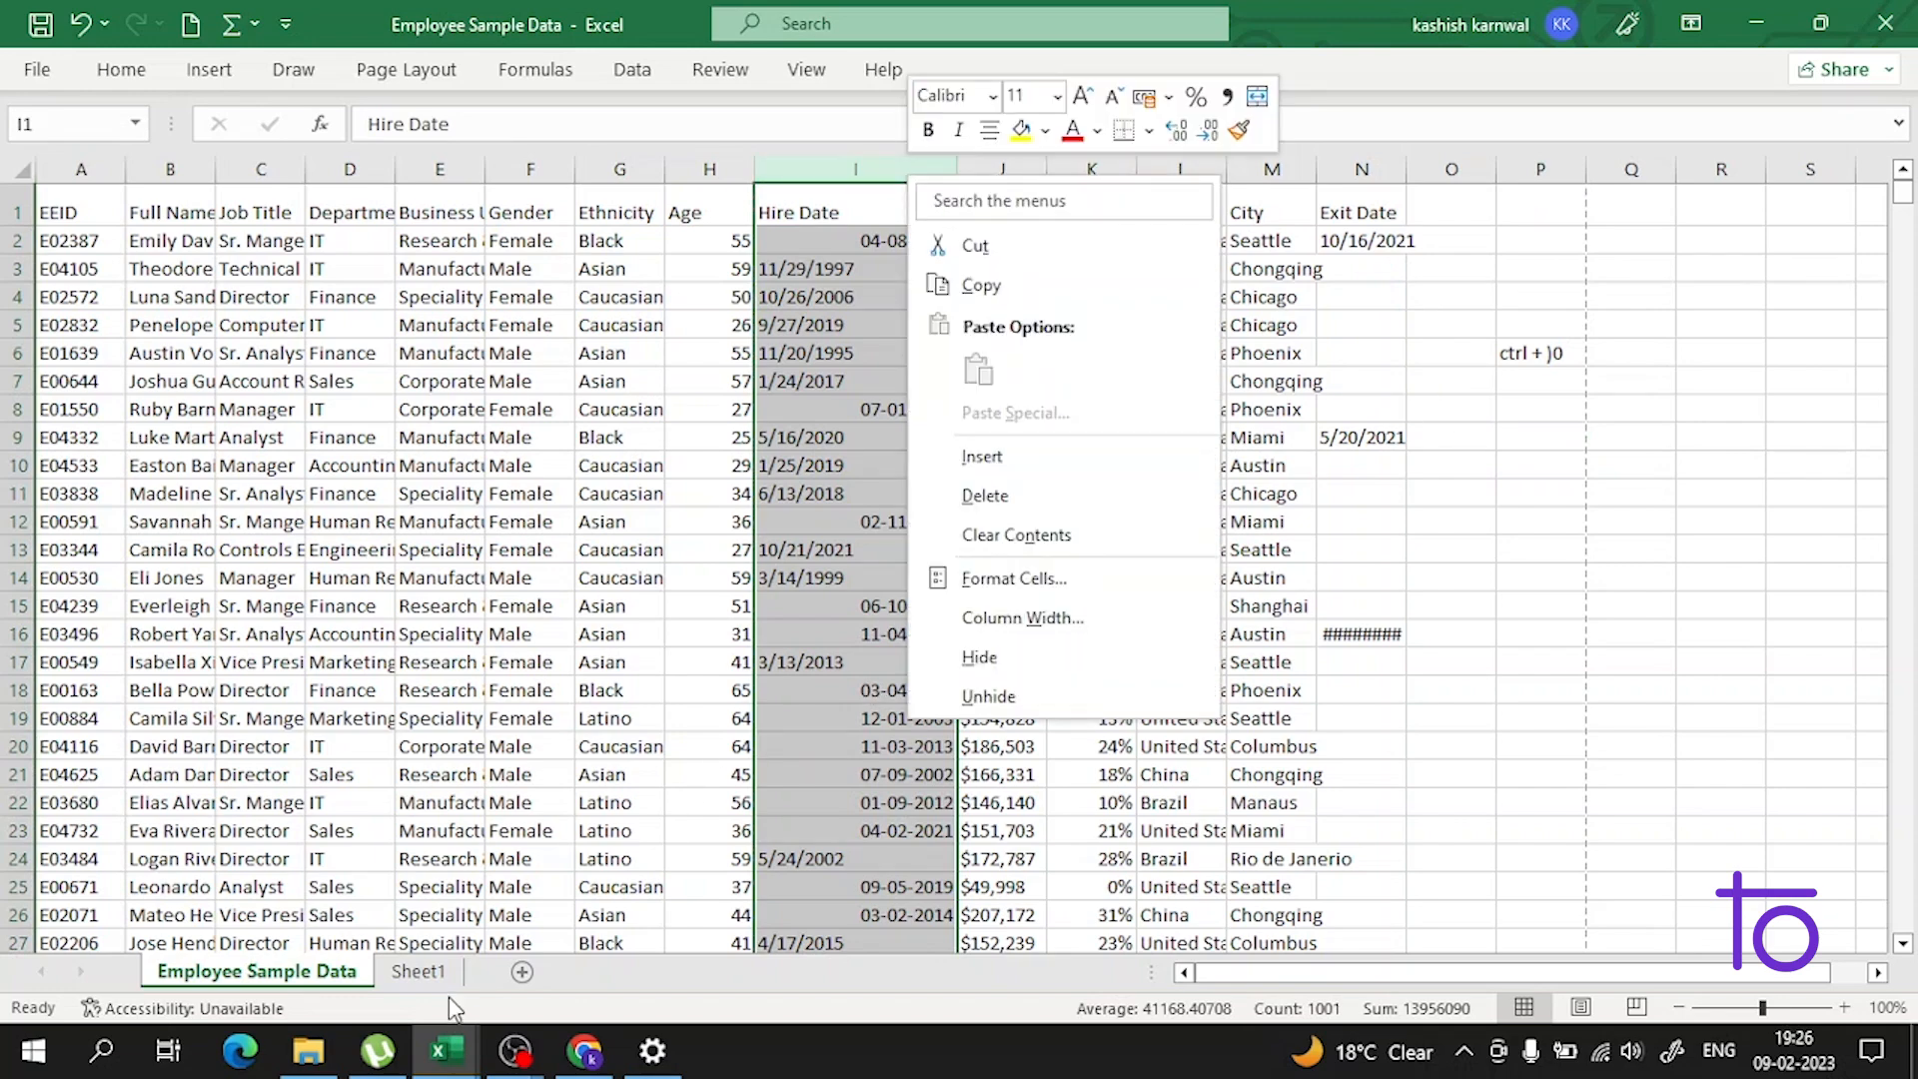
# - On Sheet1, enter 'devtown' in A1 and the numbers 1–8 below it
pyautogui.click(418, 971)
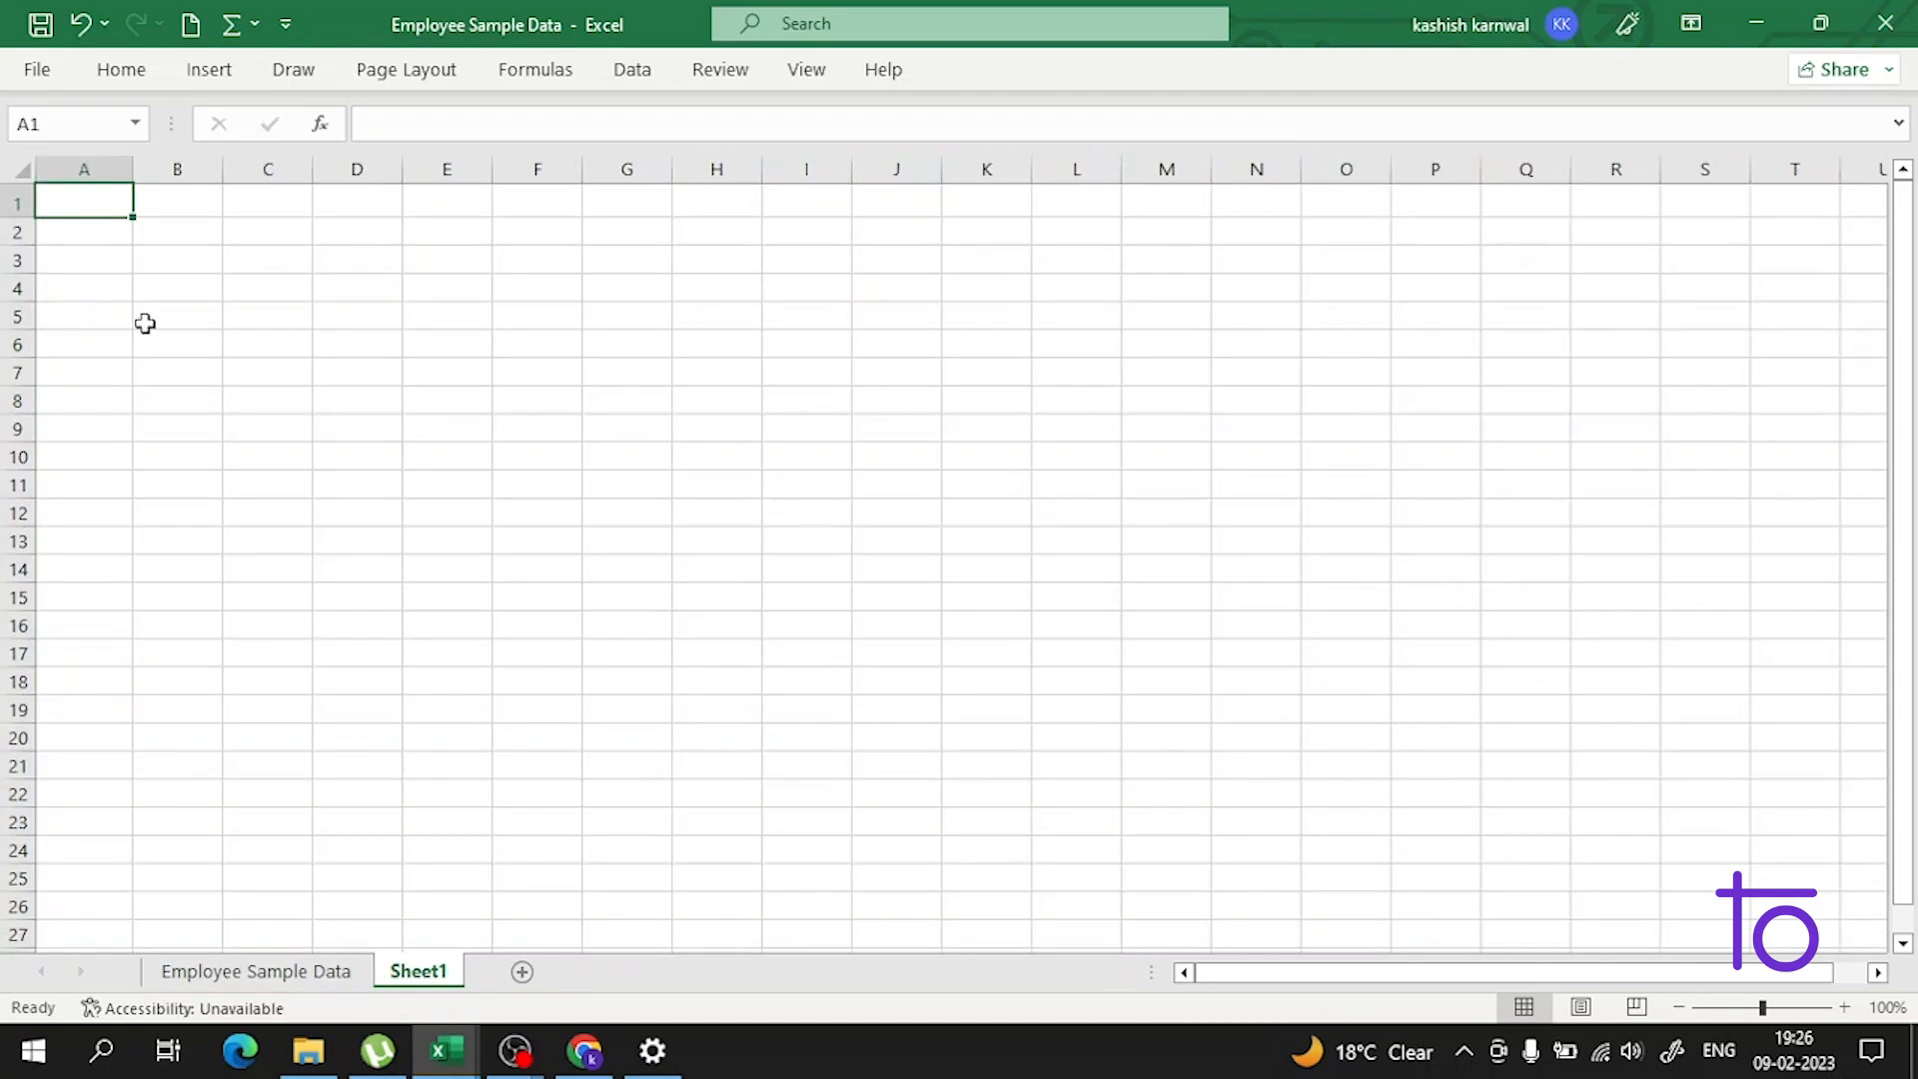
pyautogui.write('devtown')
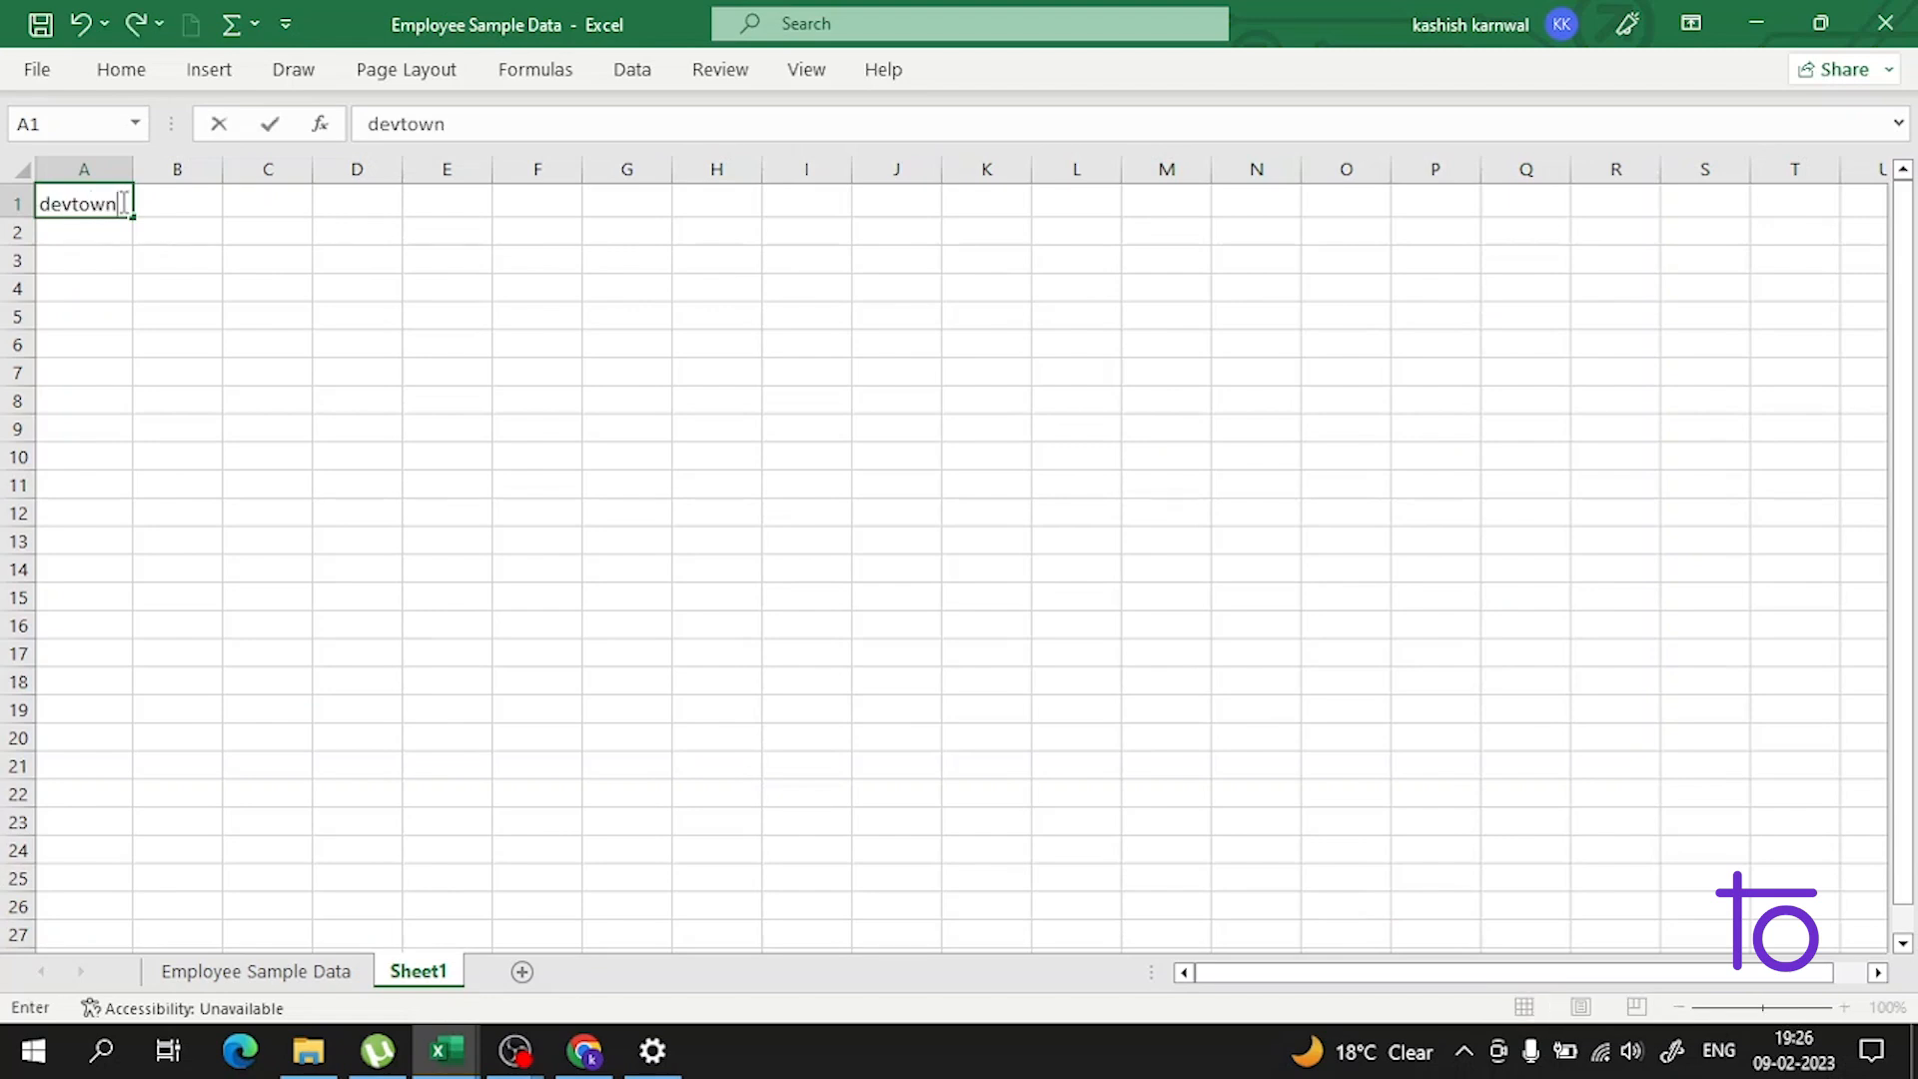
pyautogui.write('2')
pyautogui.click(84, 430)
pyautogui.write('8')
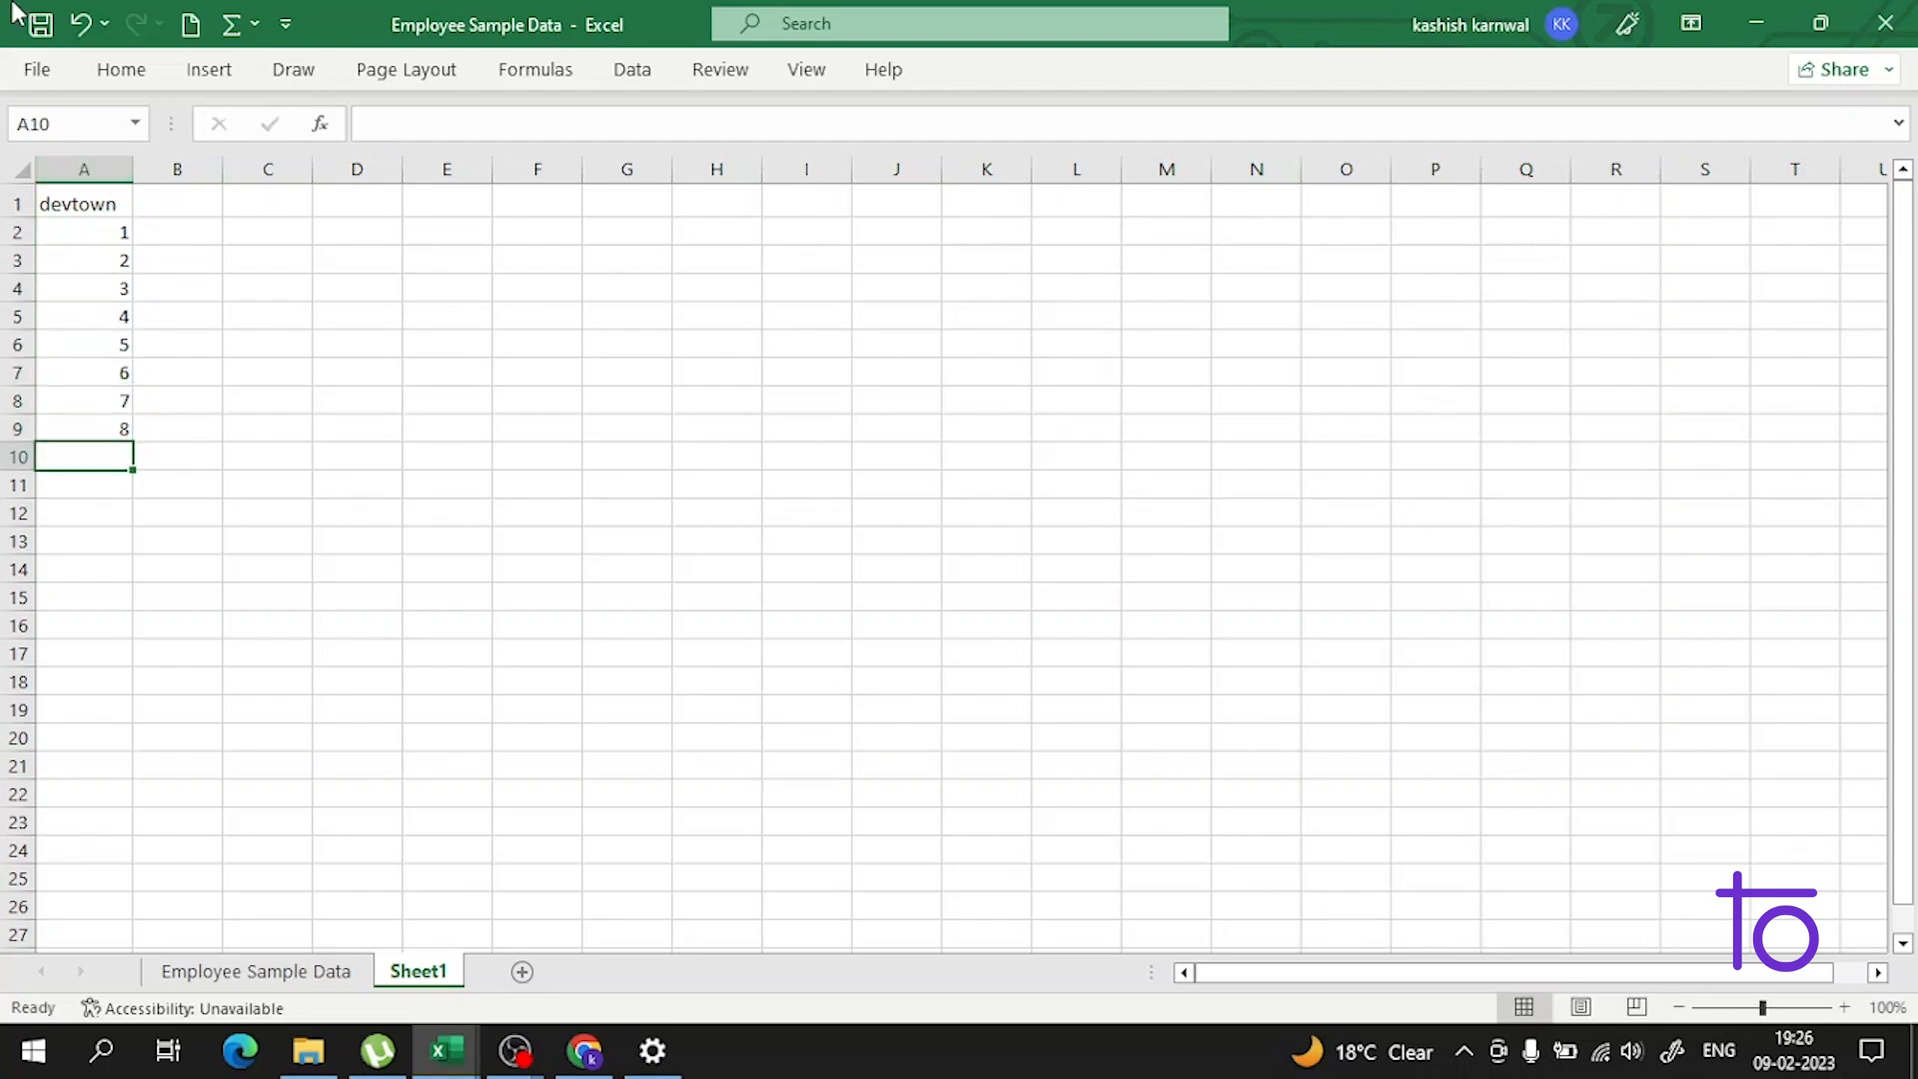
pyautogui.rightClick(84, 168)
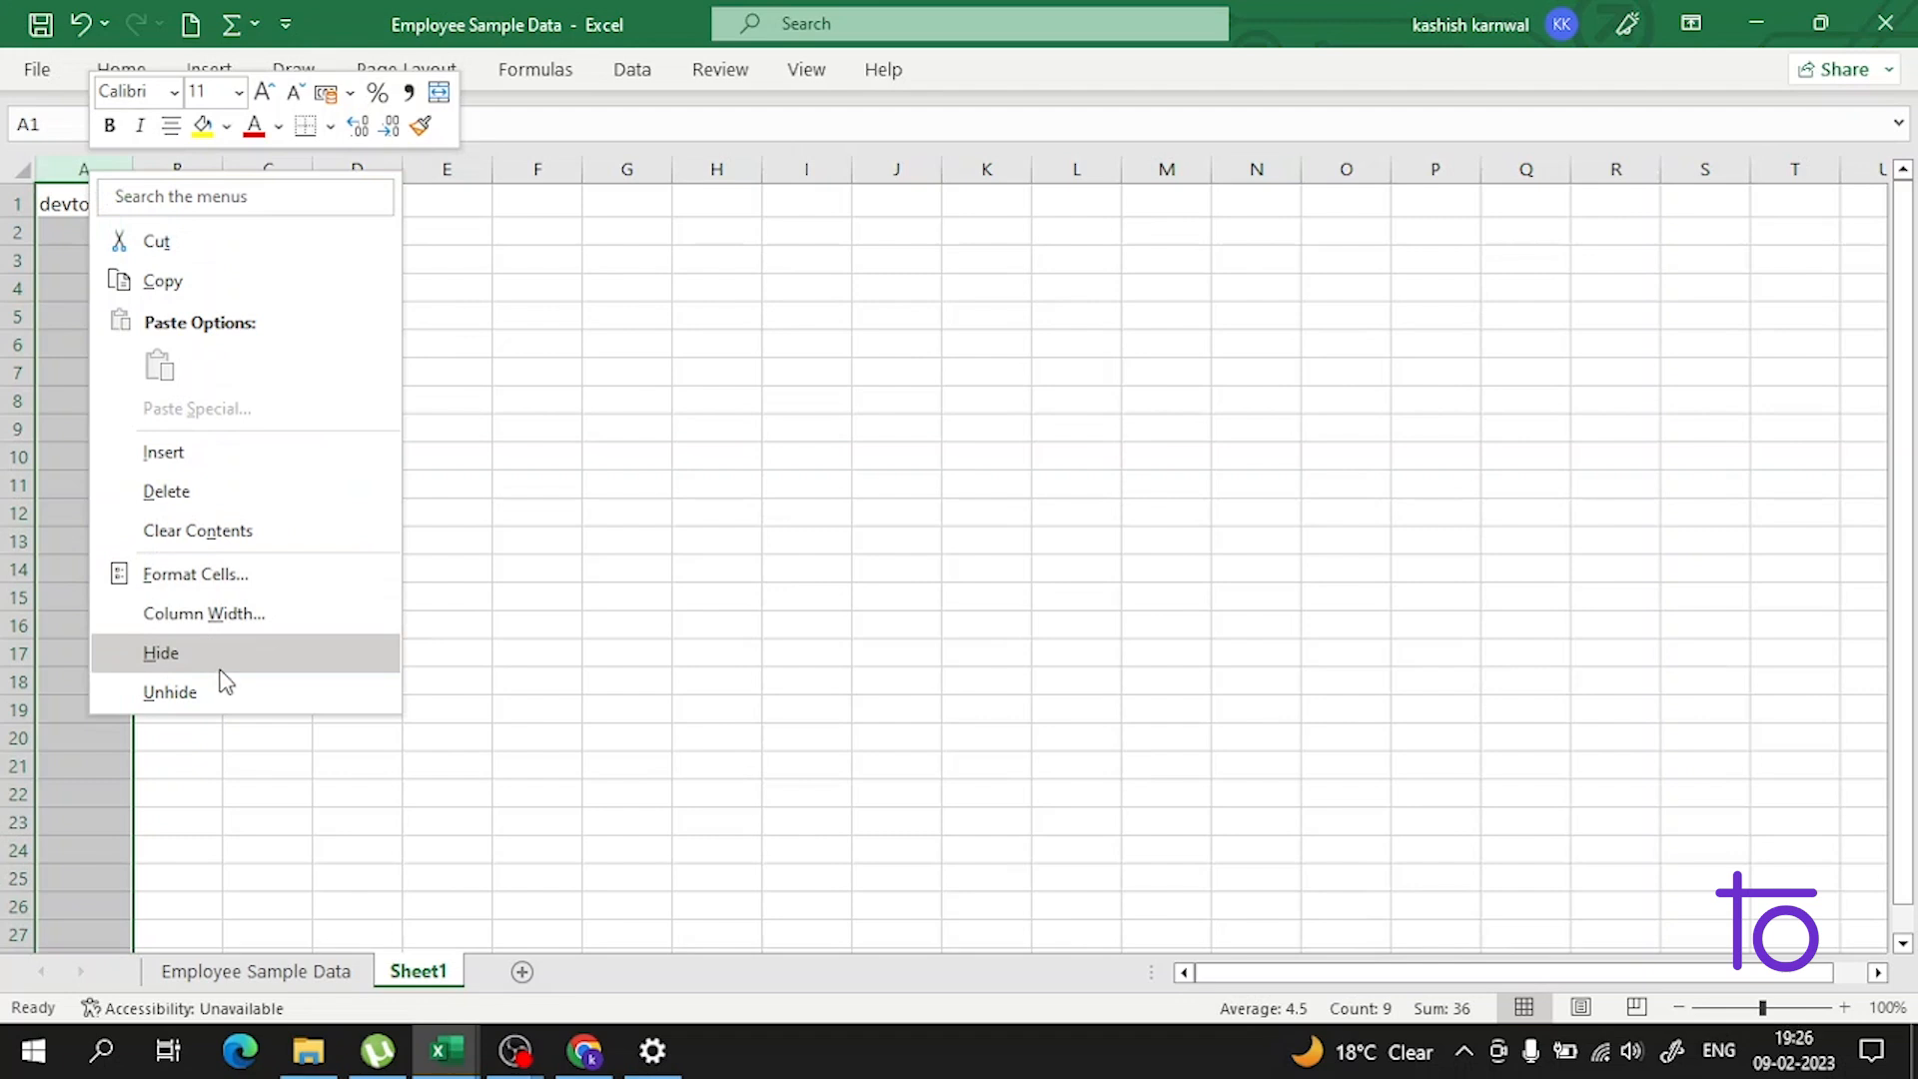
pyautogui.click(160, 652)
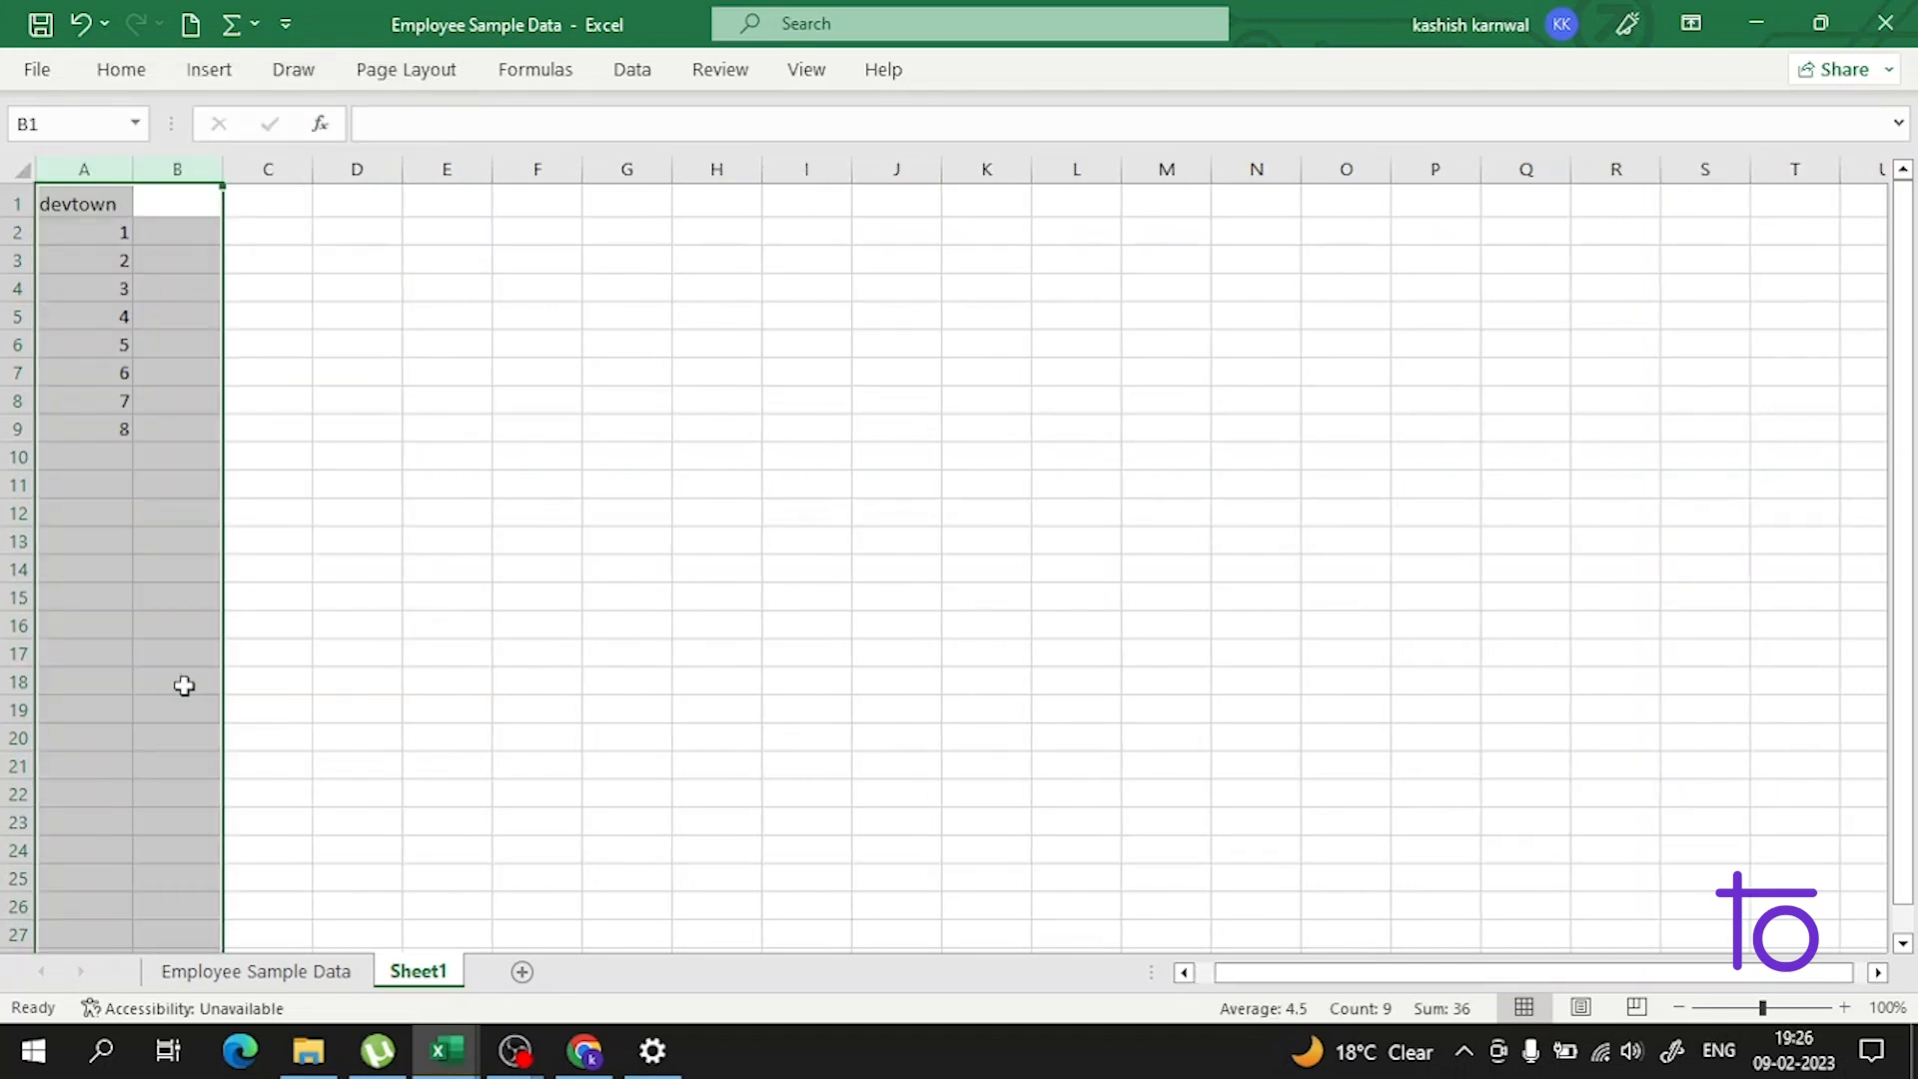
pyautogui.click(266, 204)
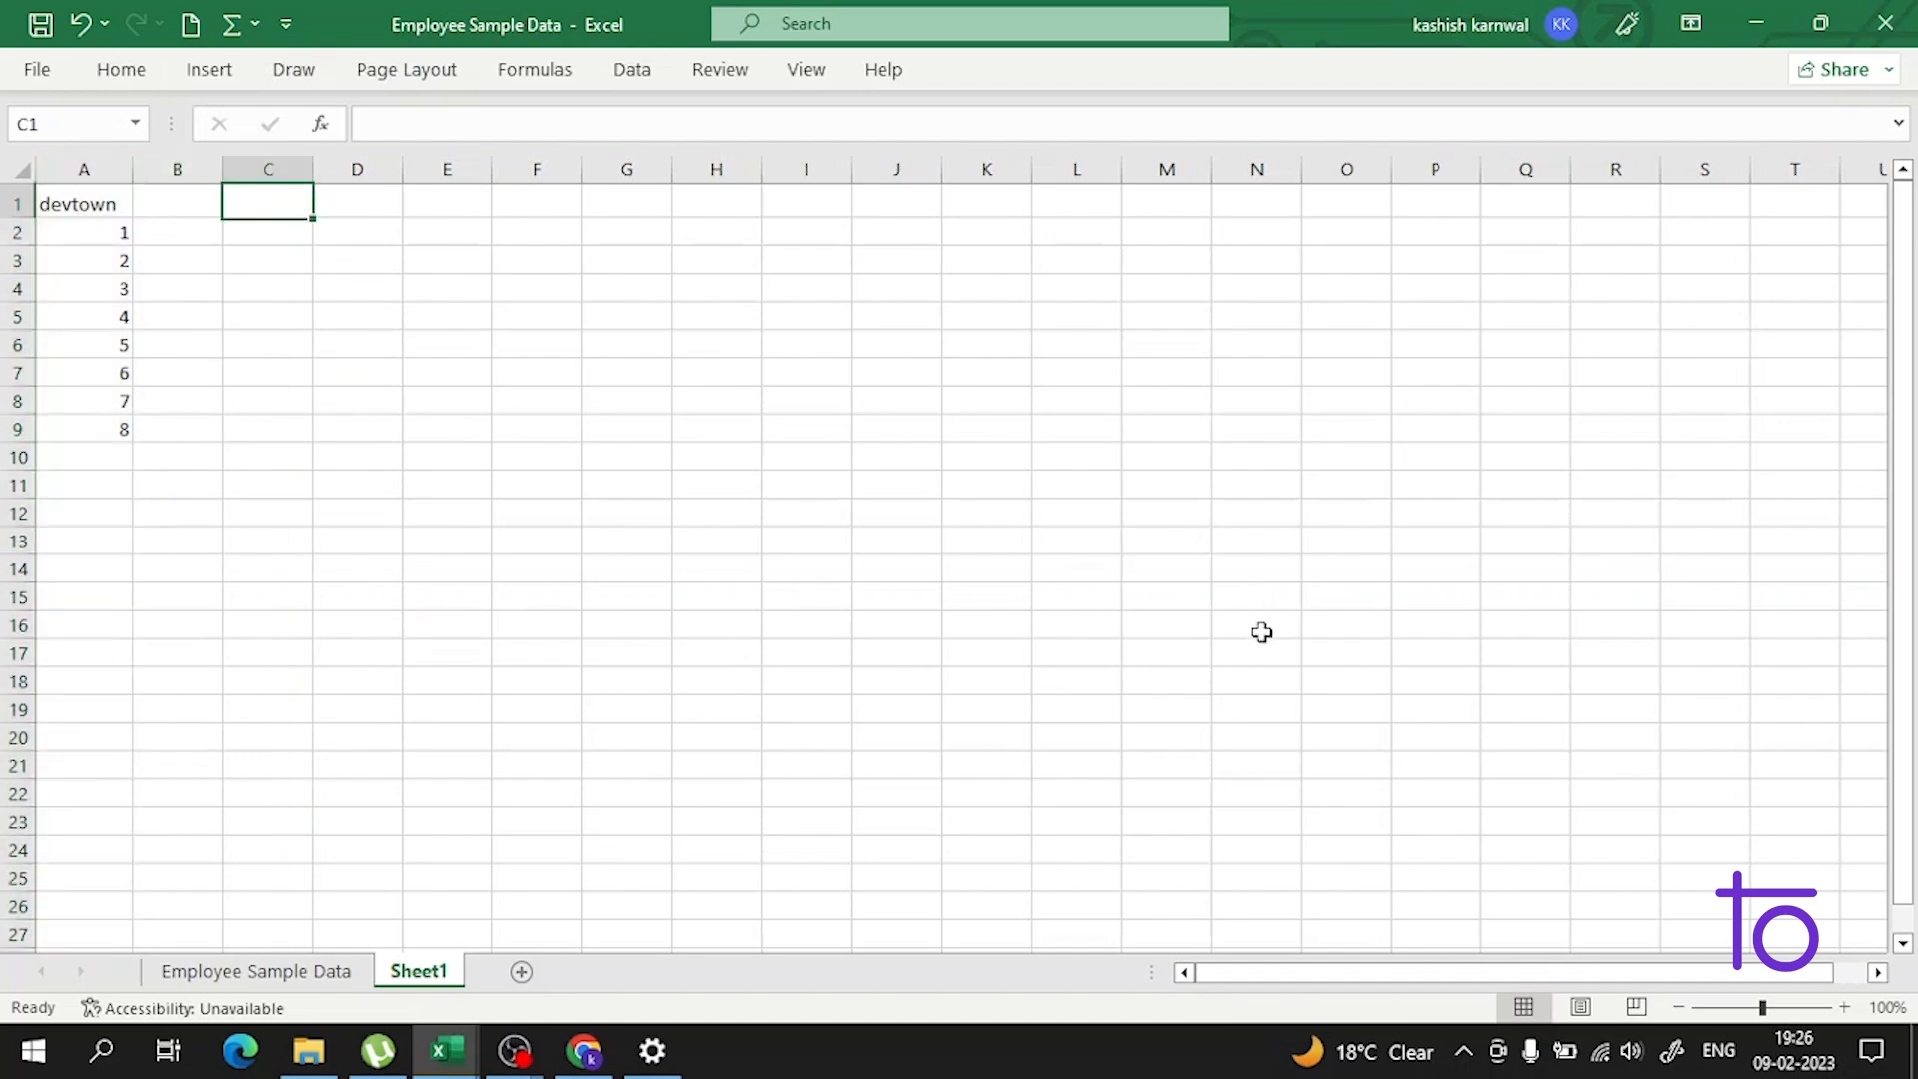
pyautogui.moveTo(482, 548)
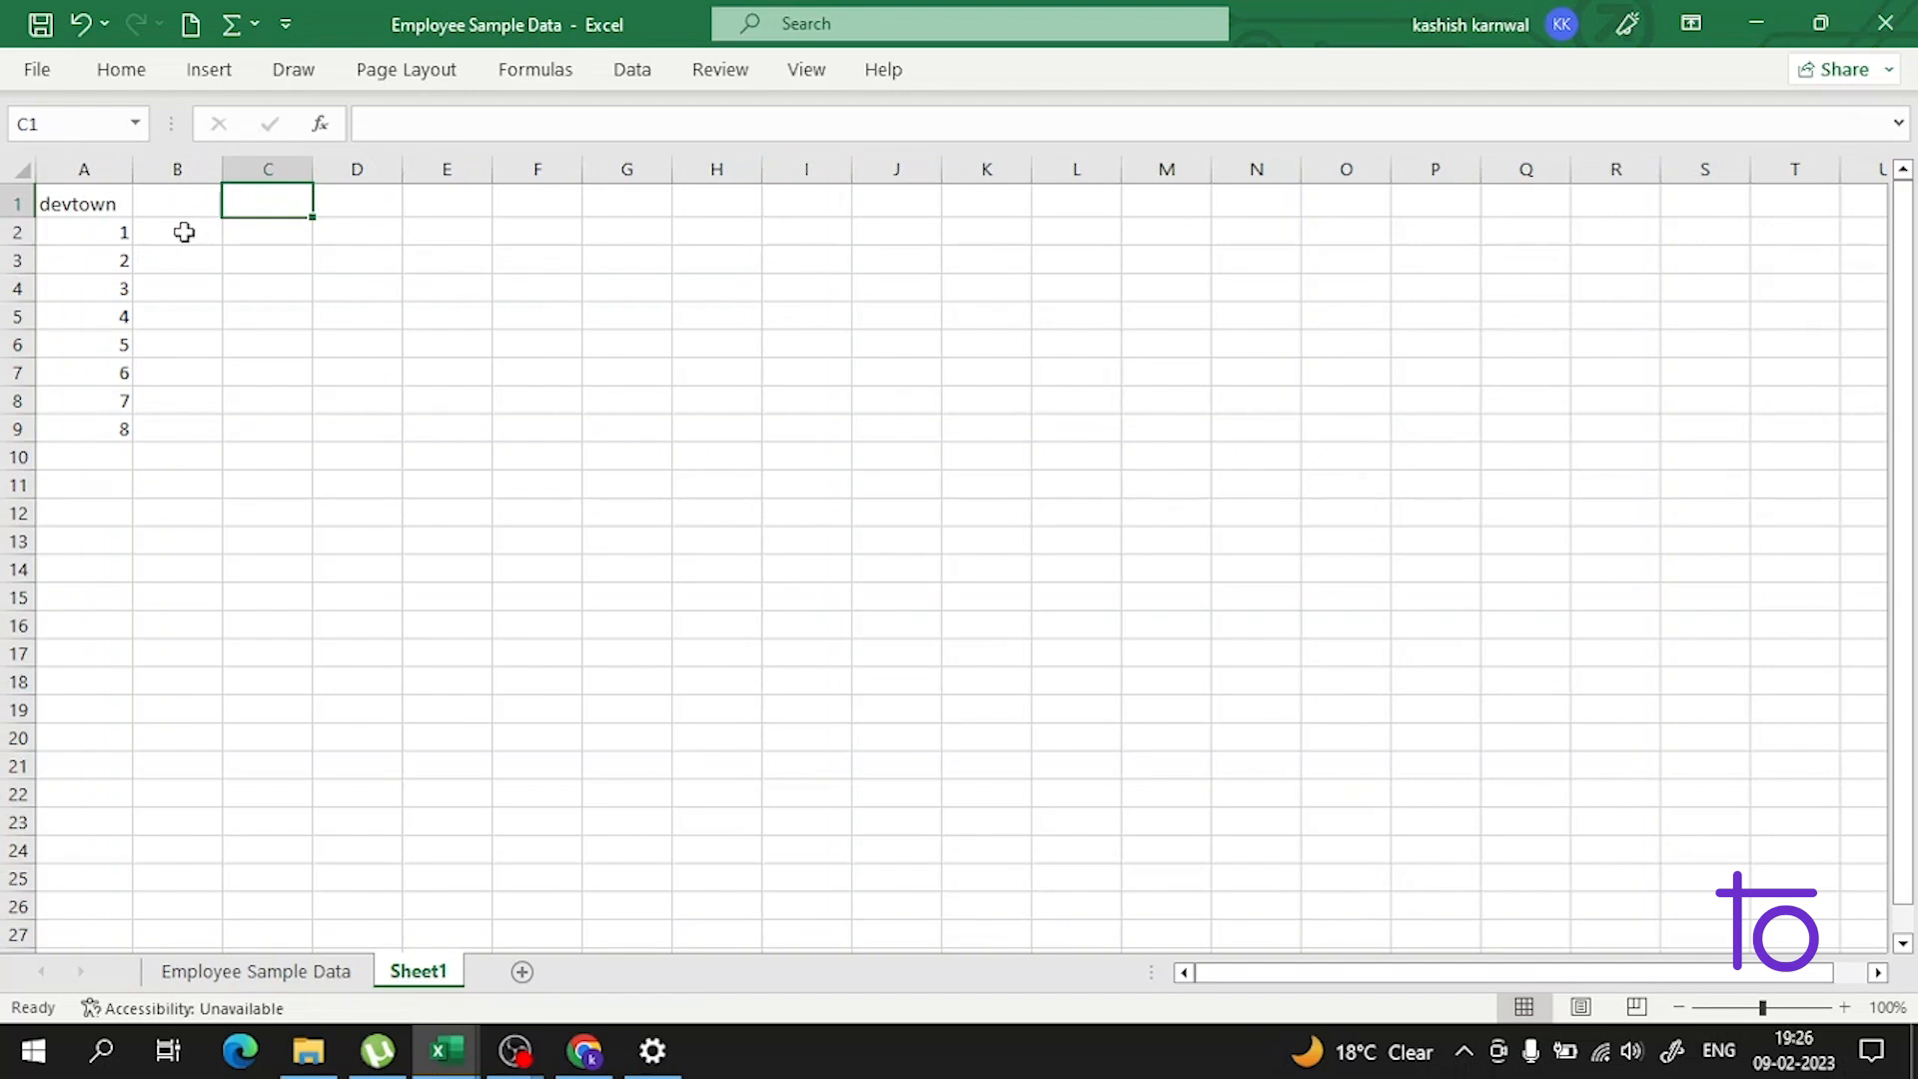
pyautogui.click(176, 204)
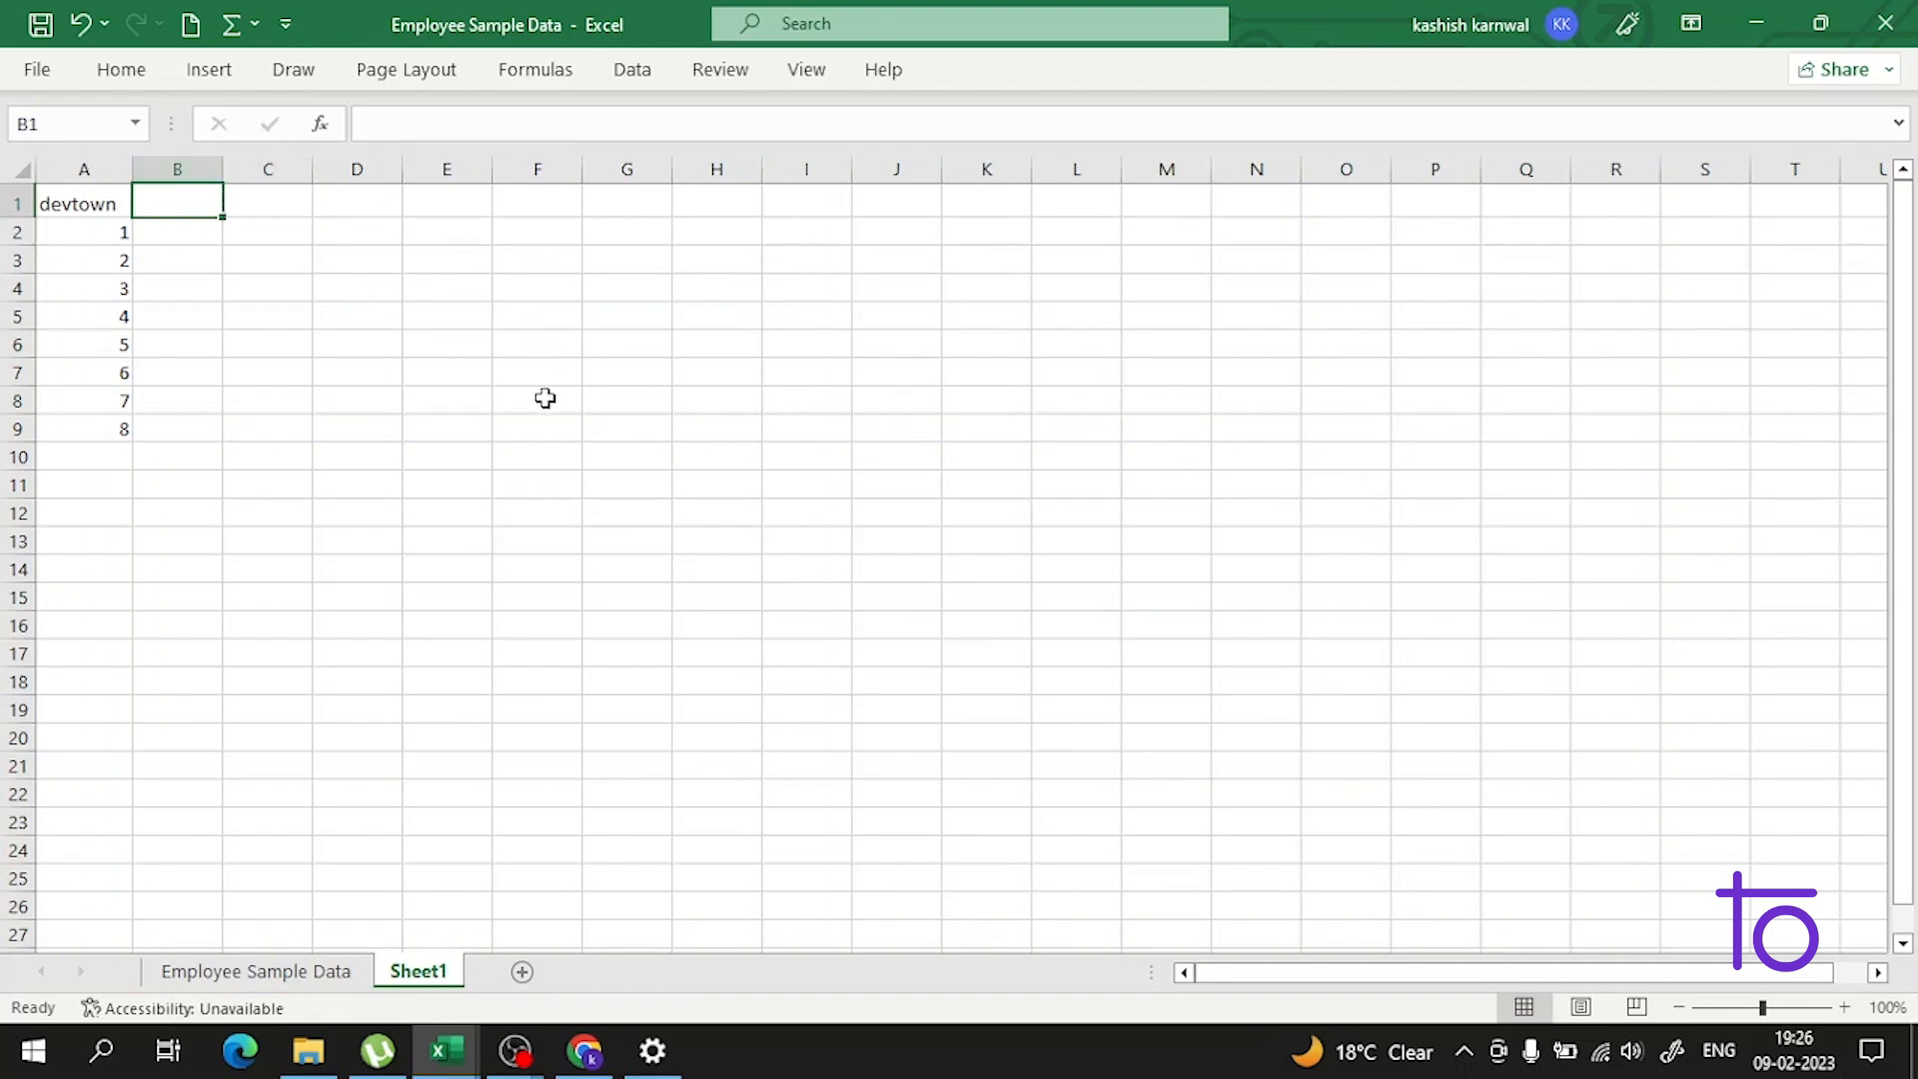
pyautogui.moveTo(1332, 342)
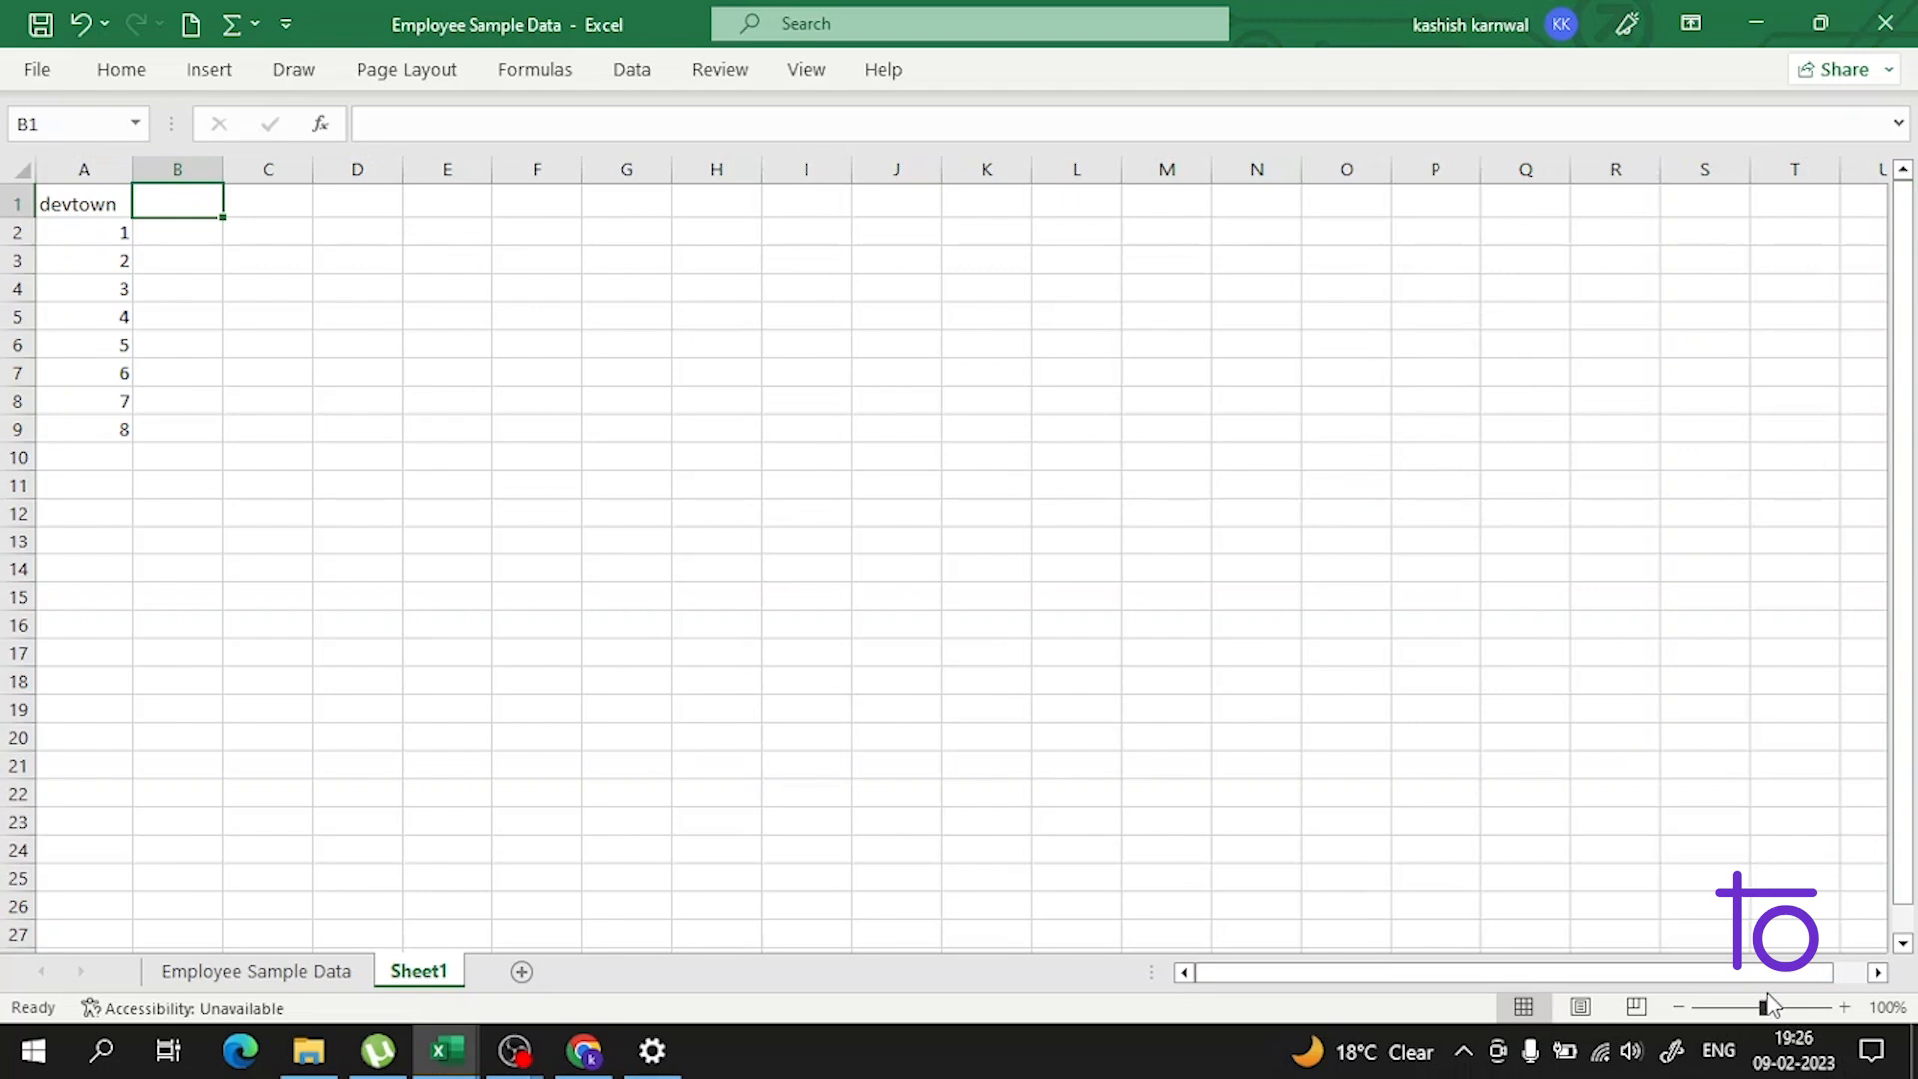
pyautogui.moveTo(1765, 1005)
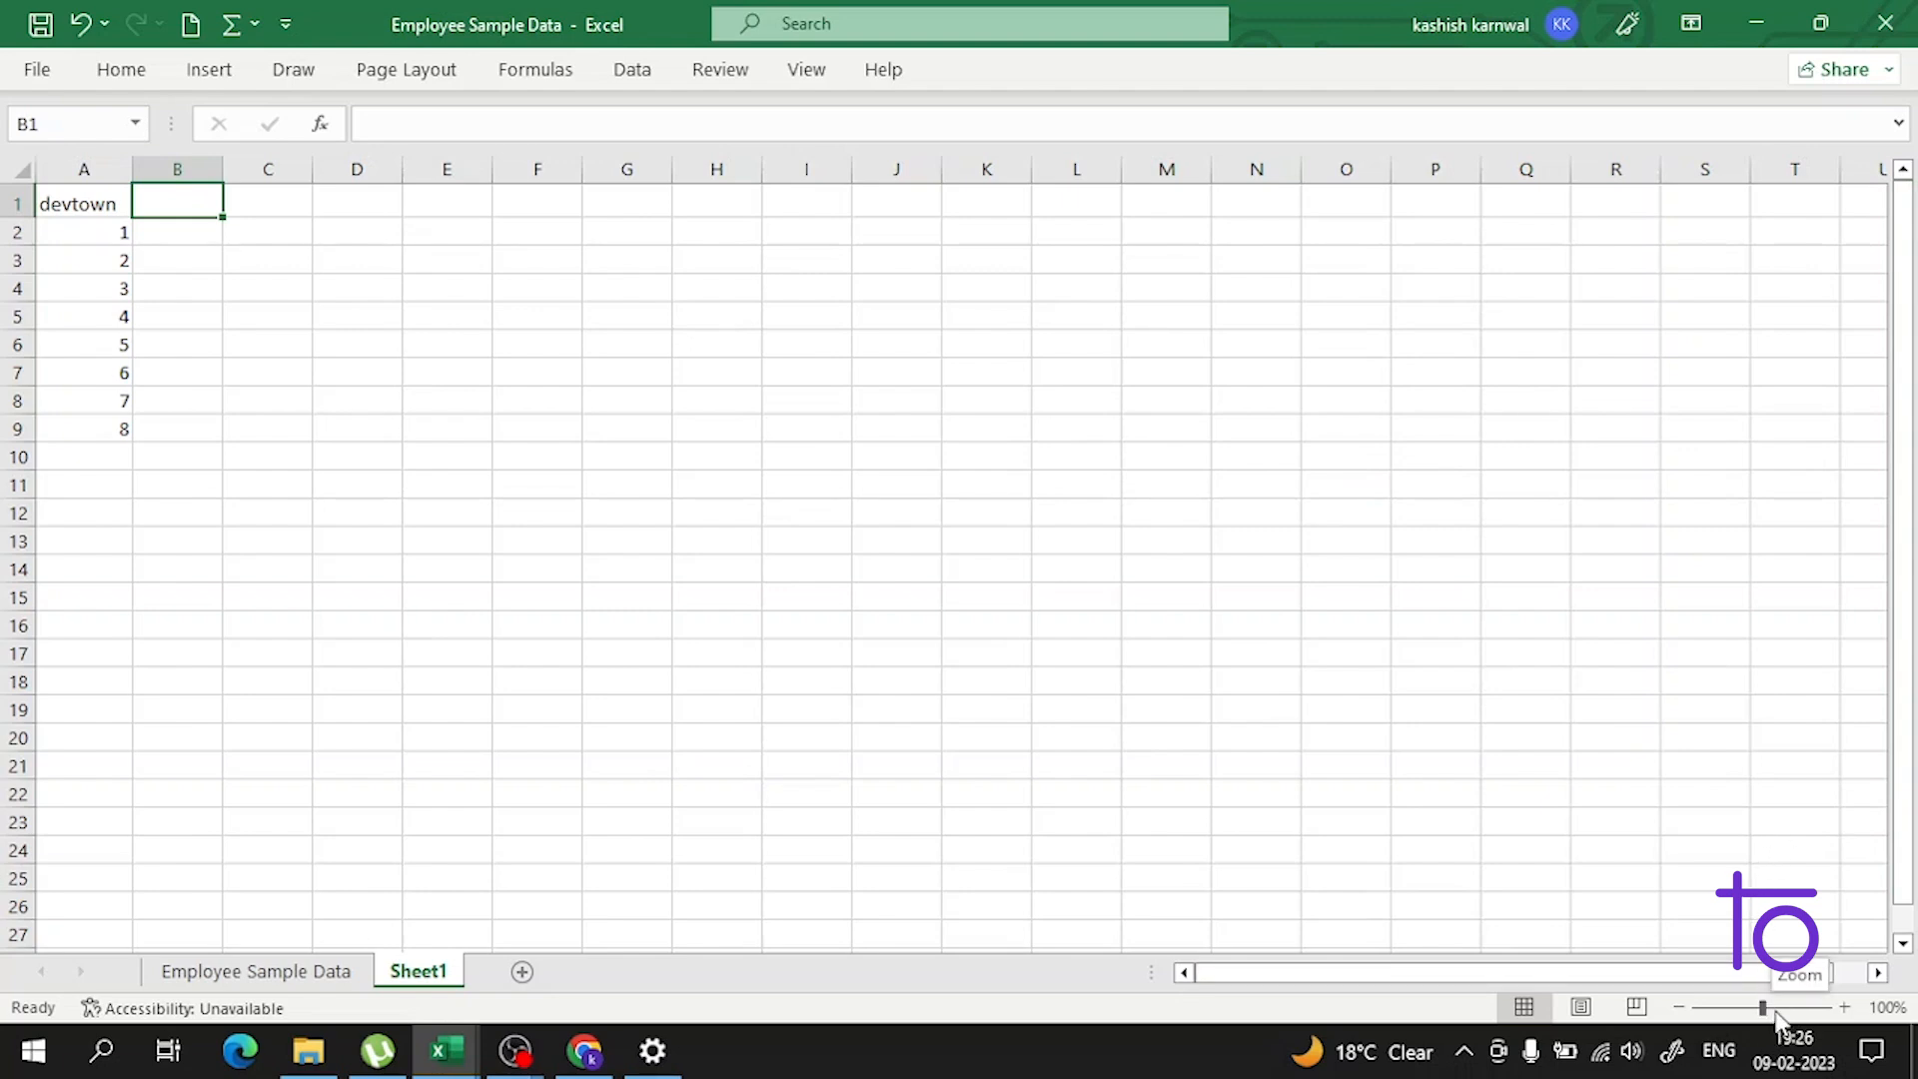